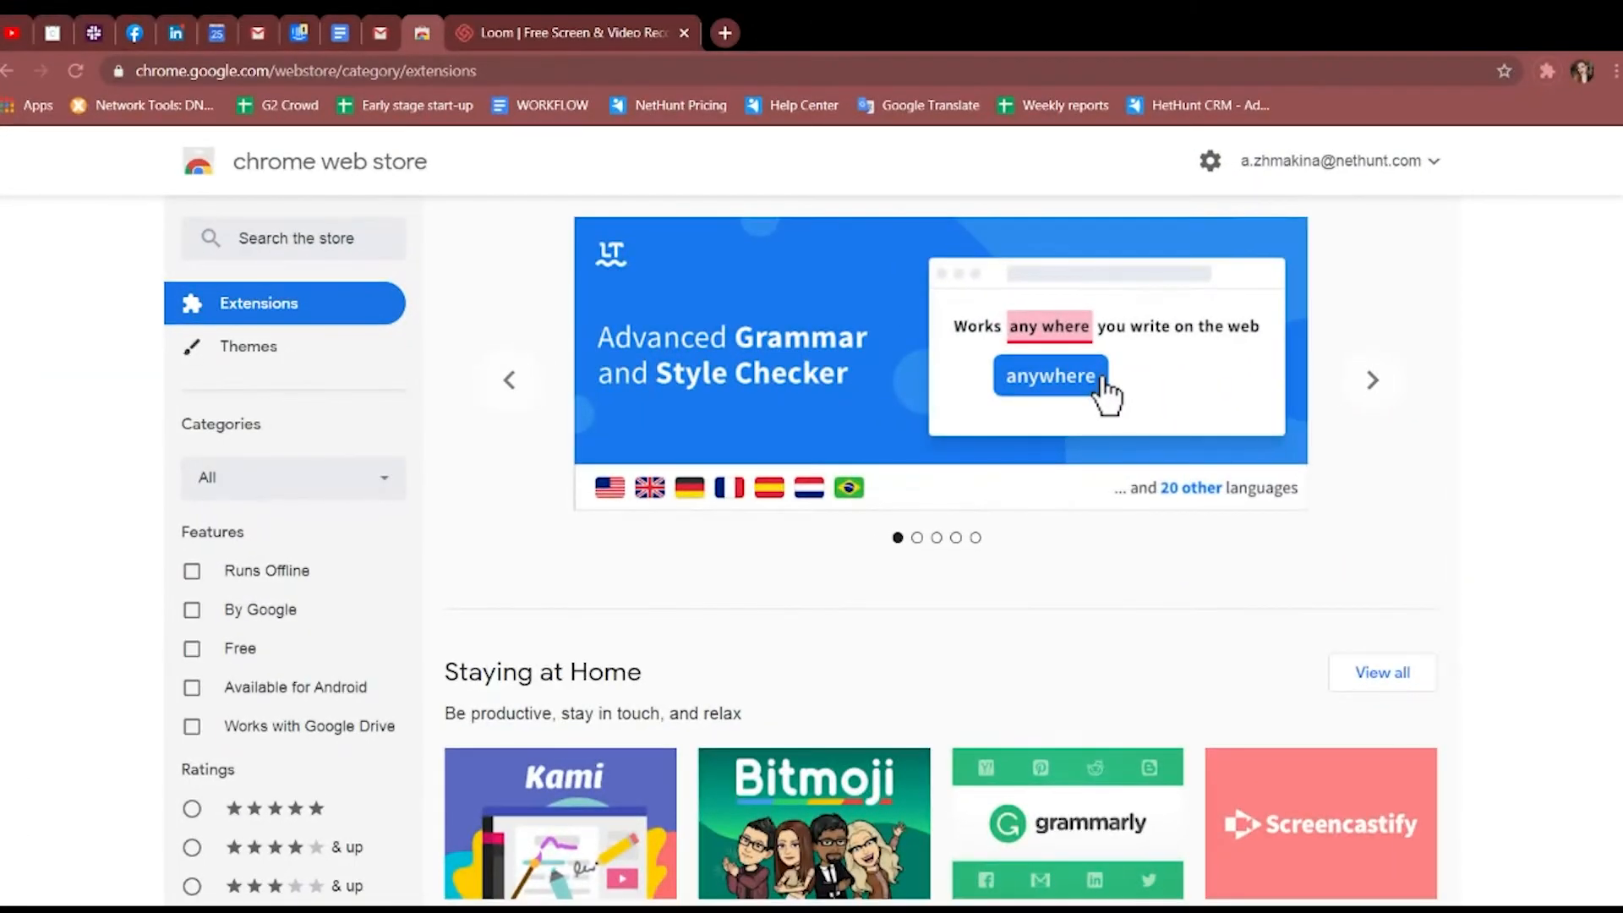
Search the Chrome Web Store for 'nethunt' and open the NetHunt CRM for Gmail listing.
type("r")
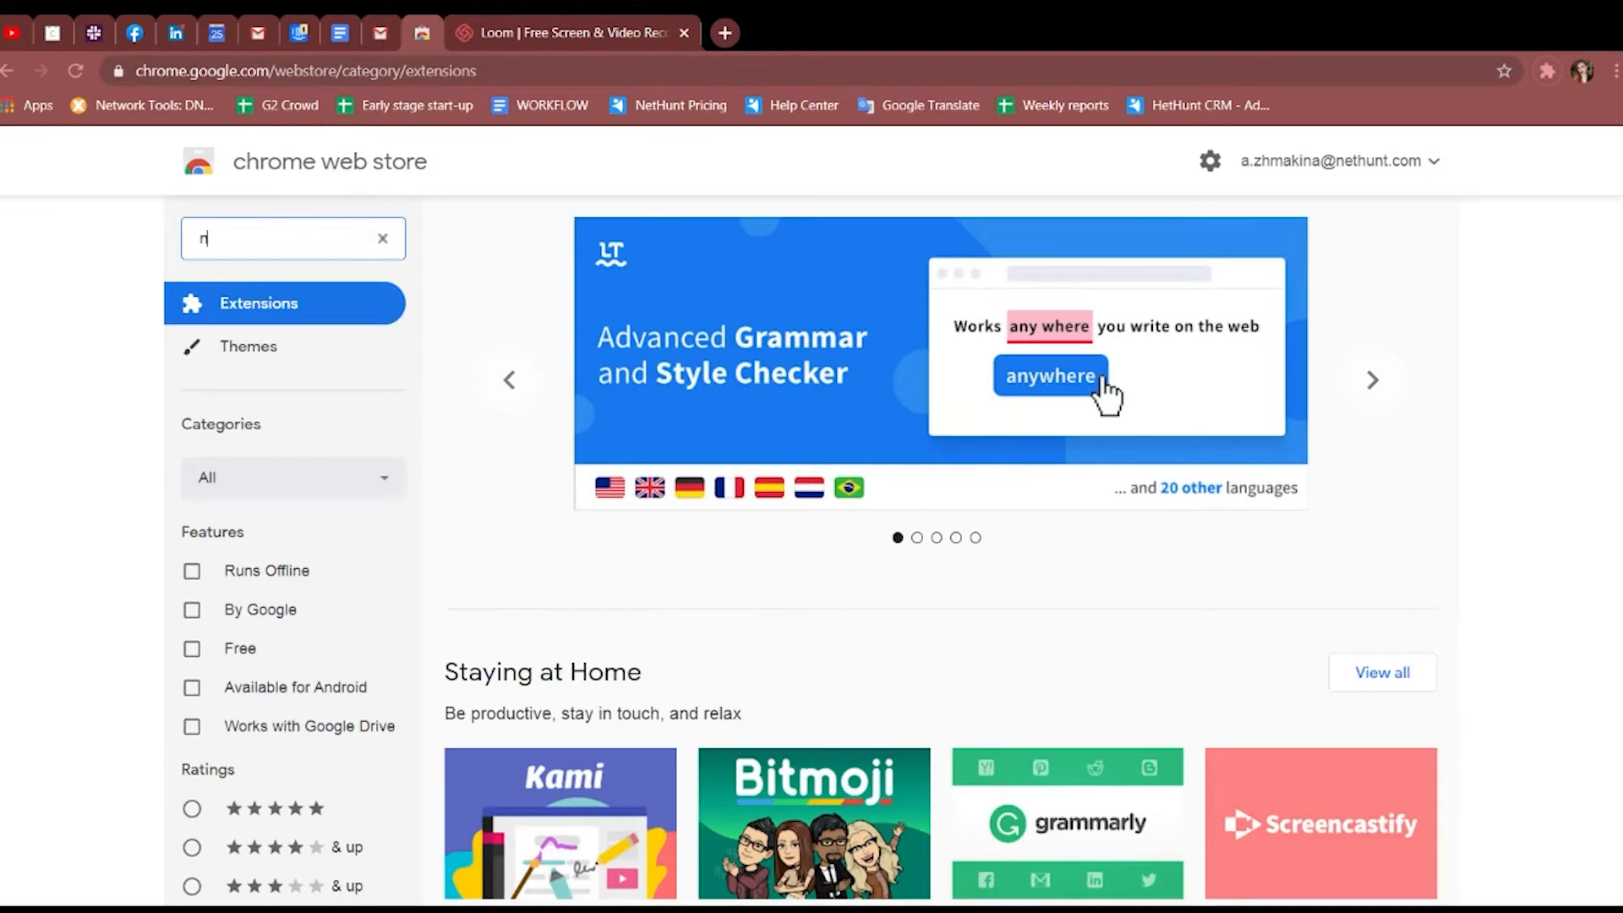
type("nethunt")
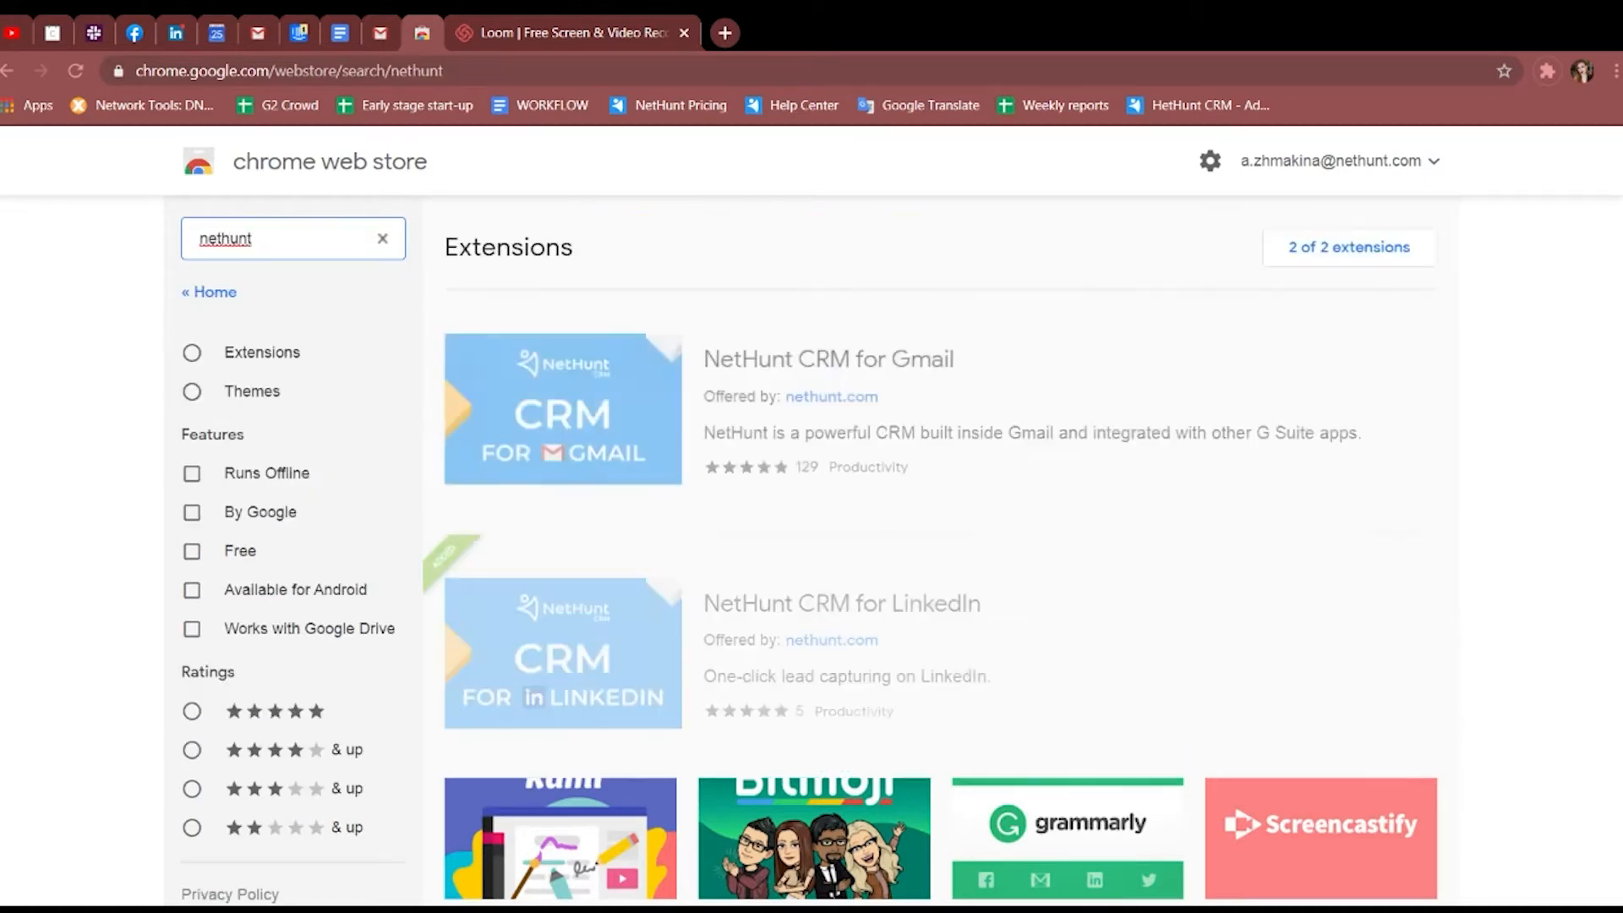
mouse_move(1013, 373)
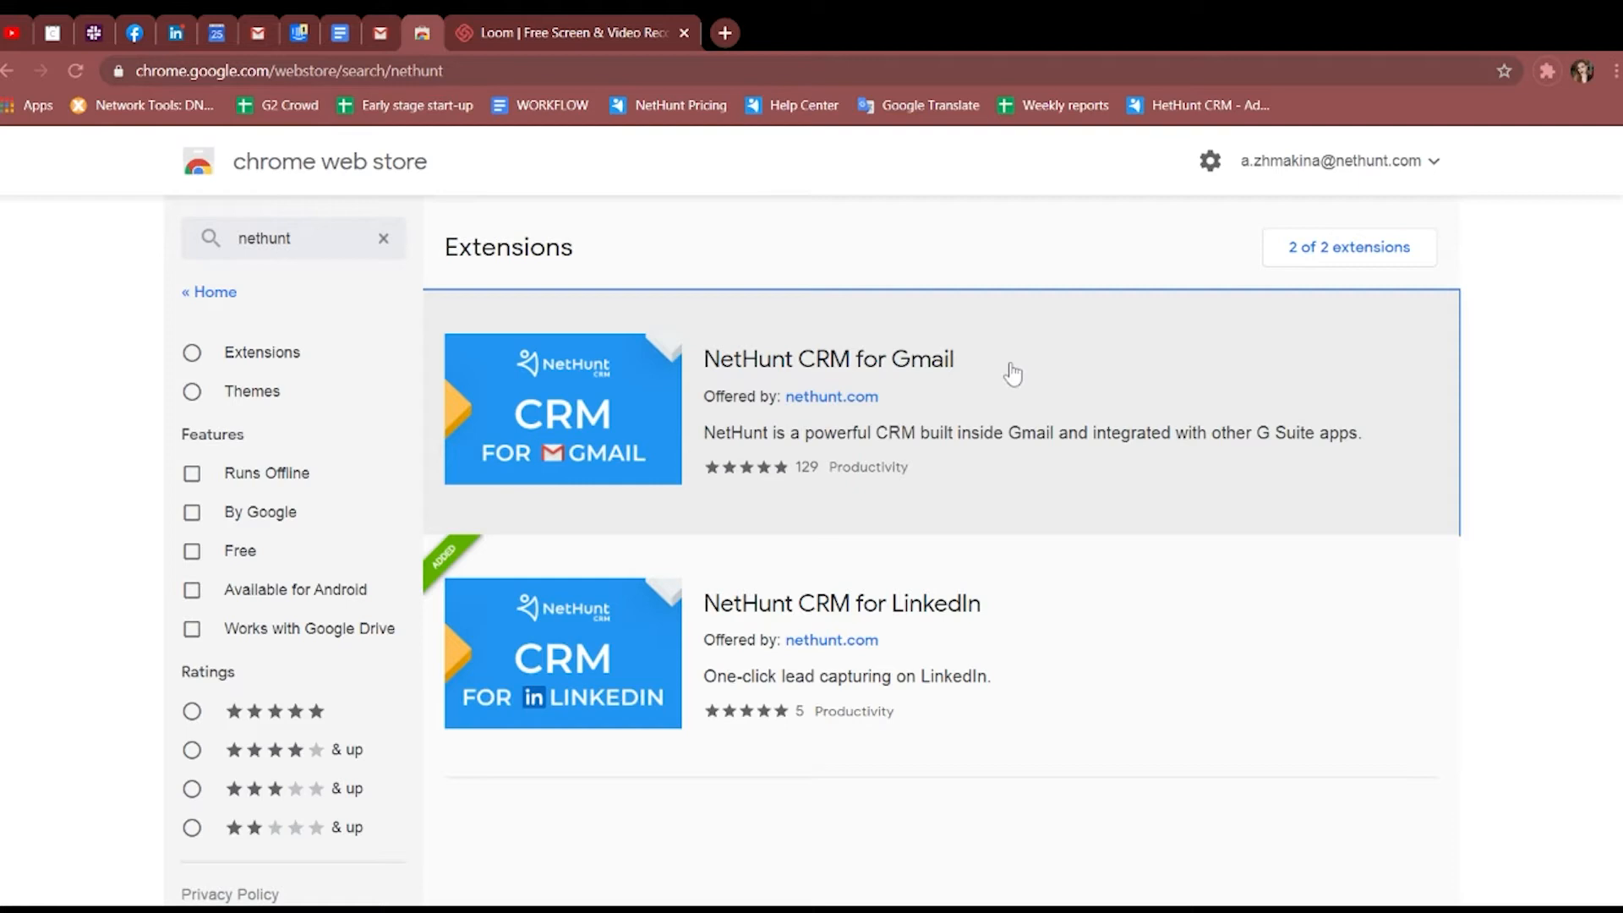
left_click(827, 358)
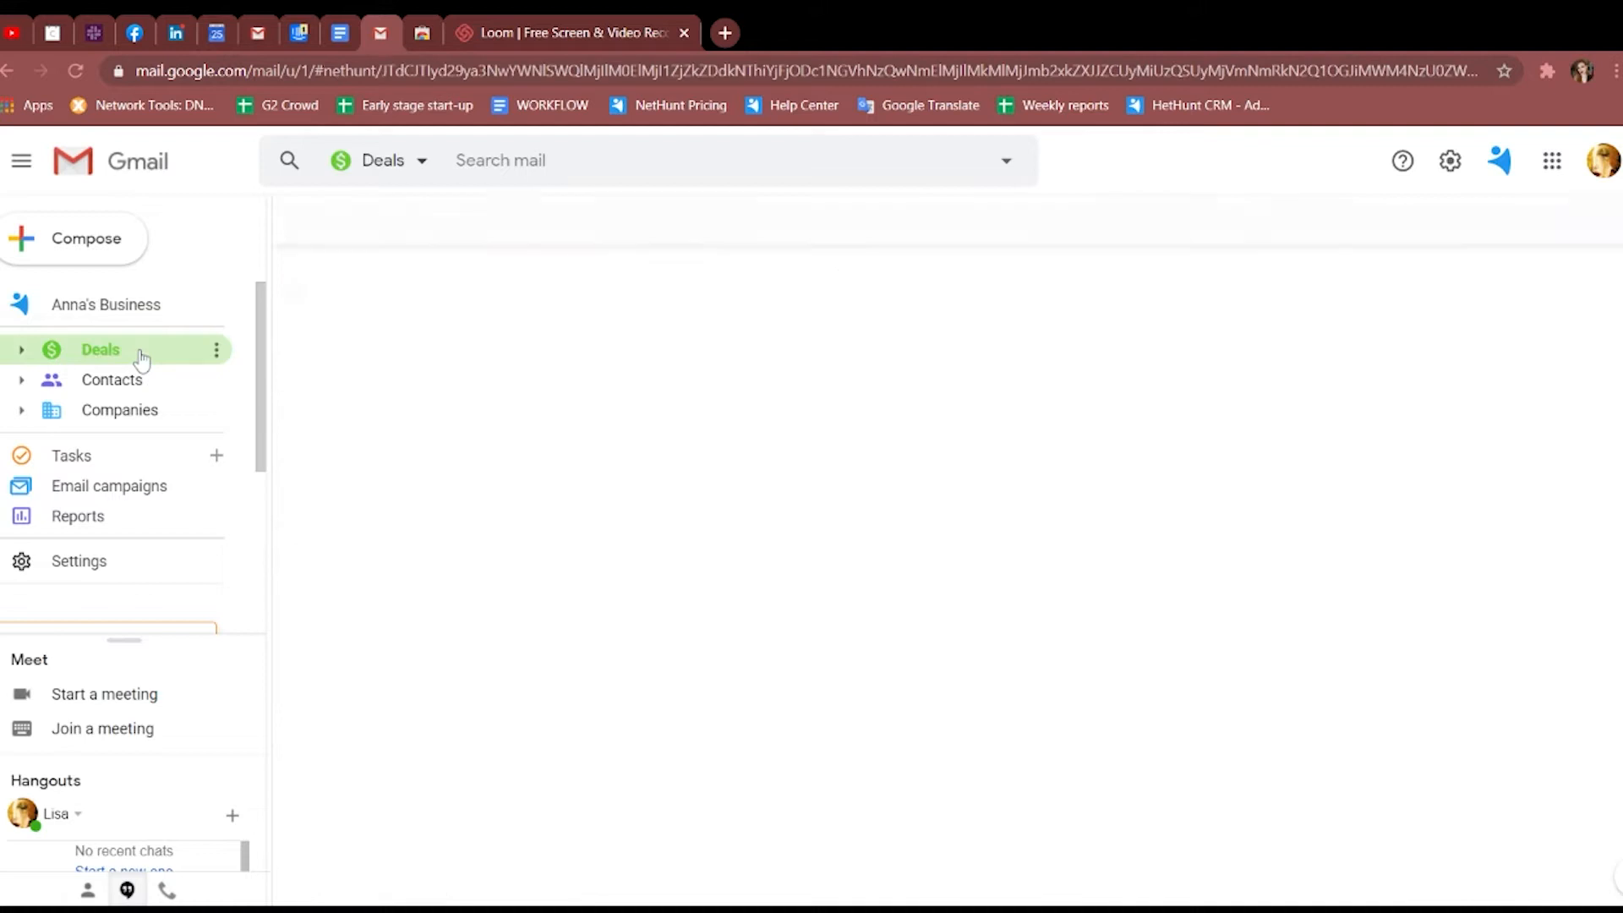
Browse the sample Deals, Contacts and Companies lists.
left_click(101, 349)
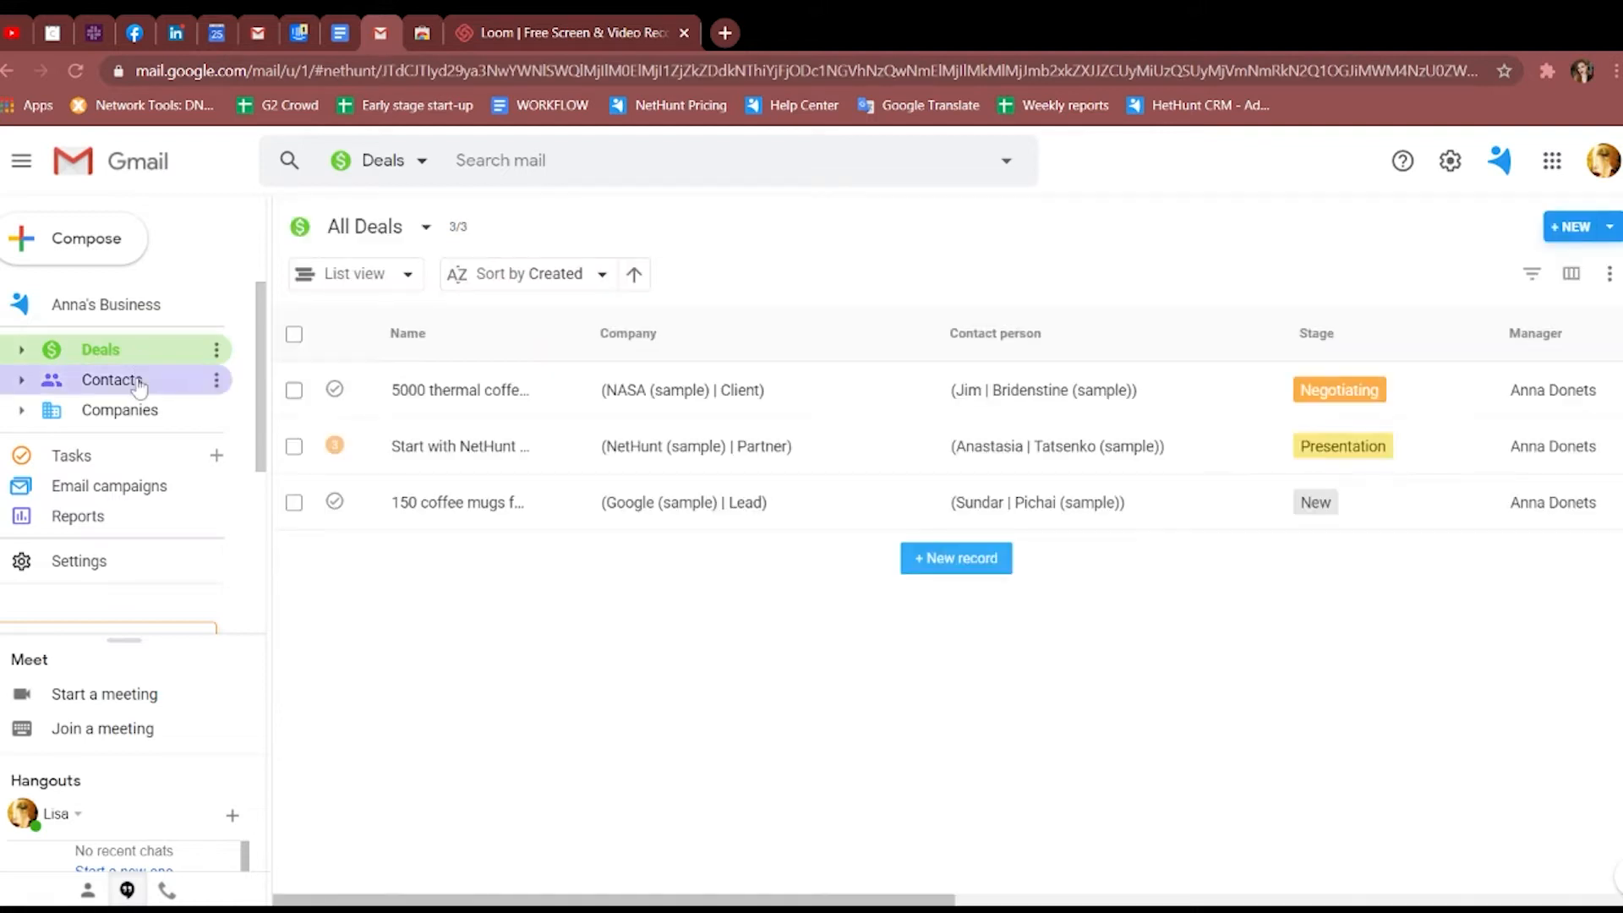
left_click(111, 379)
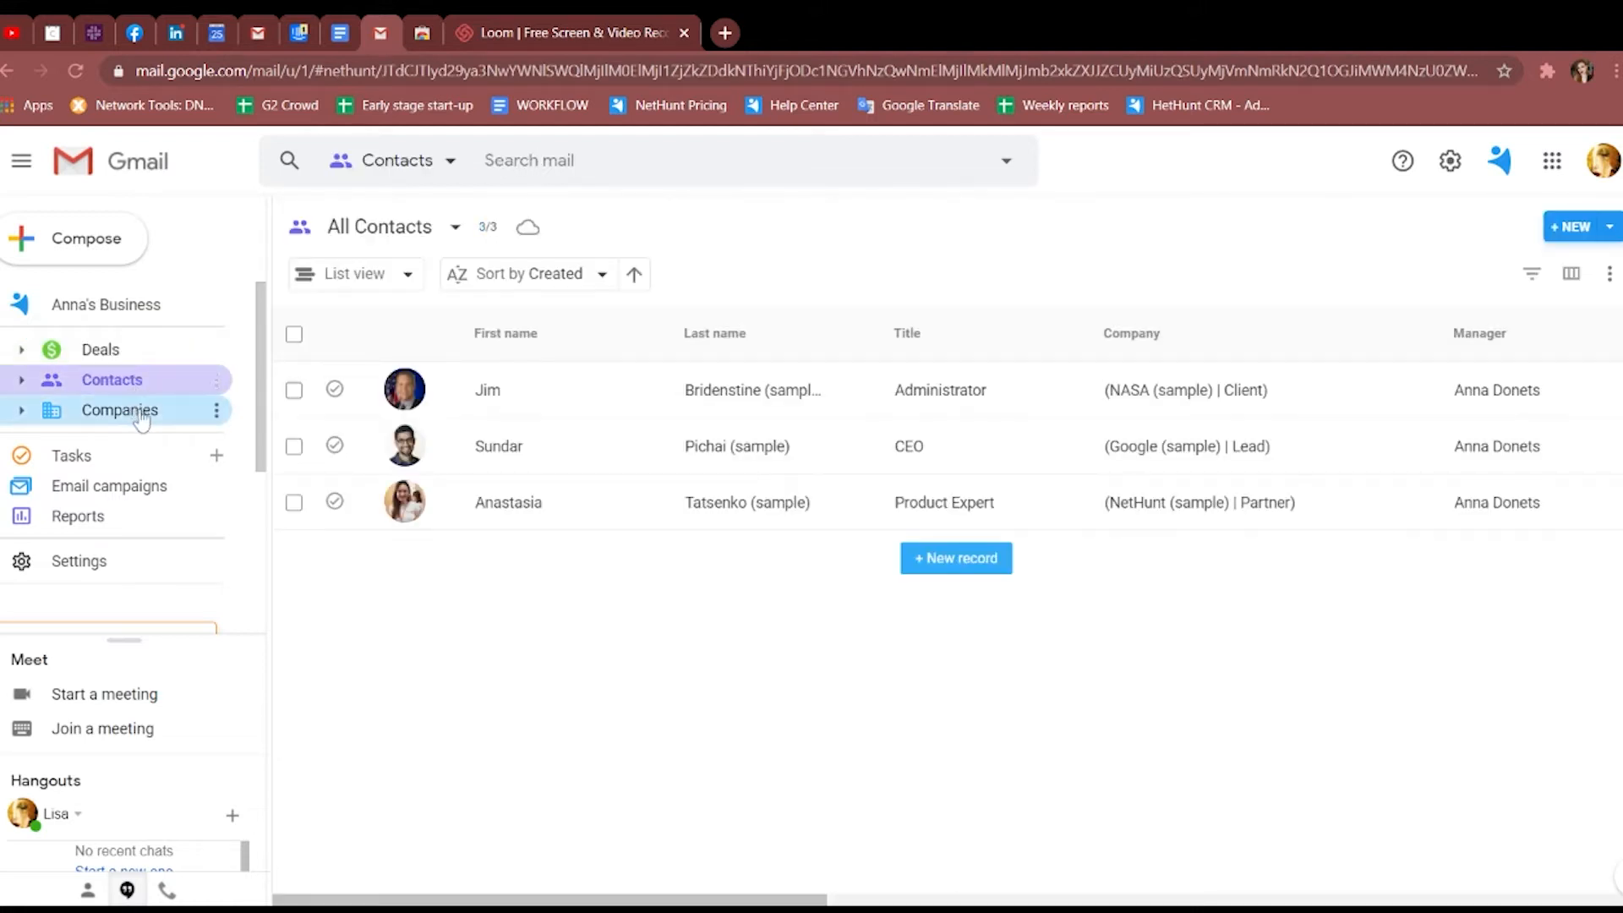
left_click(118, 410)
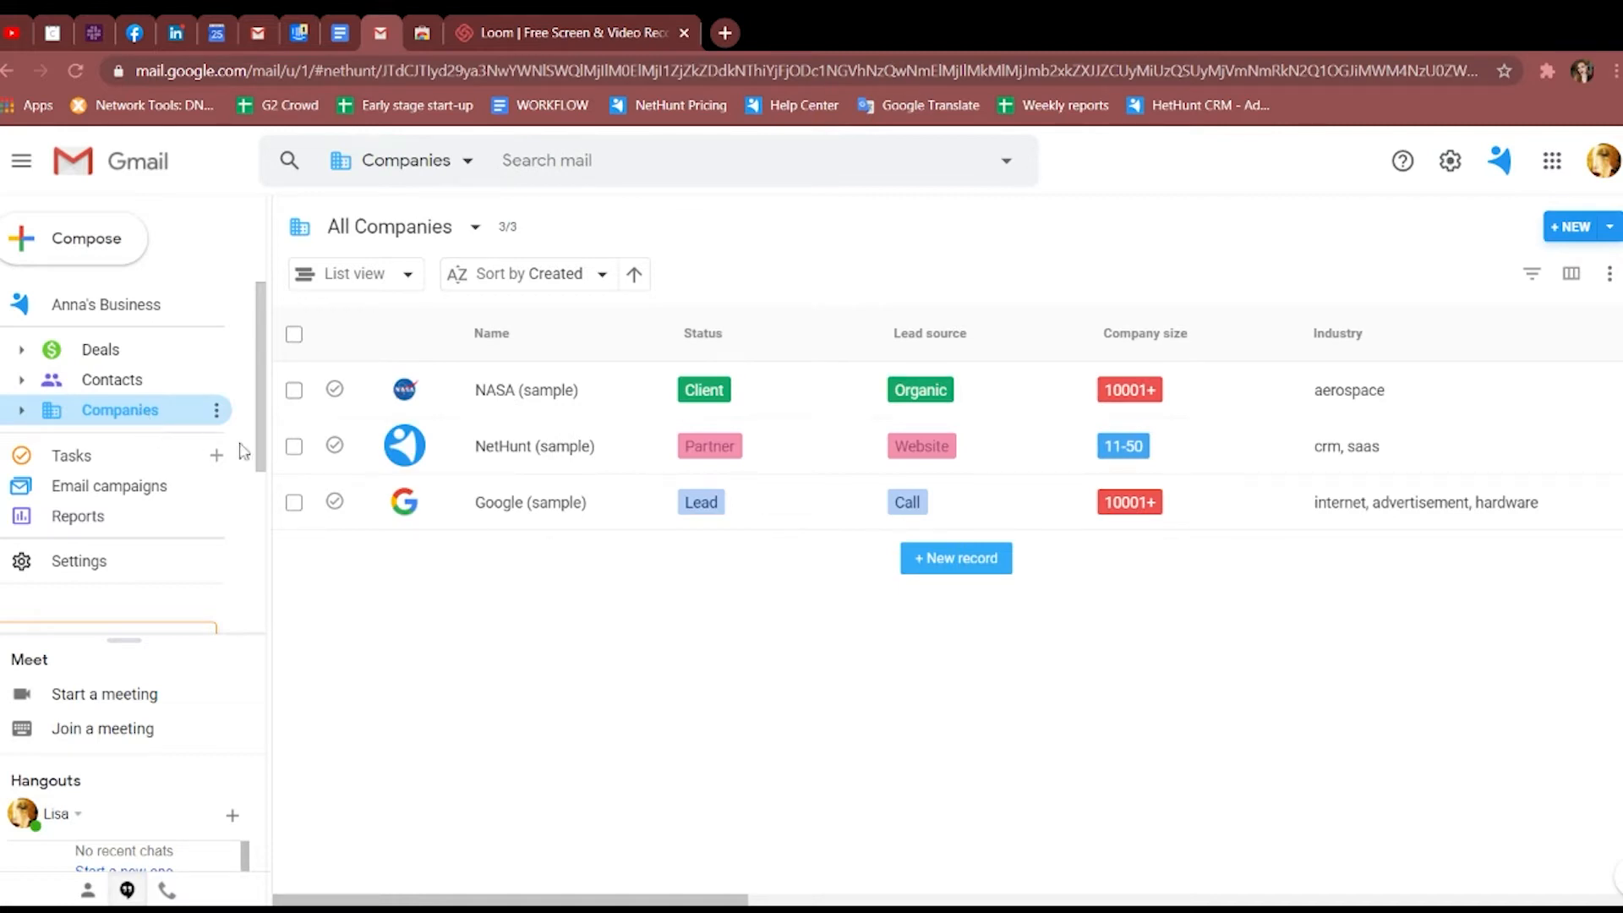
Review the NetHunt (sample) company record, then download the testing import sheet as CSV.
left_click(533, 446)
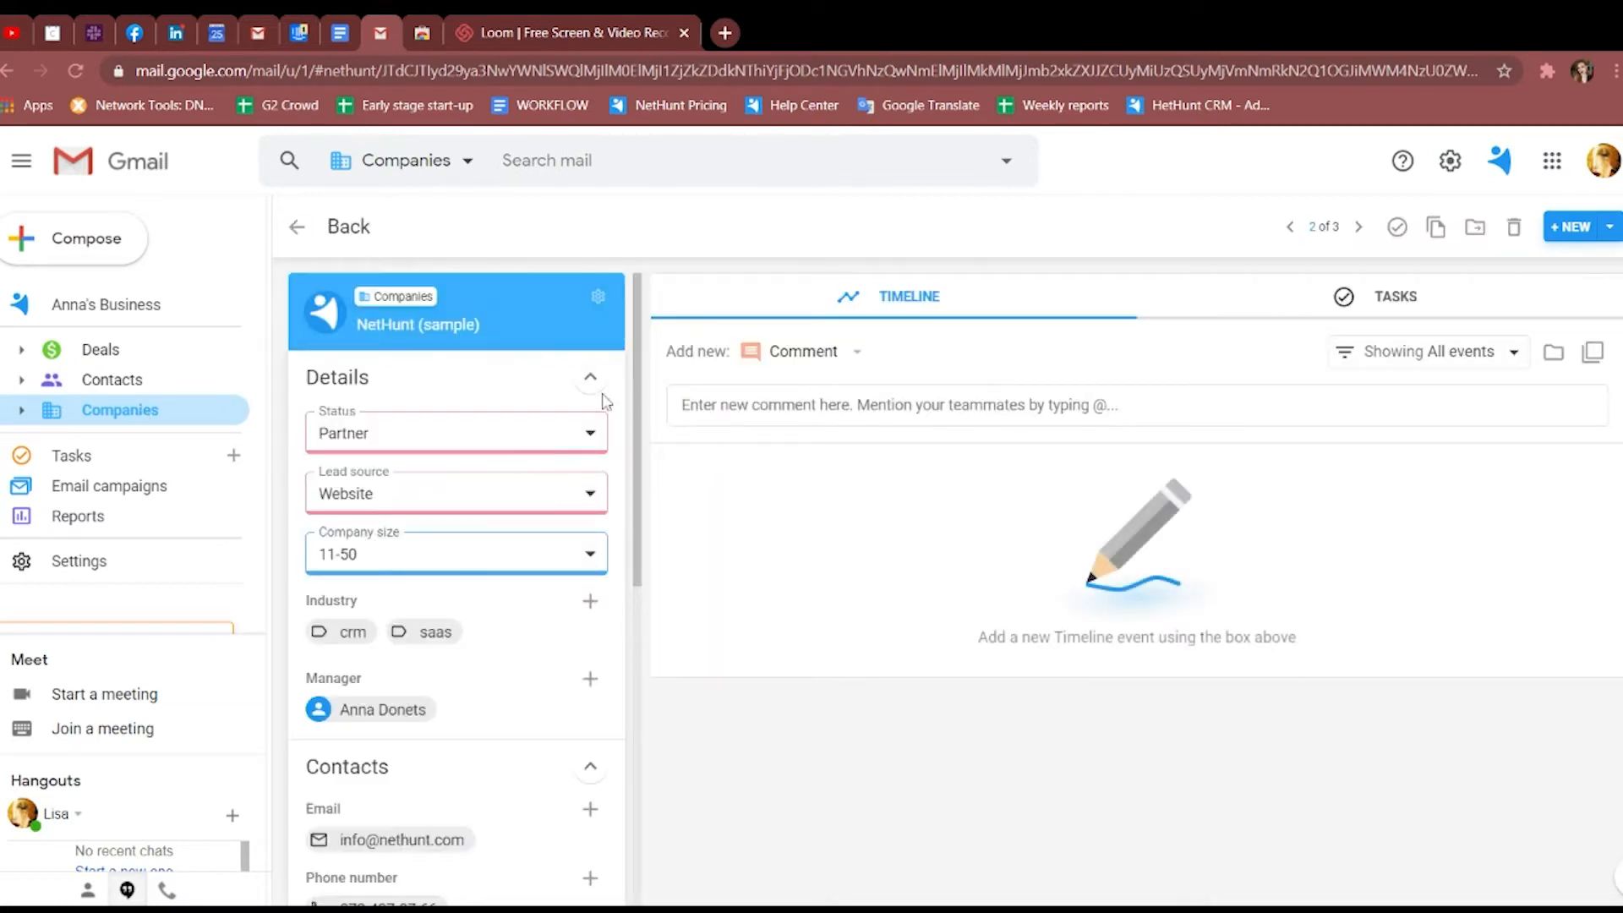
scroll("down", 3)
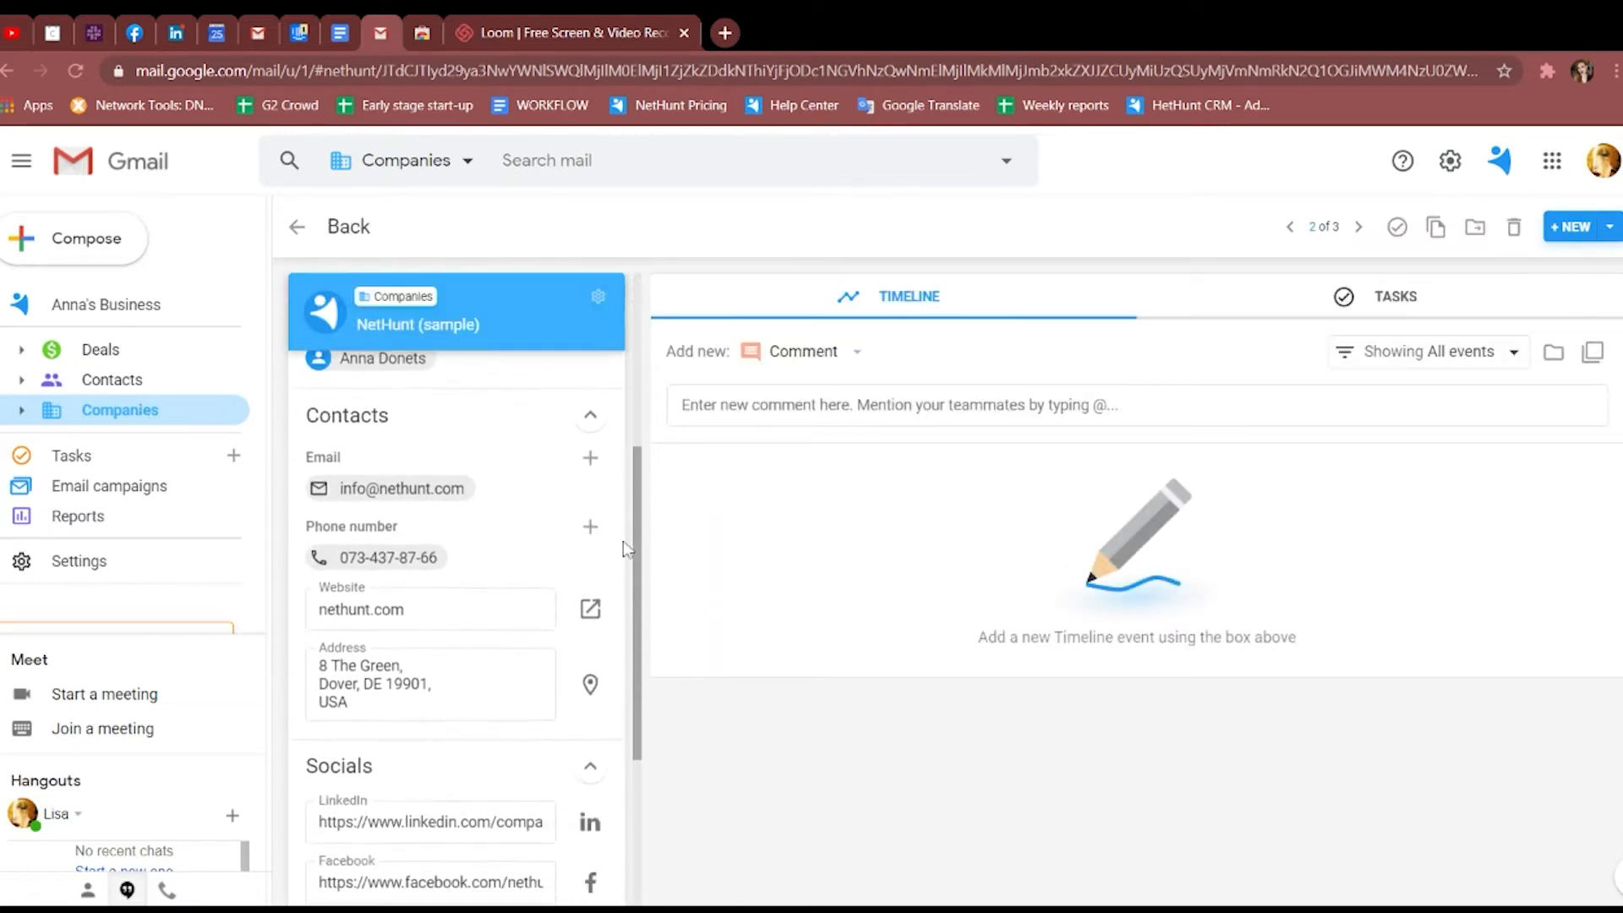
scroll("down", 3)
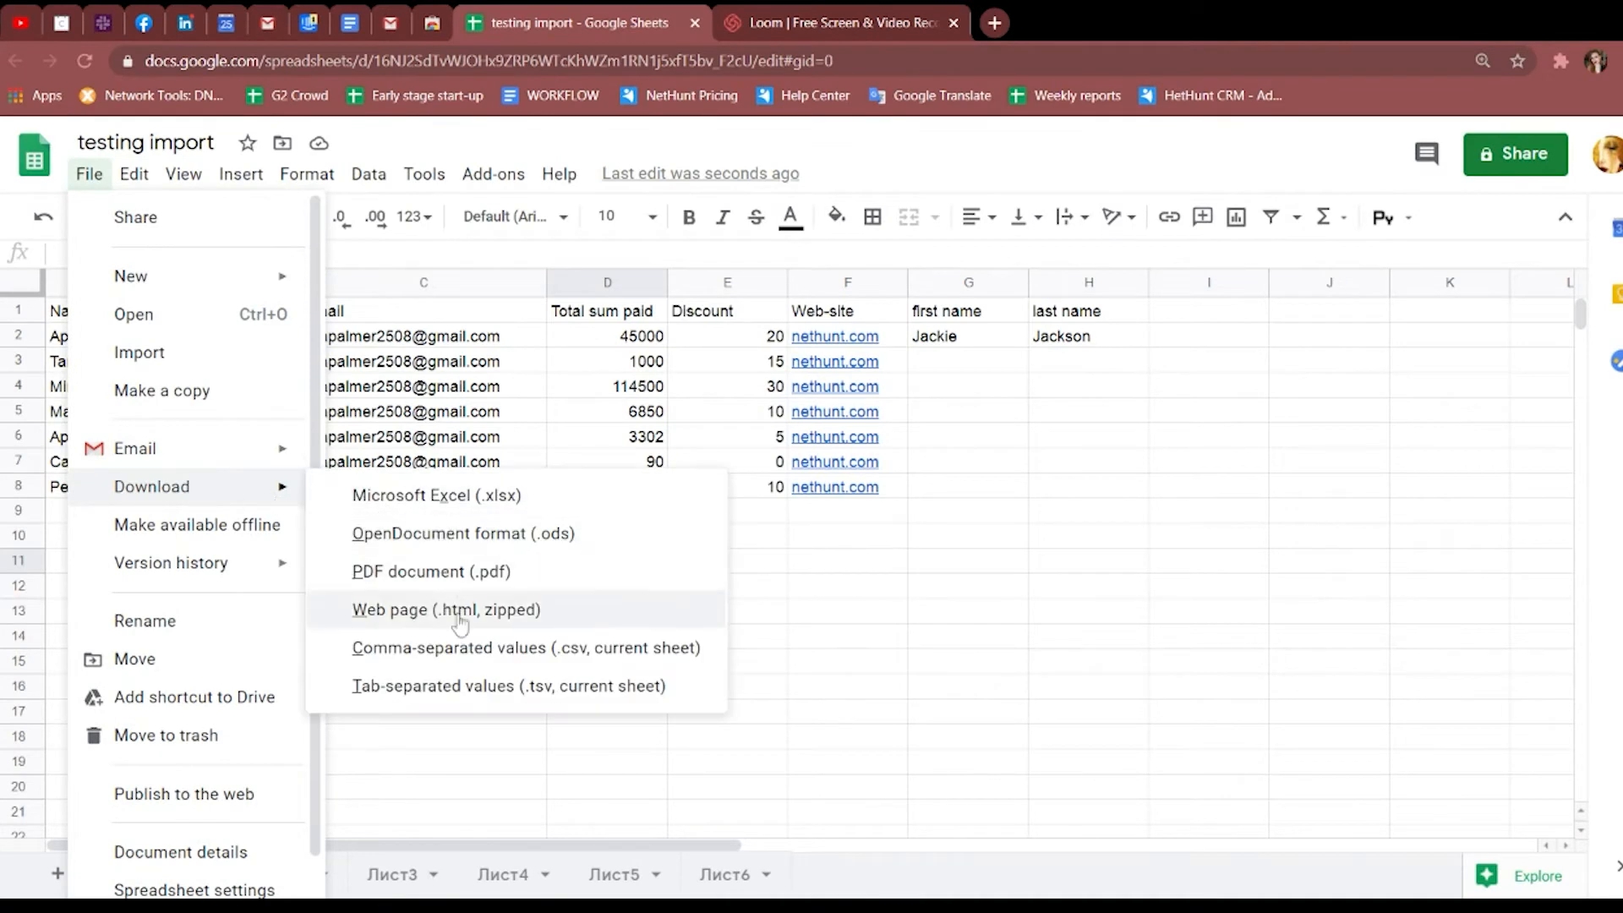
left_click(390, 23)
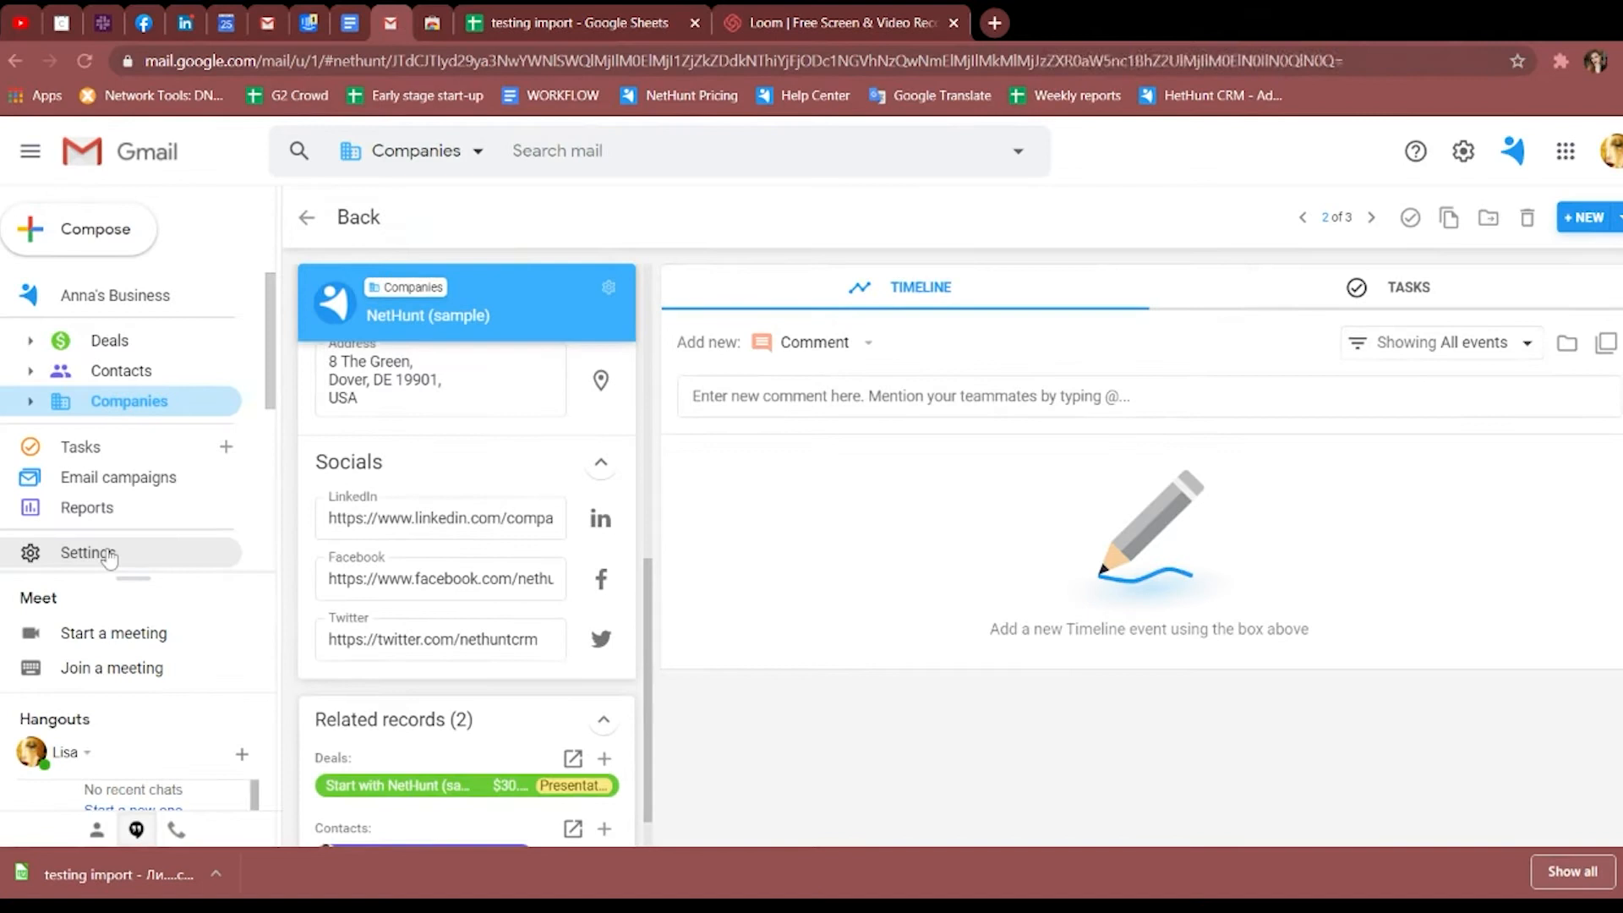
Import the 'testing import' CSV file with 7 records through Settings > Import data.
left_click(88, 551)
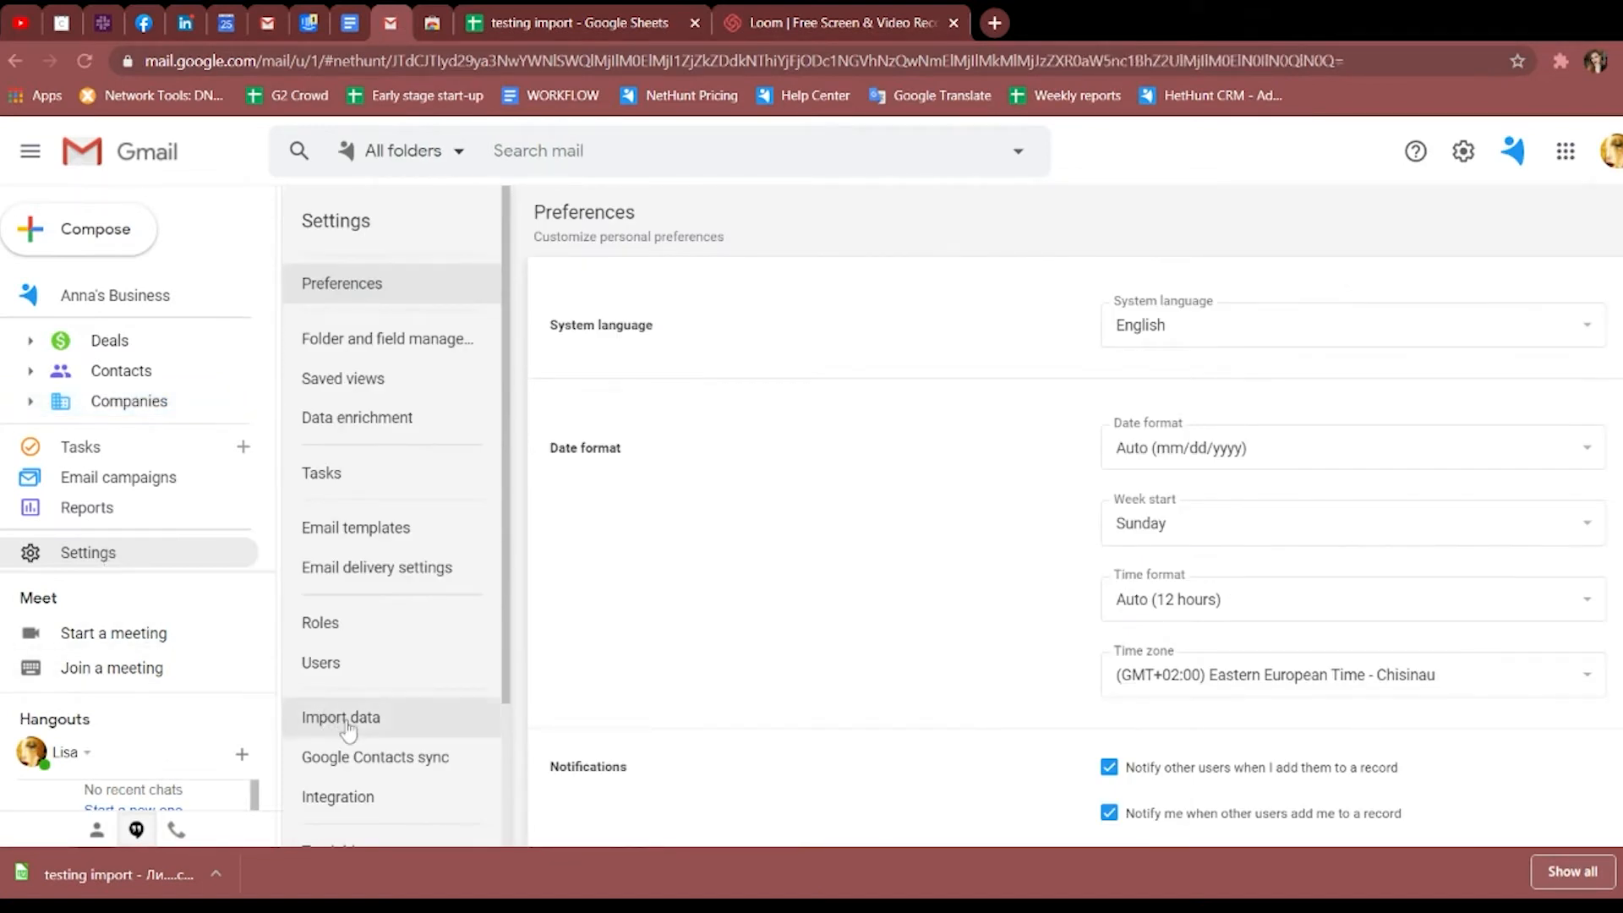
left_click(341, 716)
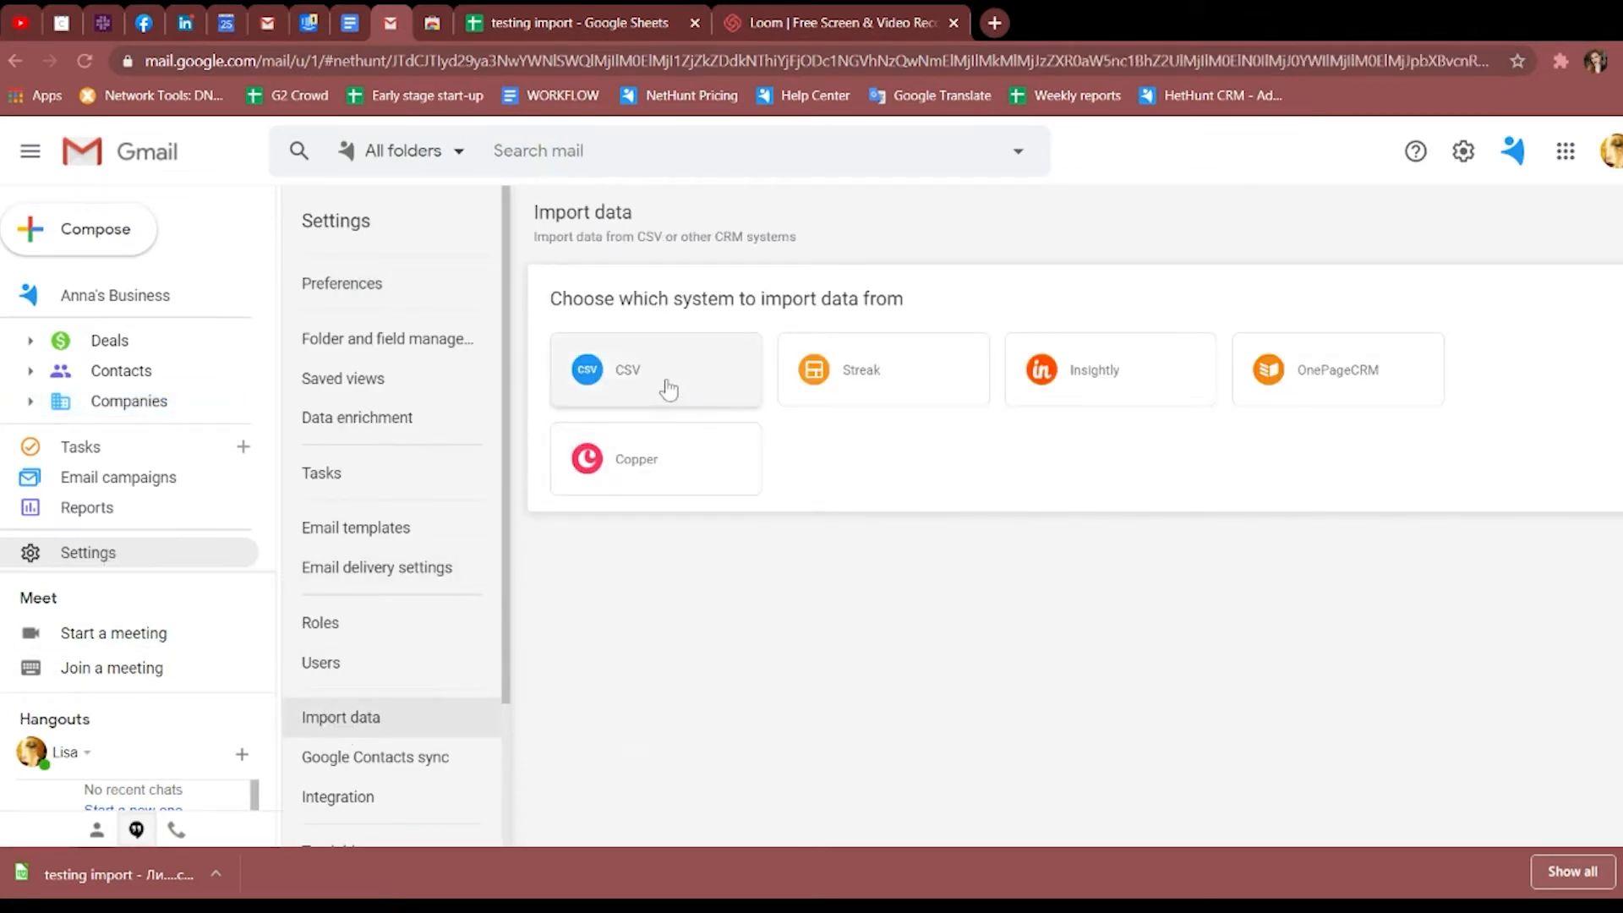
left_click(654, 369)
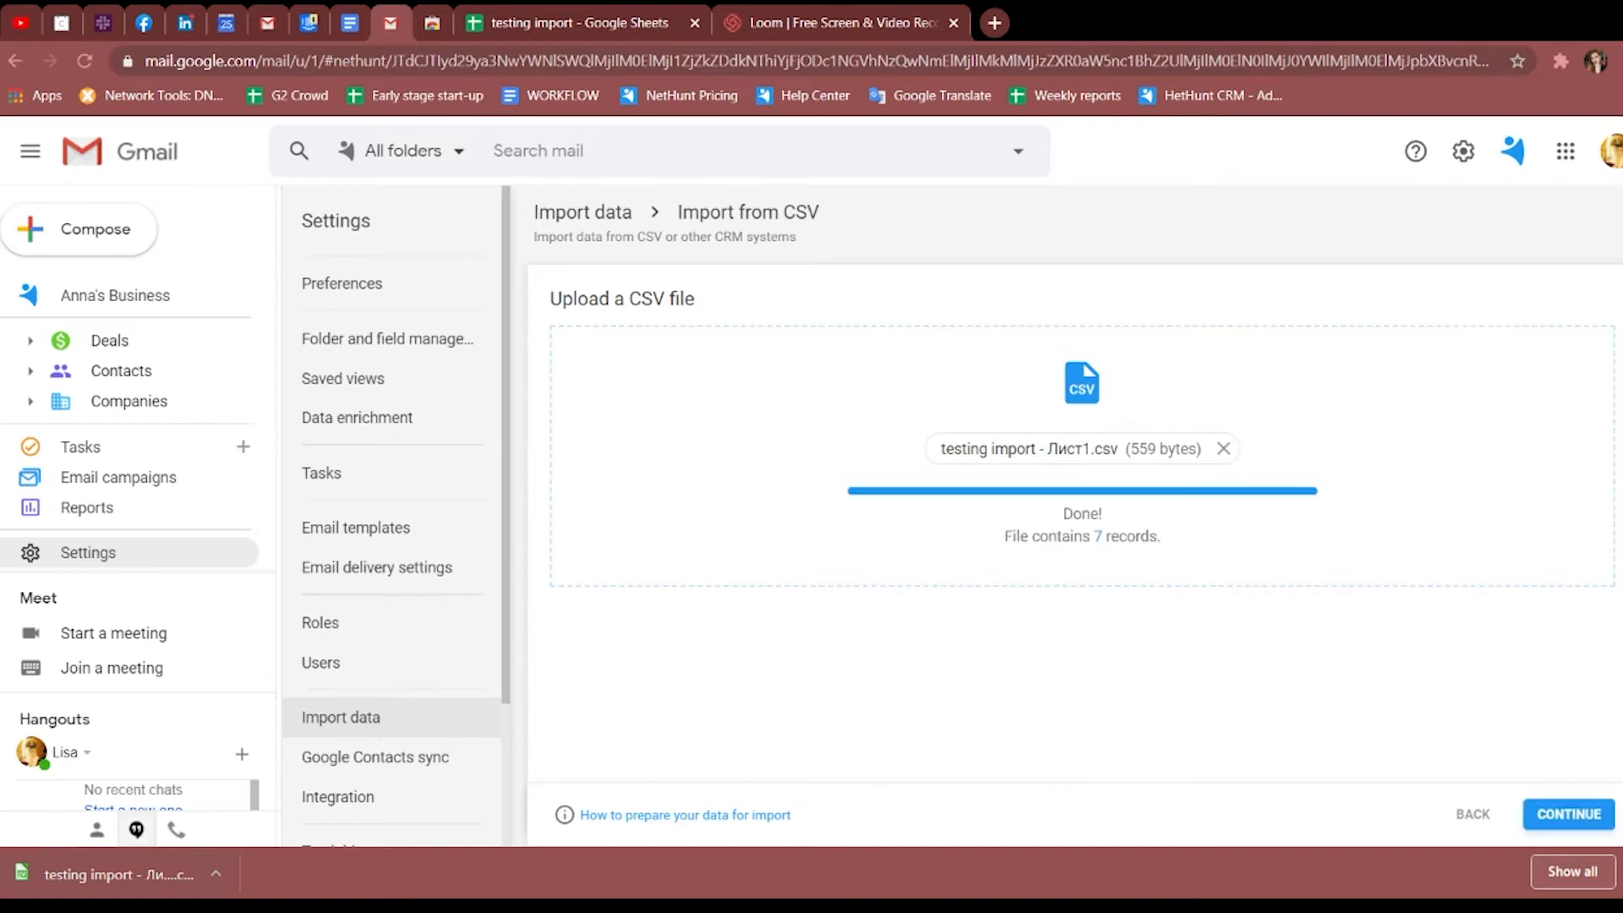
left_click(342, 282)
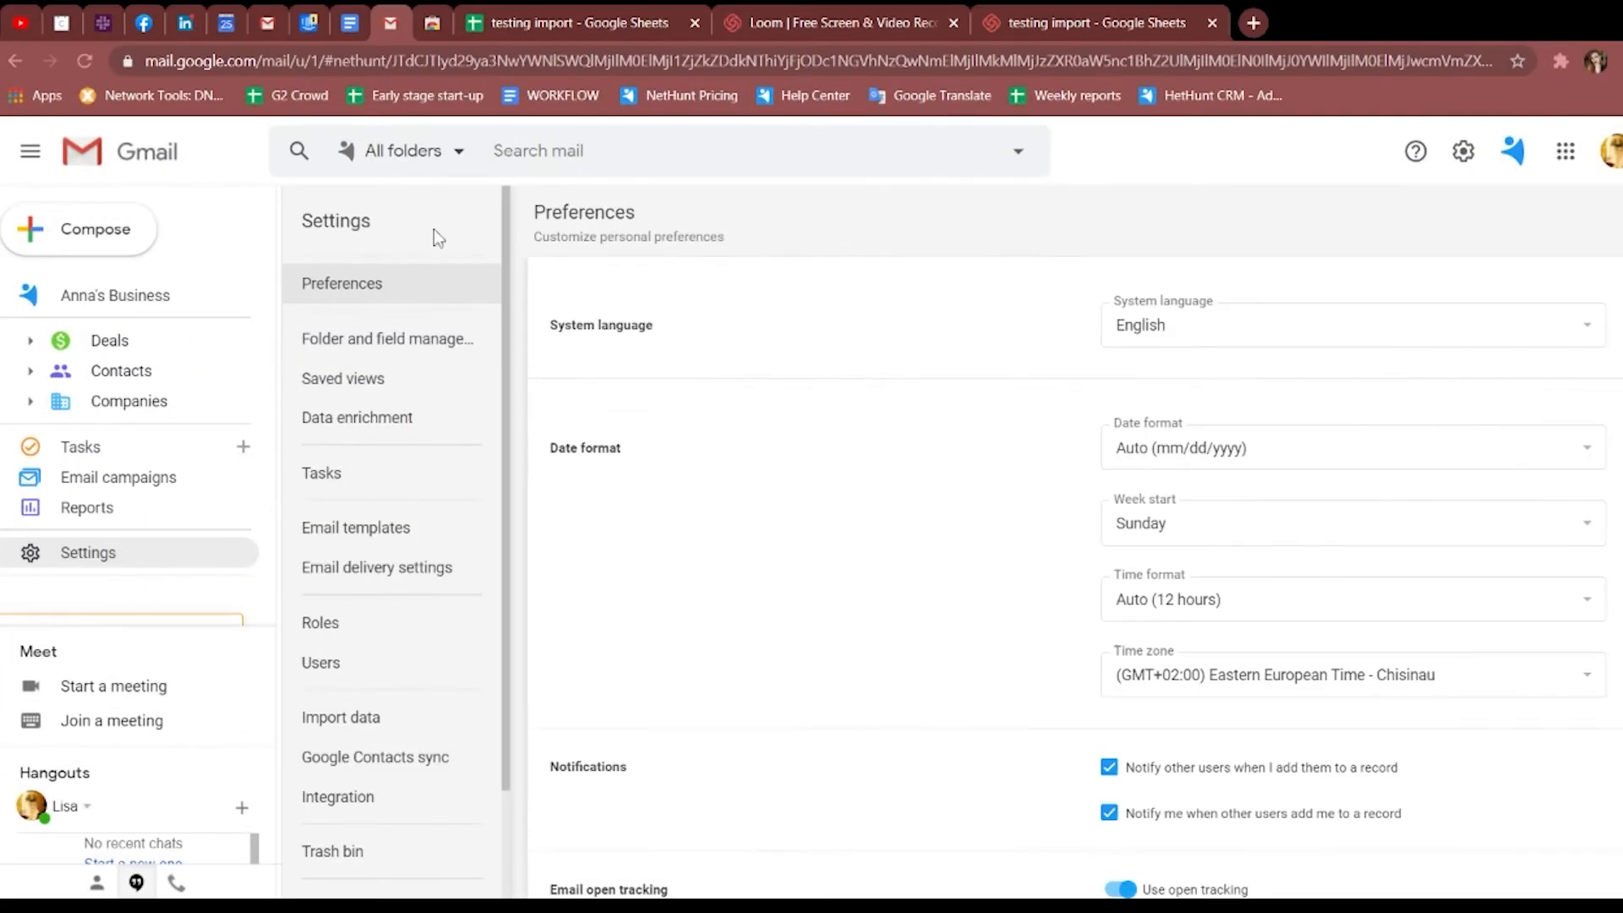
Look through the folder and field management, saved views and team roles settings.
scroll("down", 3)
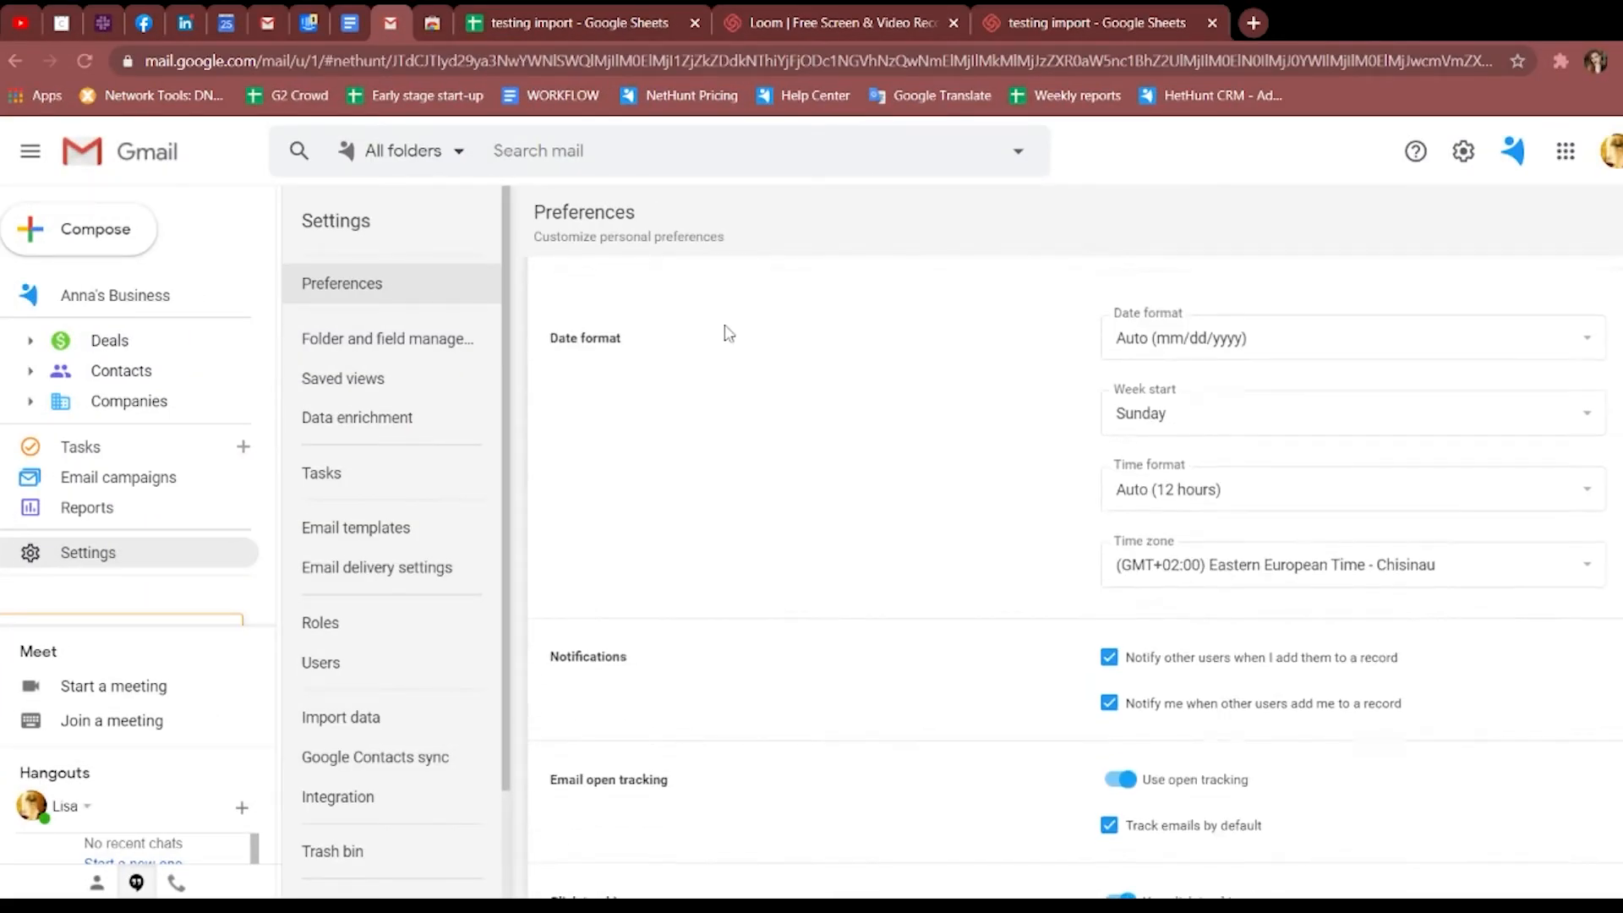
scroll("down", 3)
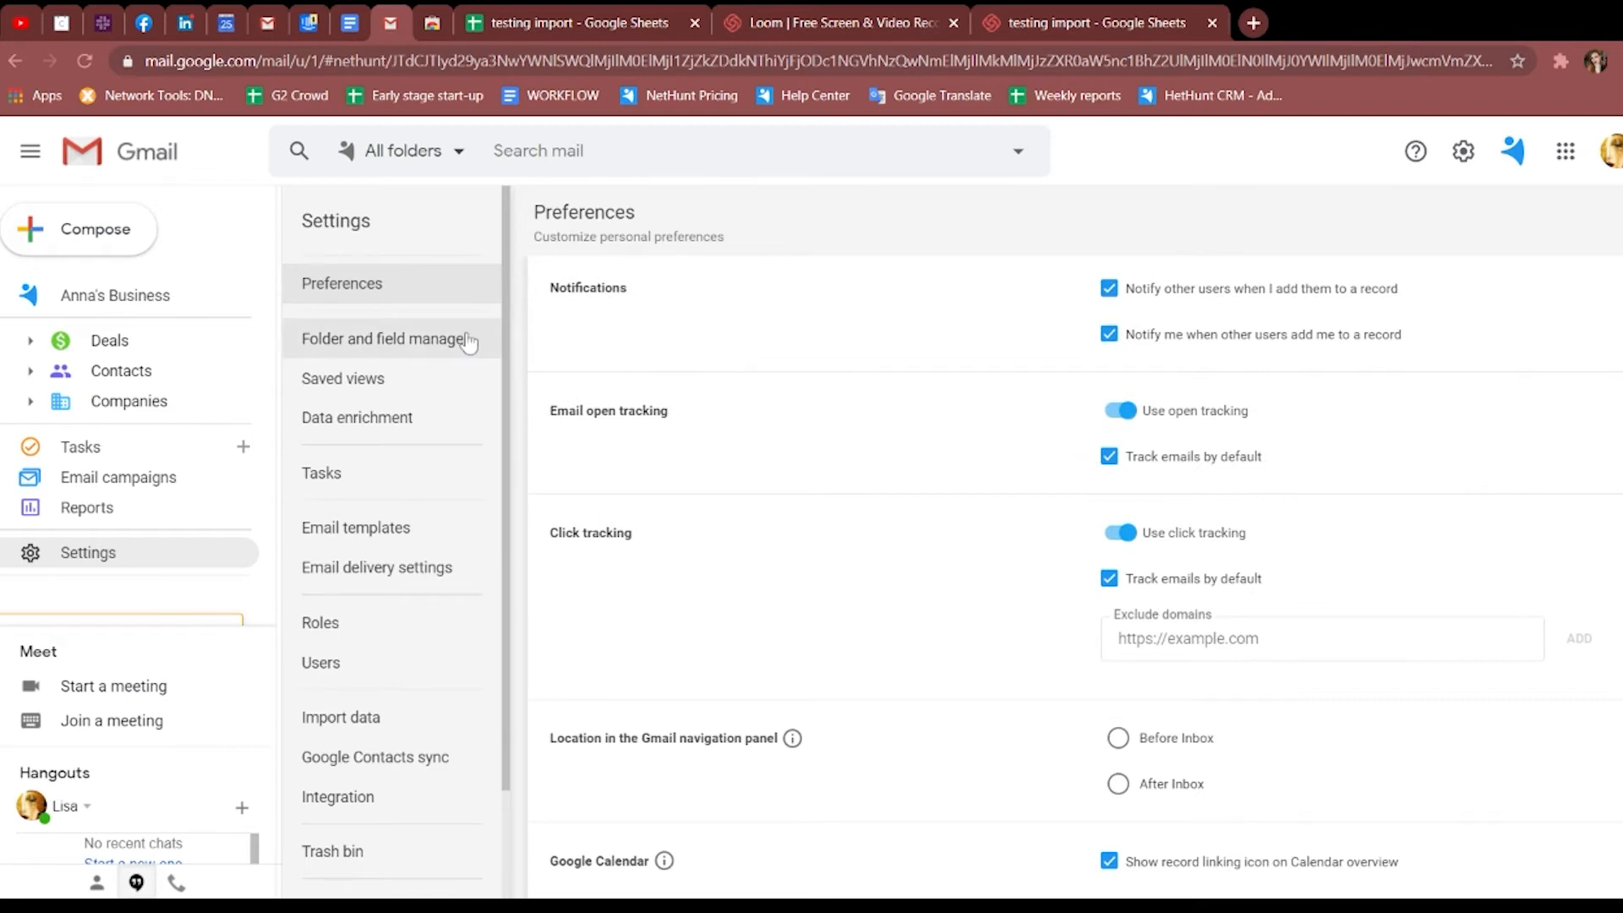
left_click(385, 338)
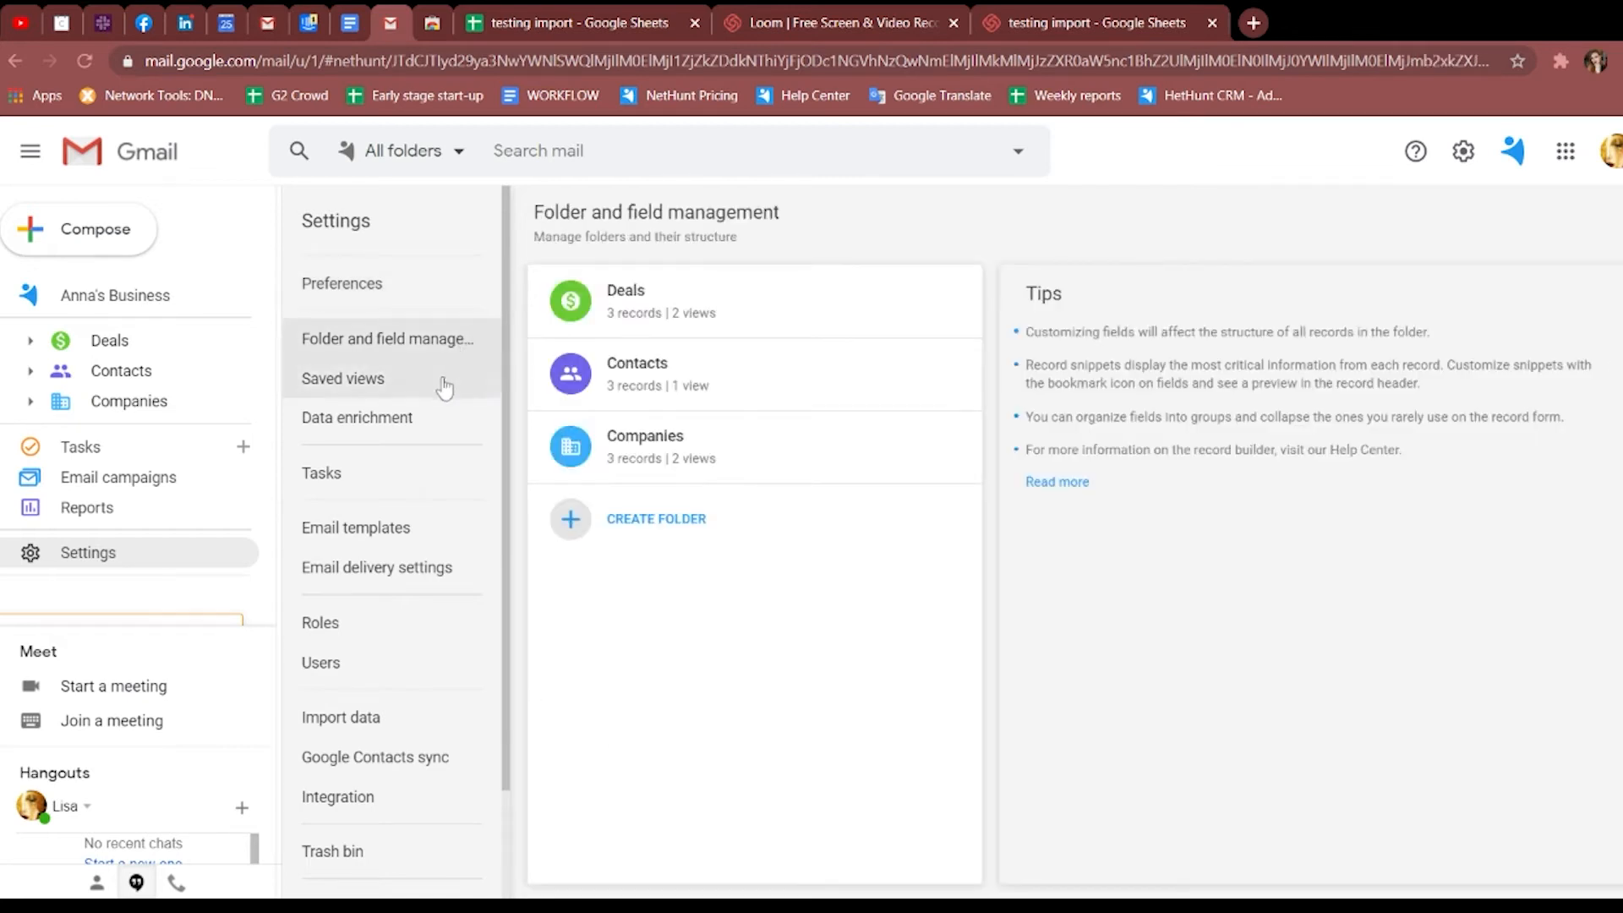
left_click(342, 378)
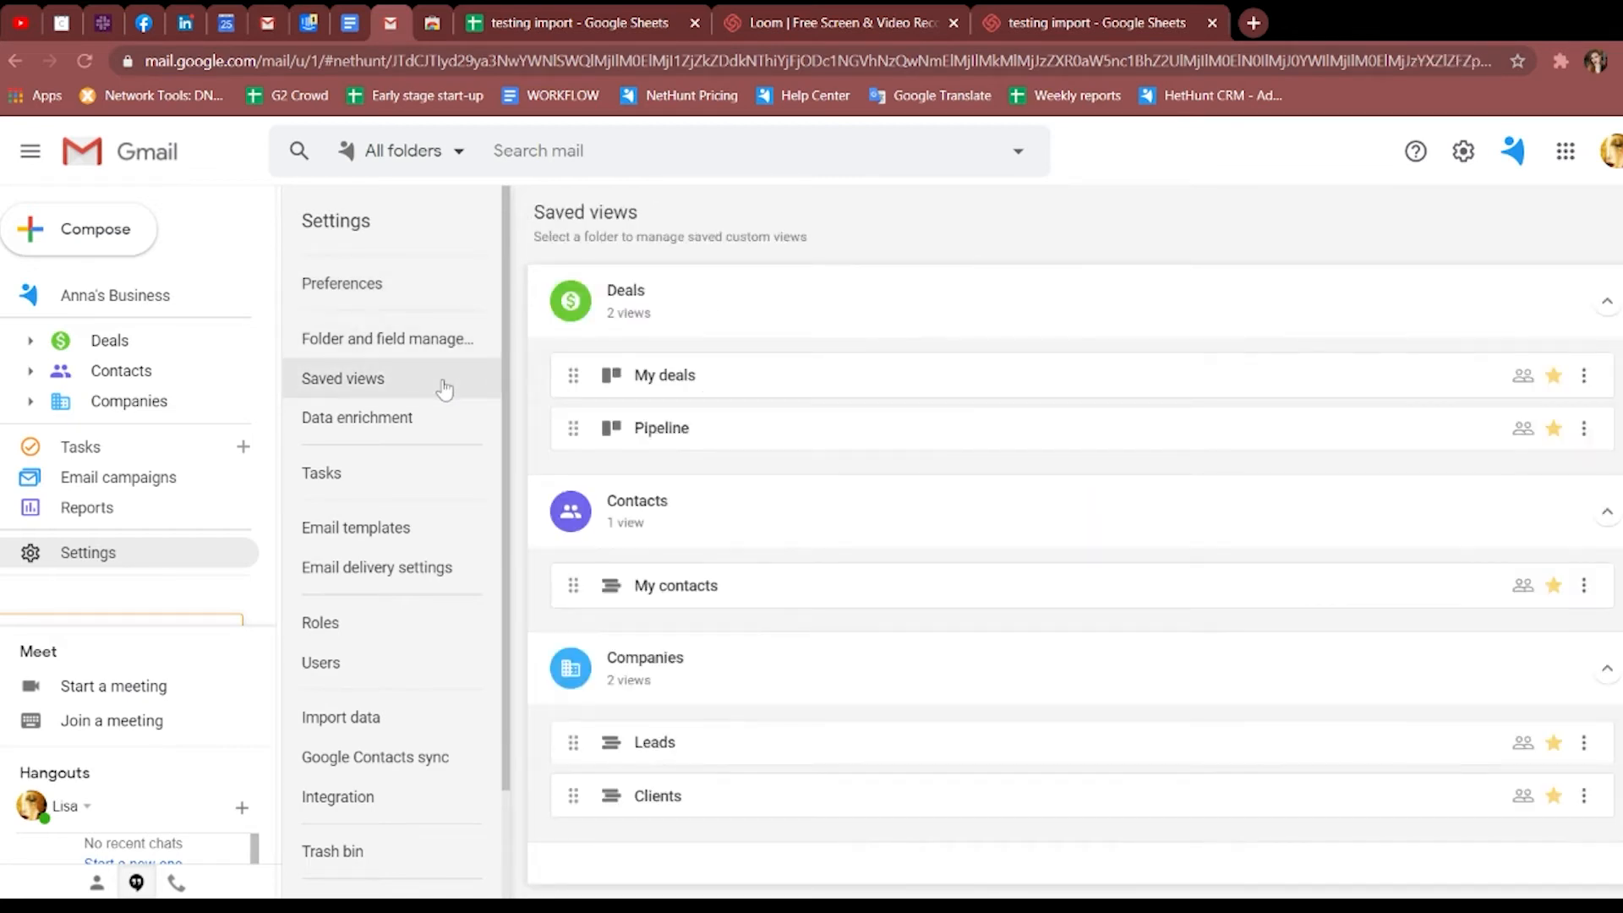
mouse_move(420, 549)
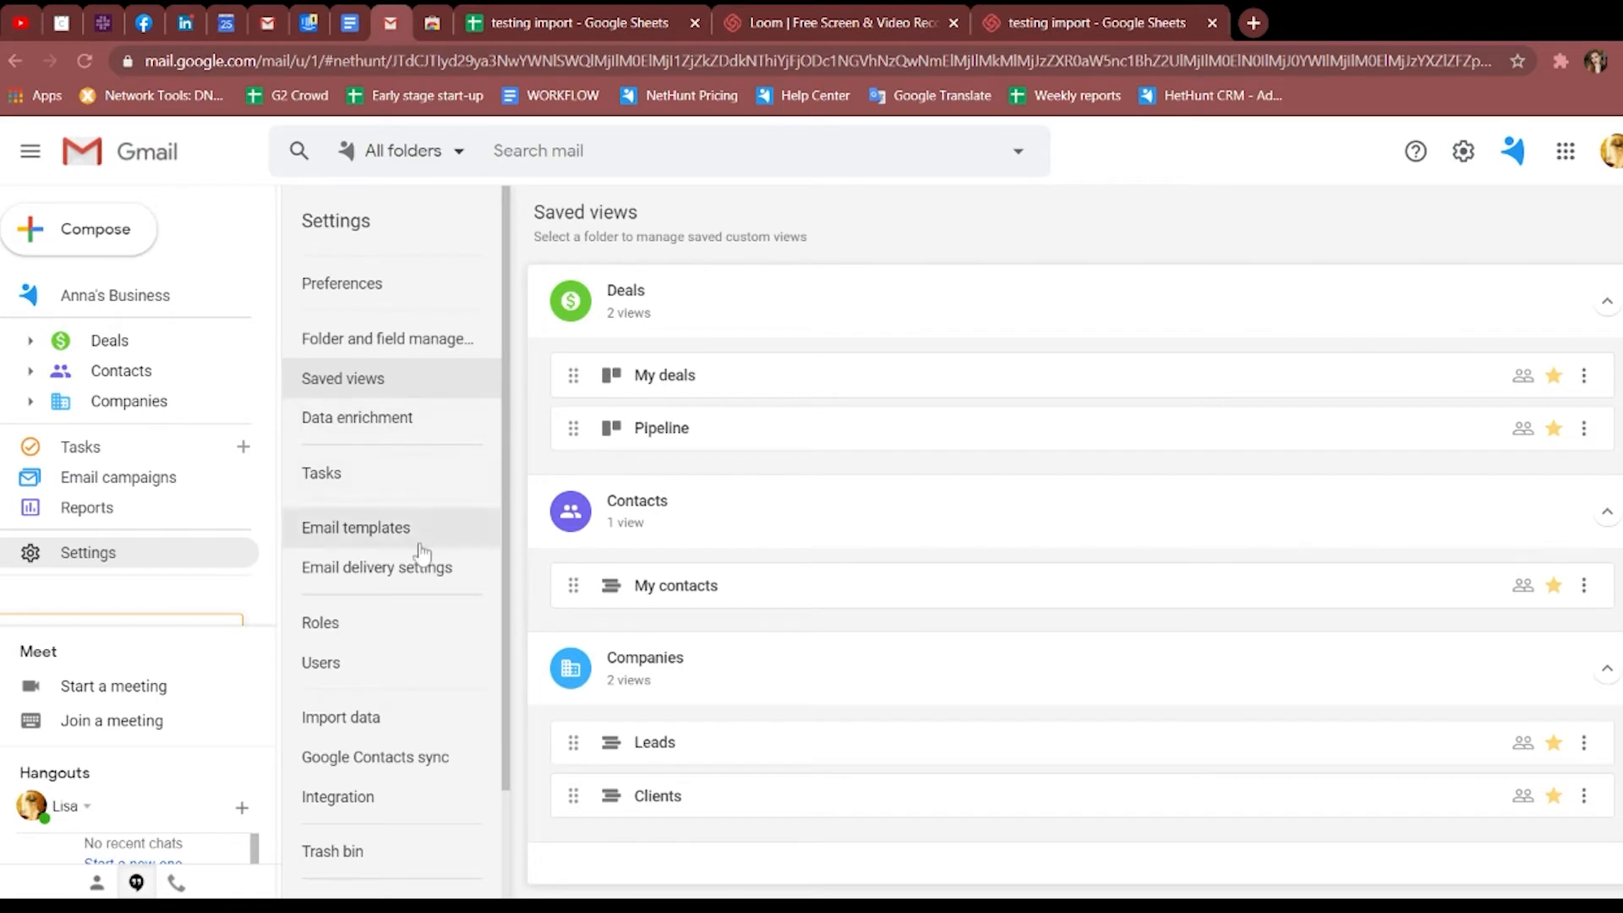
left_click(320, 622)
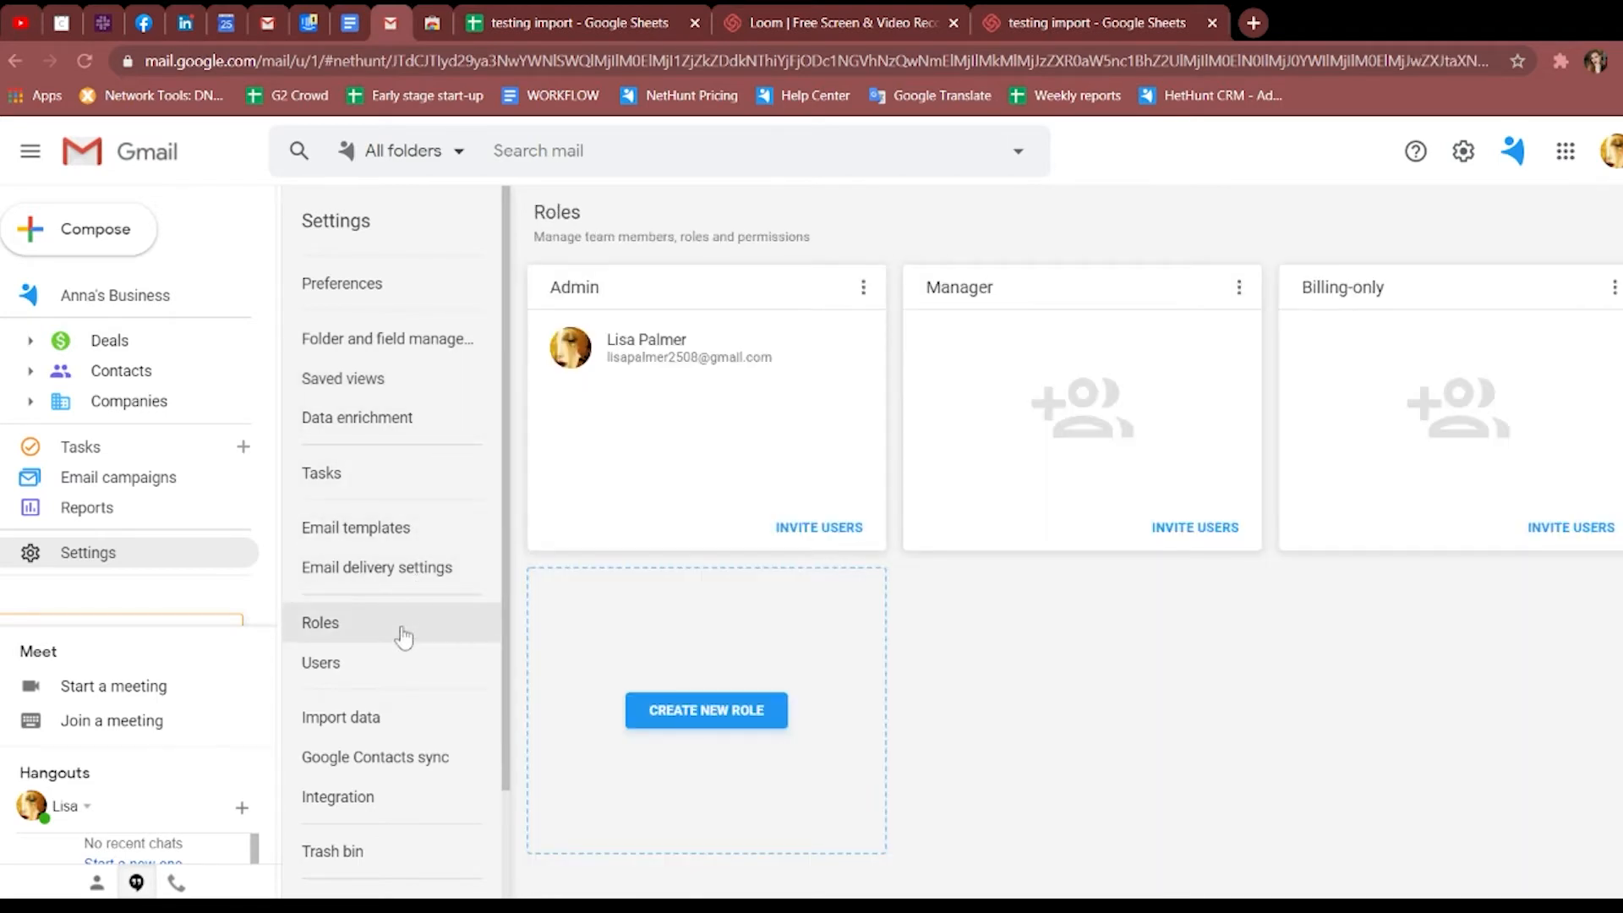
View Google Contacts sync and Integration settings, then check the empty Trash bin.
scroll("down", 3)
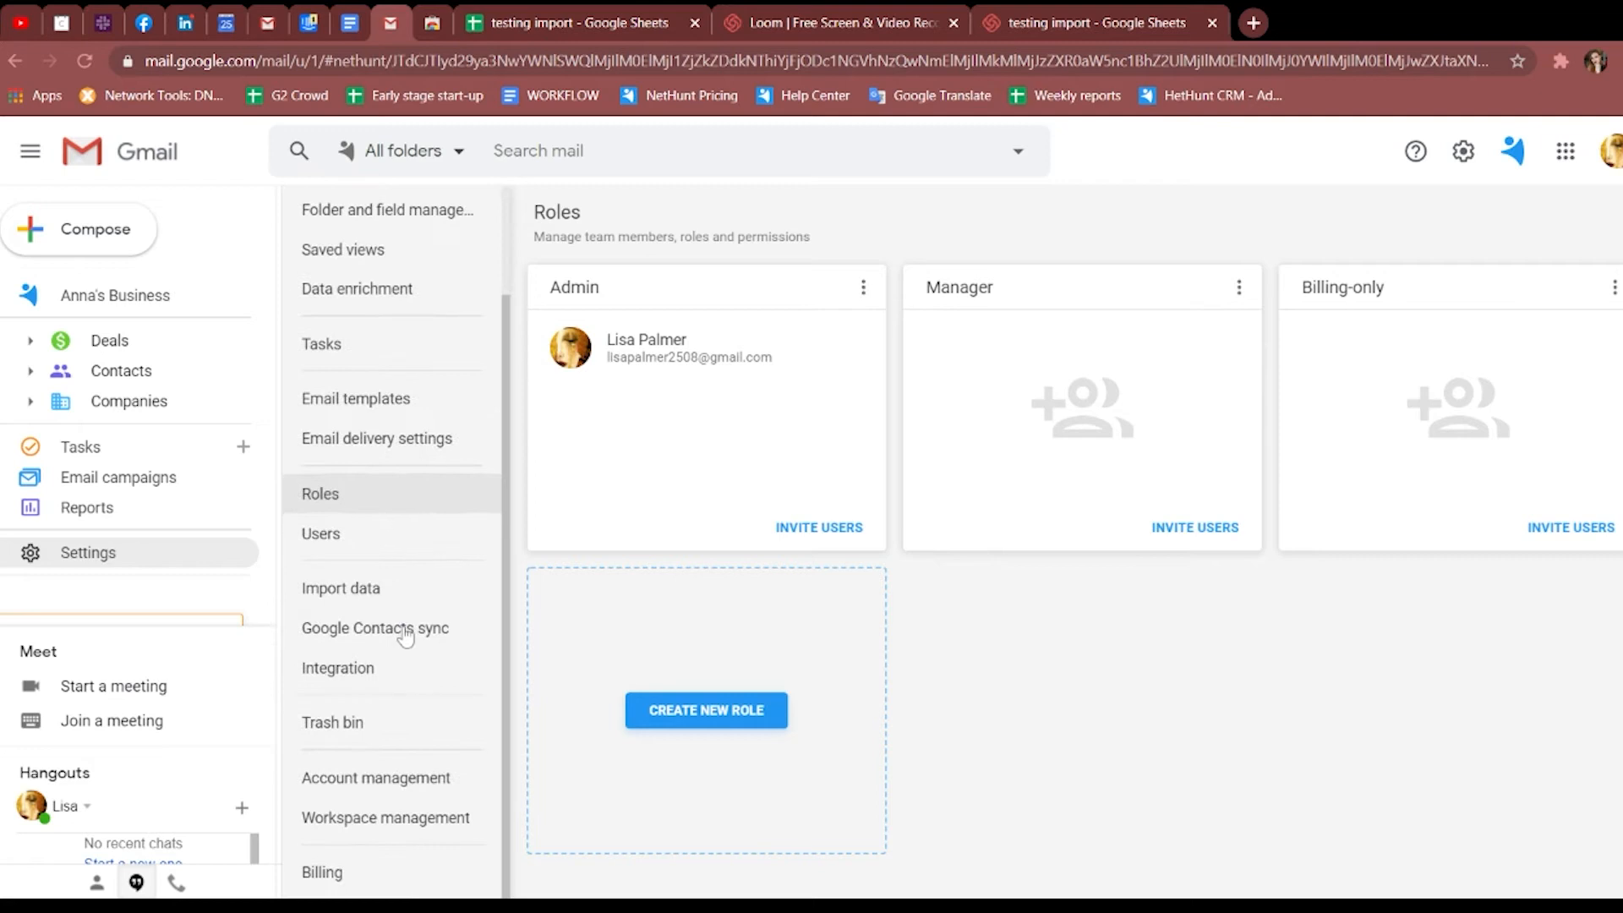
left_click(375, 628)
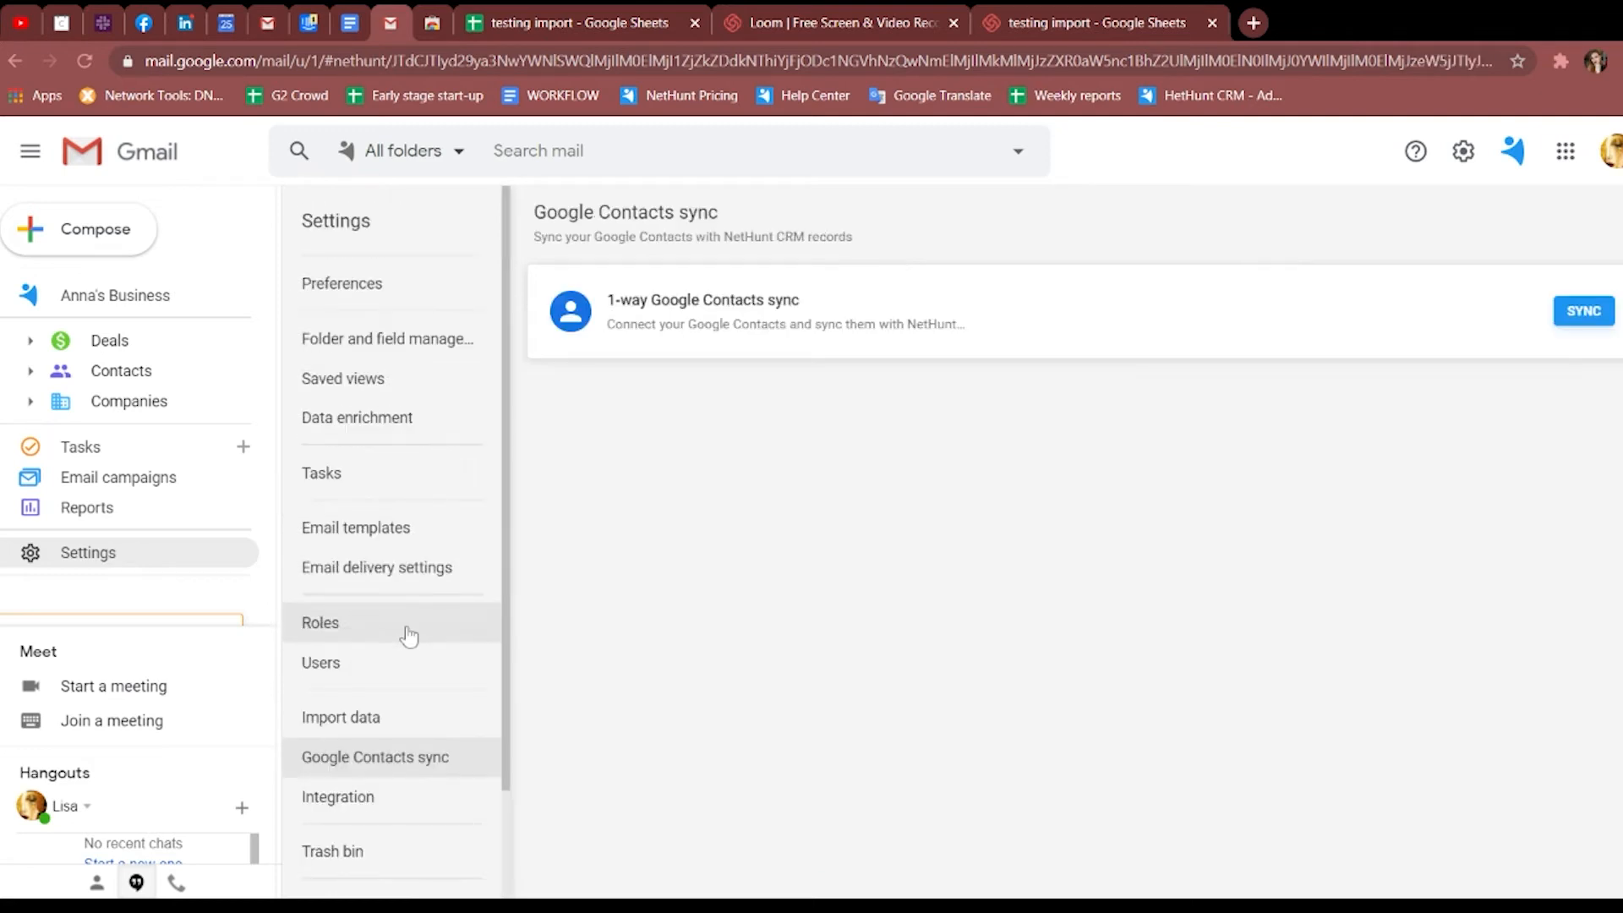
scroll("down", 3)
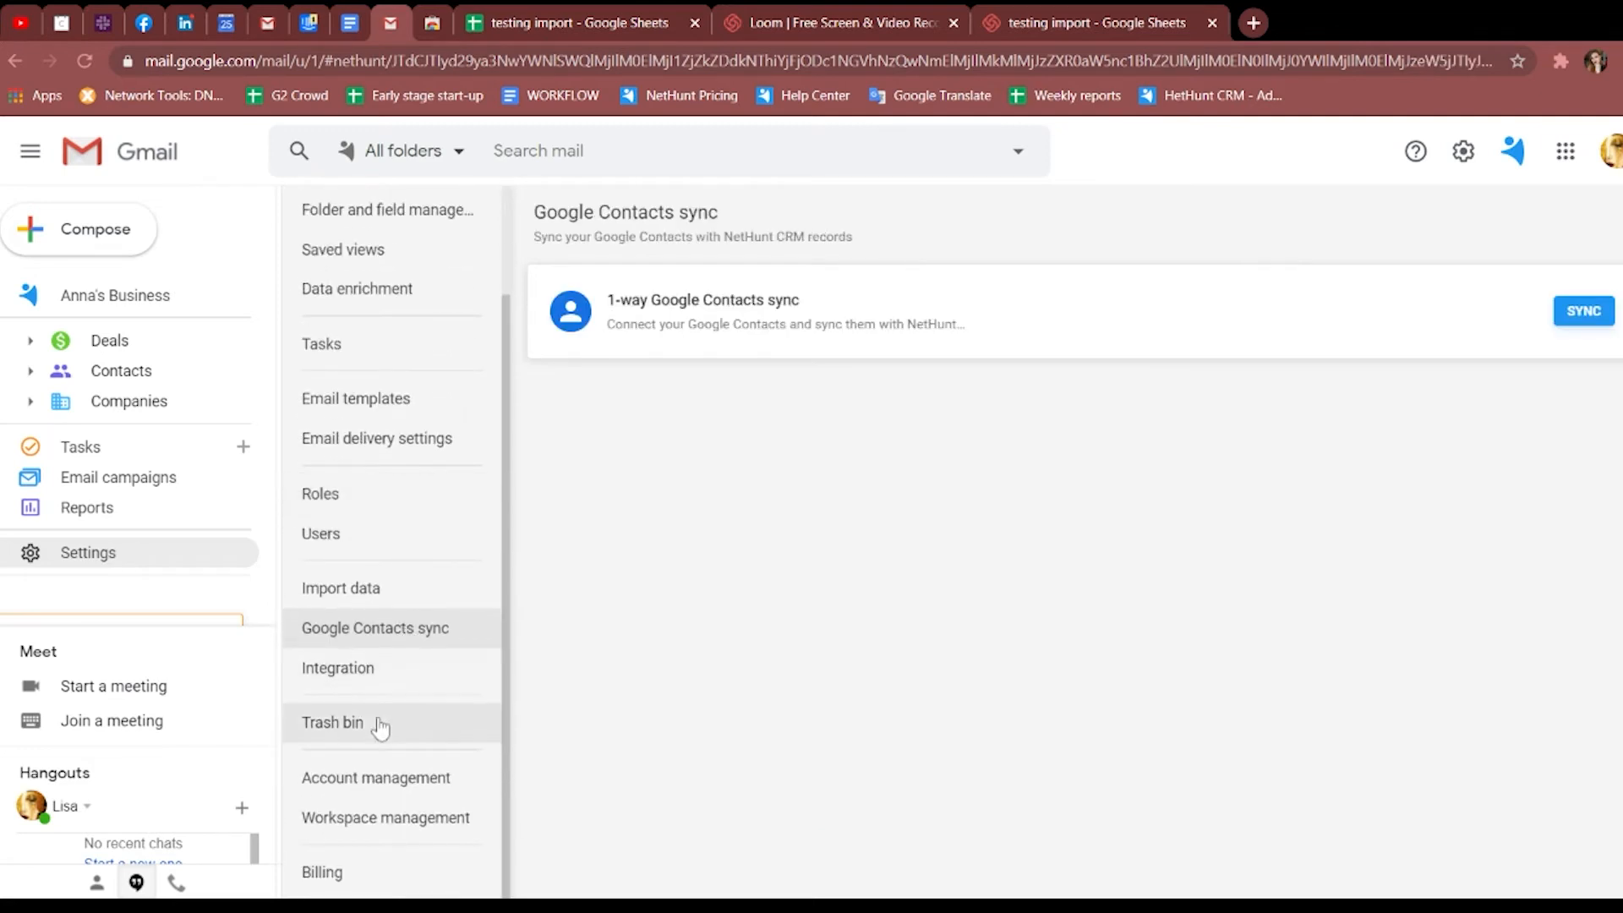
left_click(337, 668)
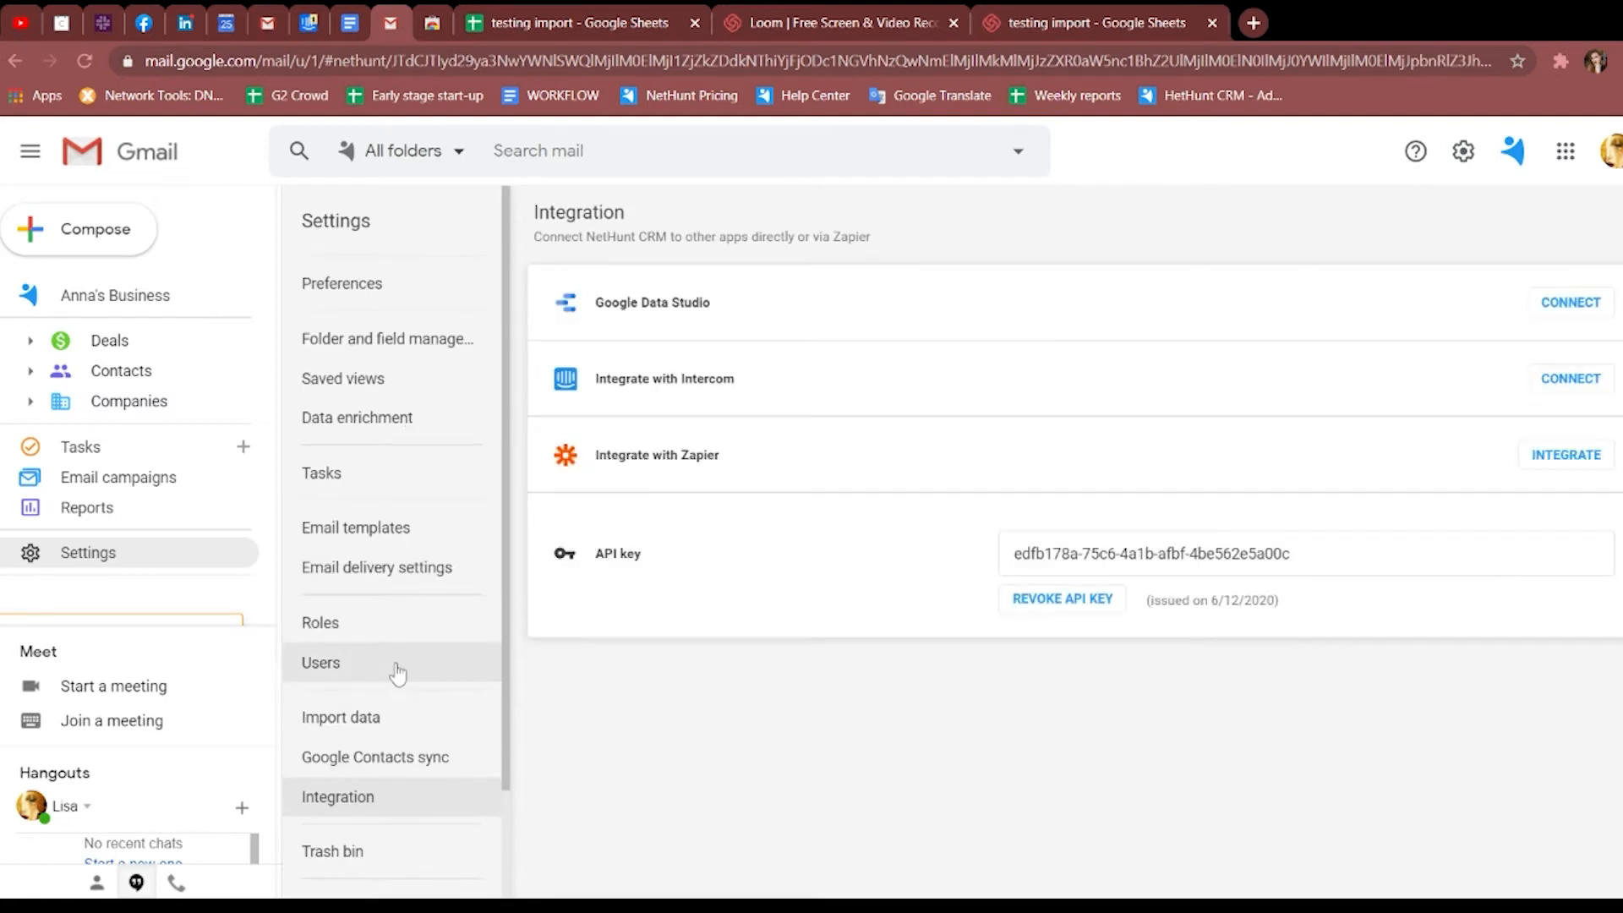
scroll("down", 3)
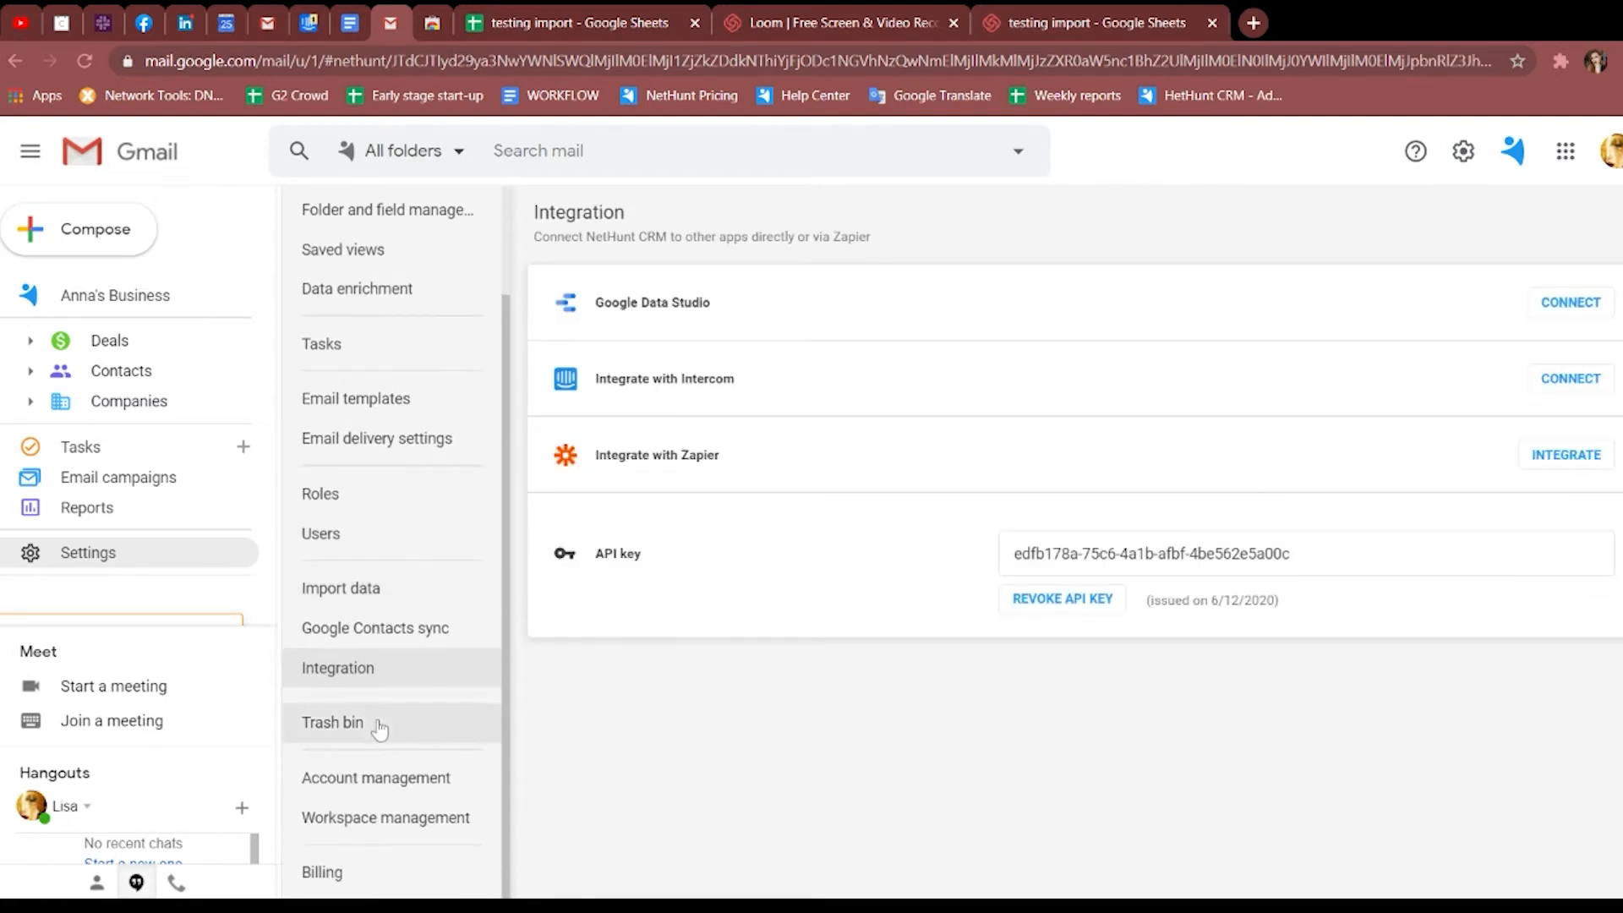
left_click(333, 721)
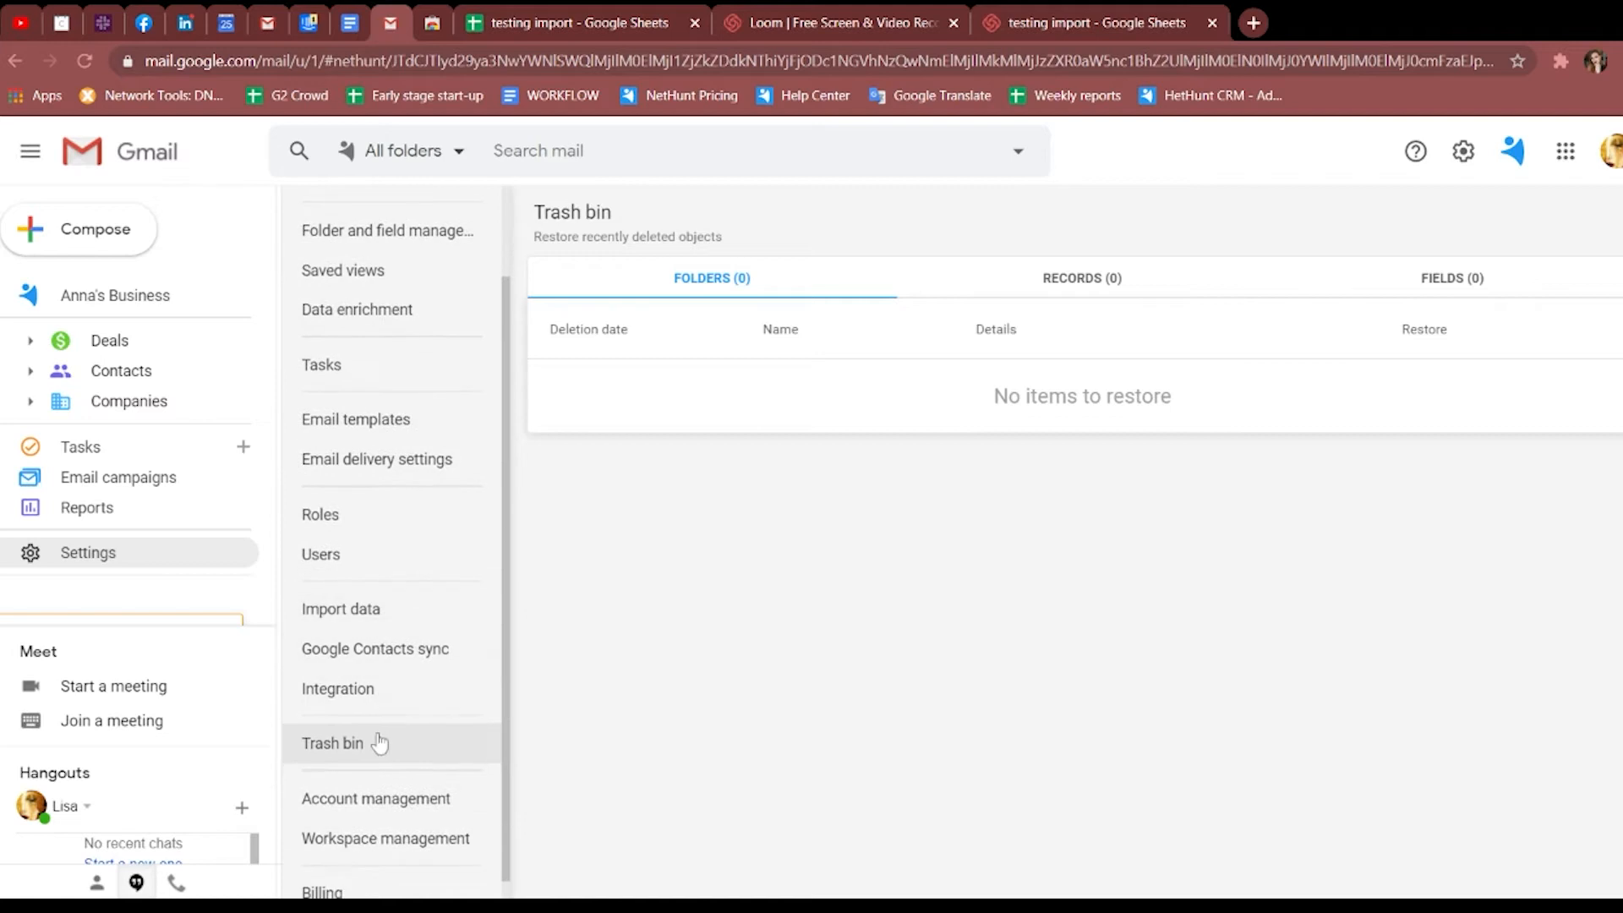
left_click(374, 798)
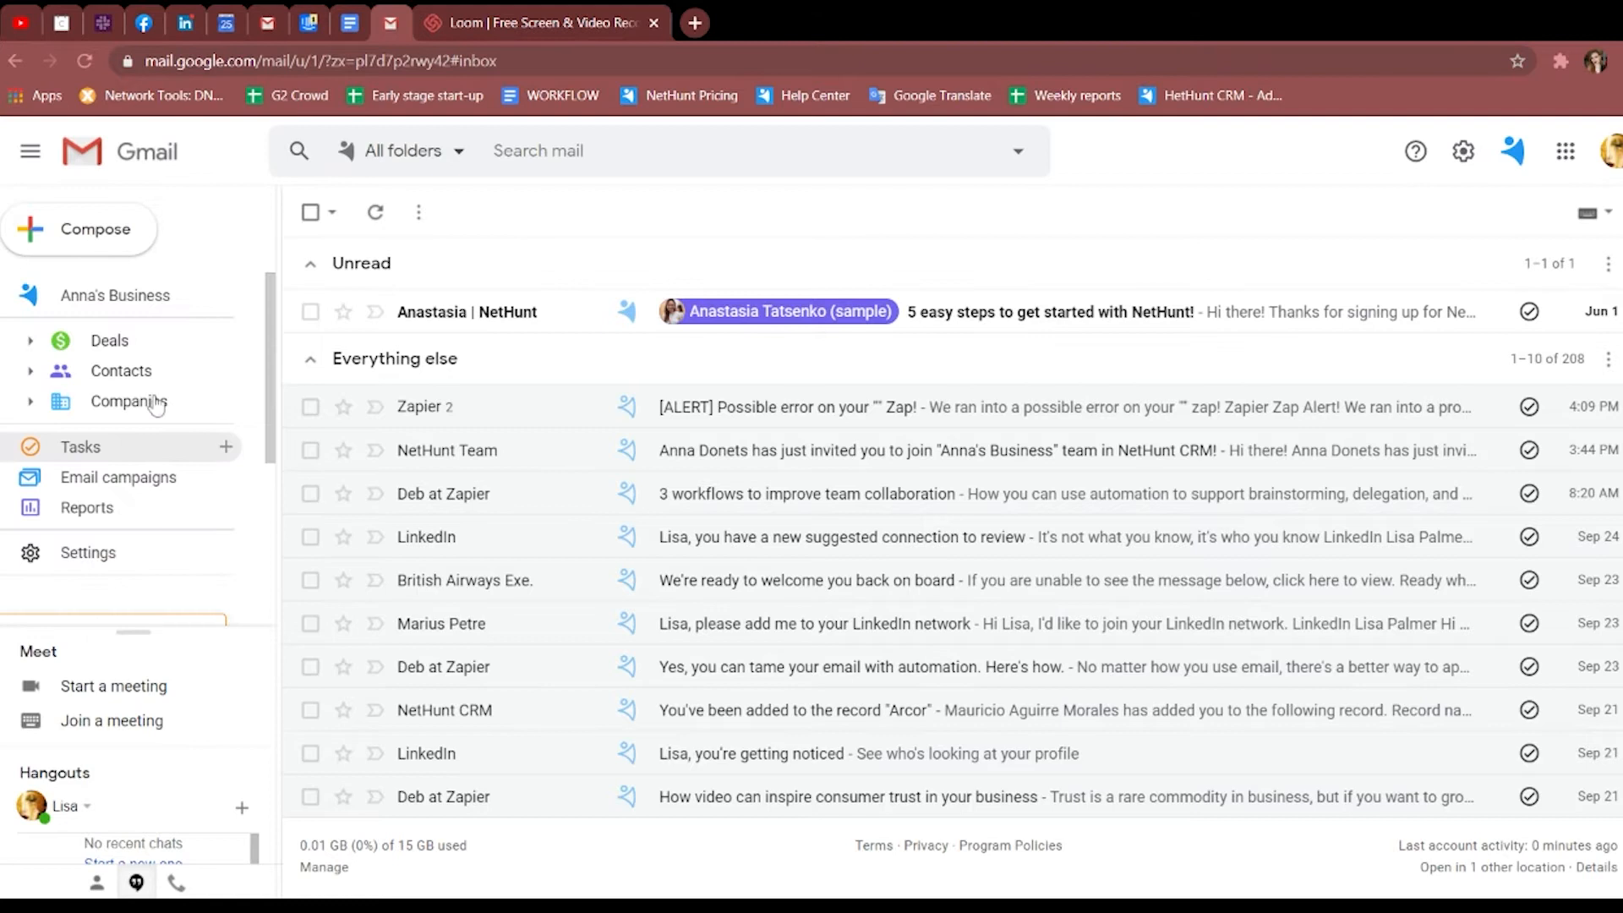
mouse_move(1019, 312)
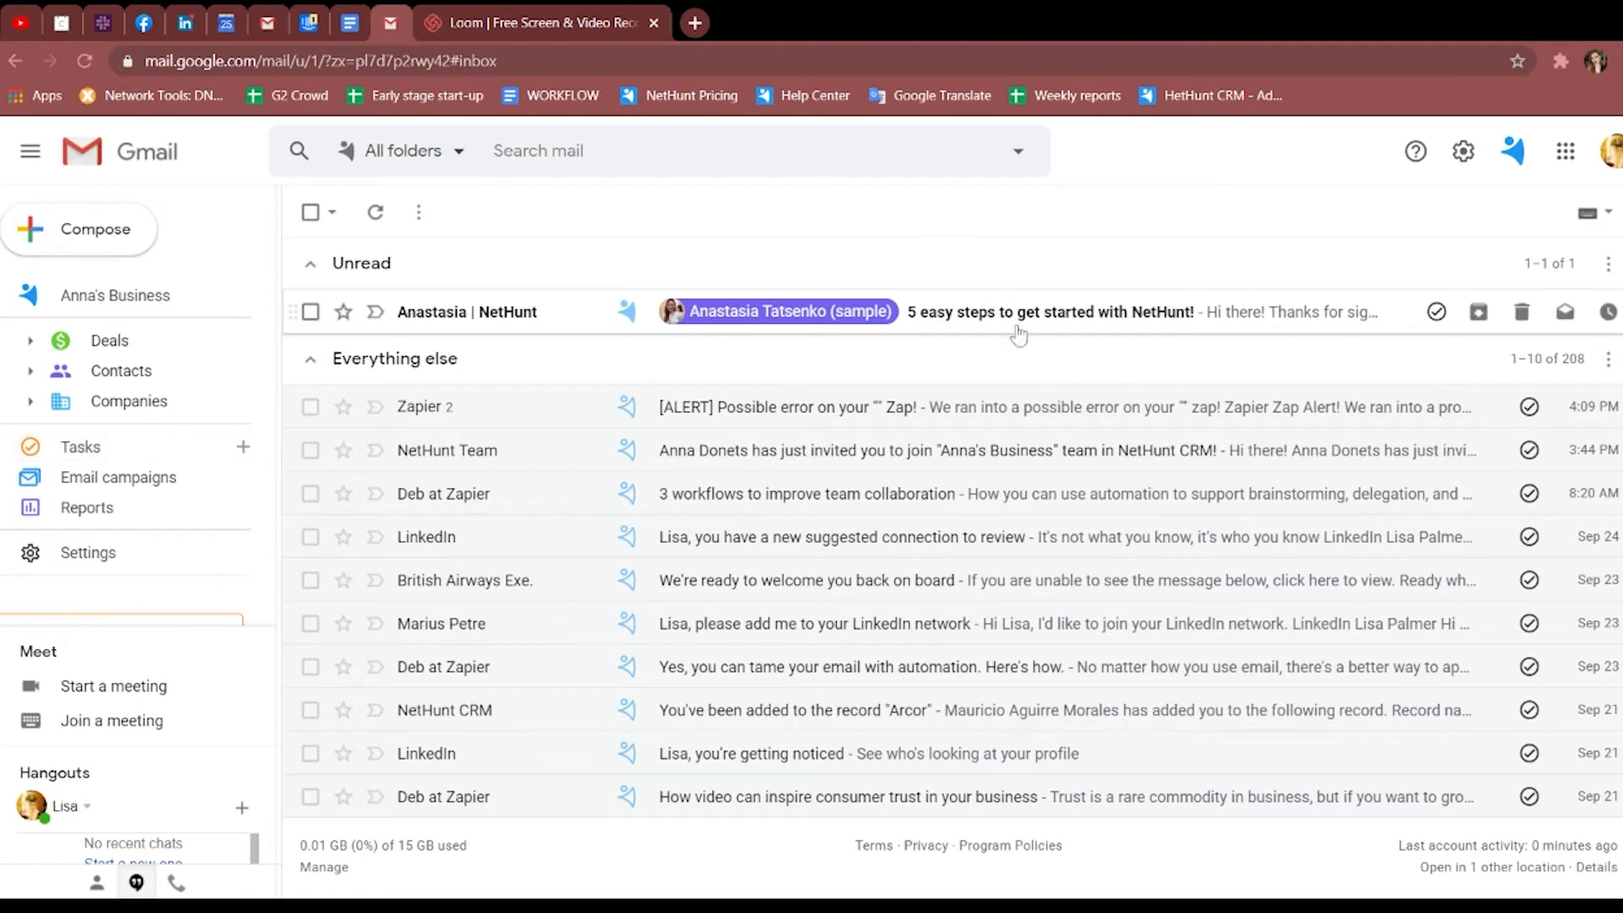
Open the '5 easy steps to get started with NetHunt!' email from Anastasia Tatsenko.
left_click(1048, 312)
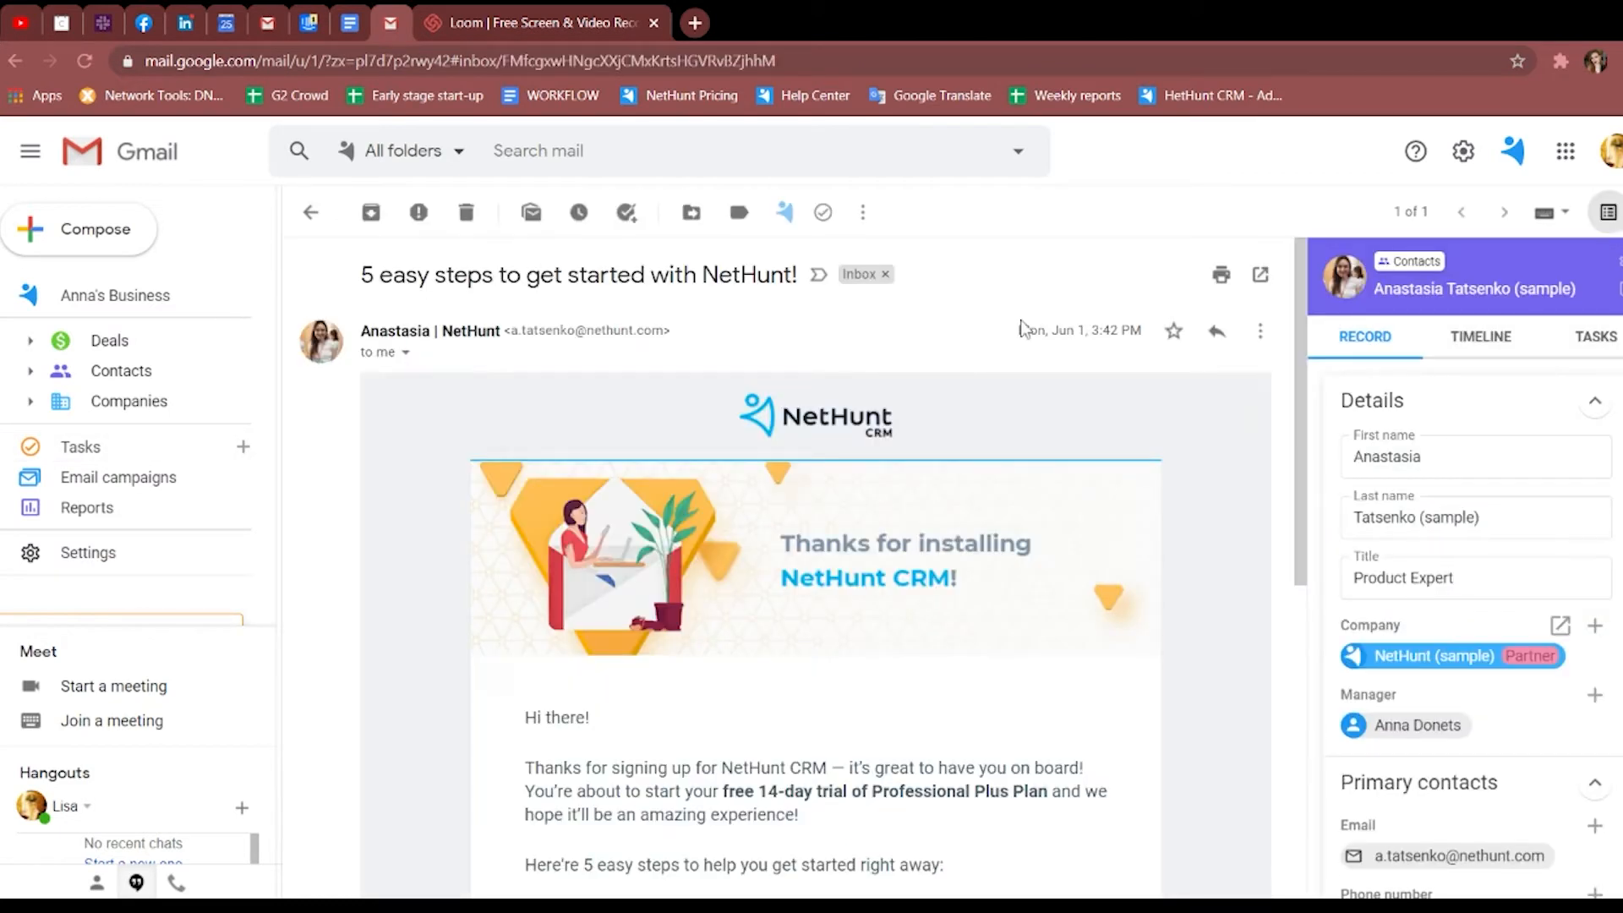
mouse_move(784, 212)
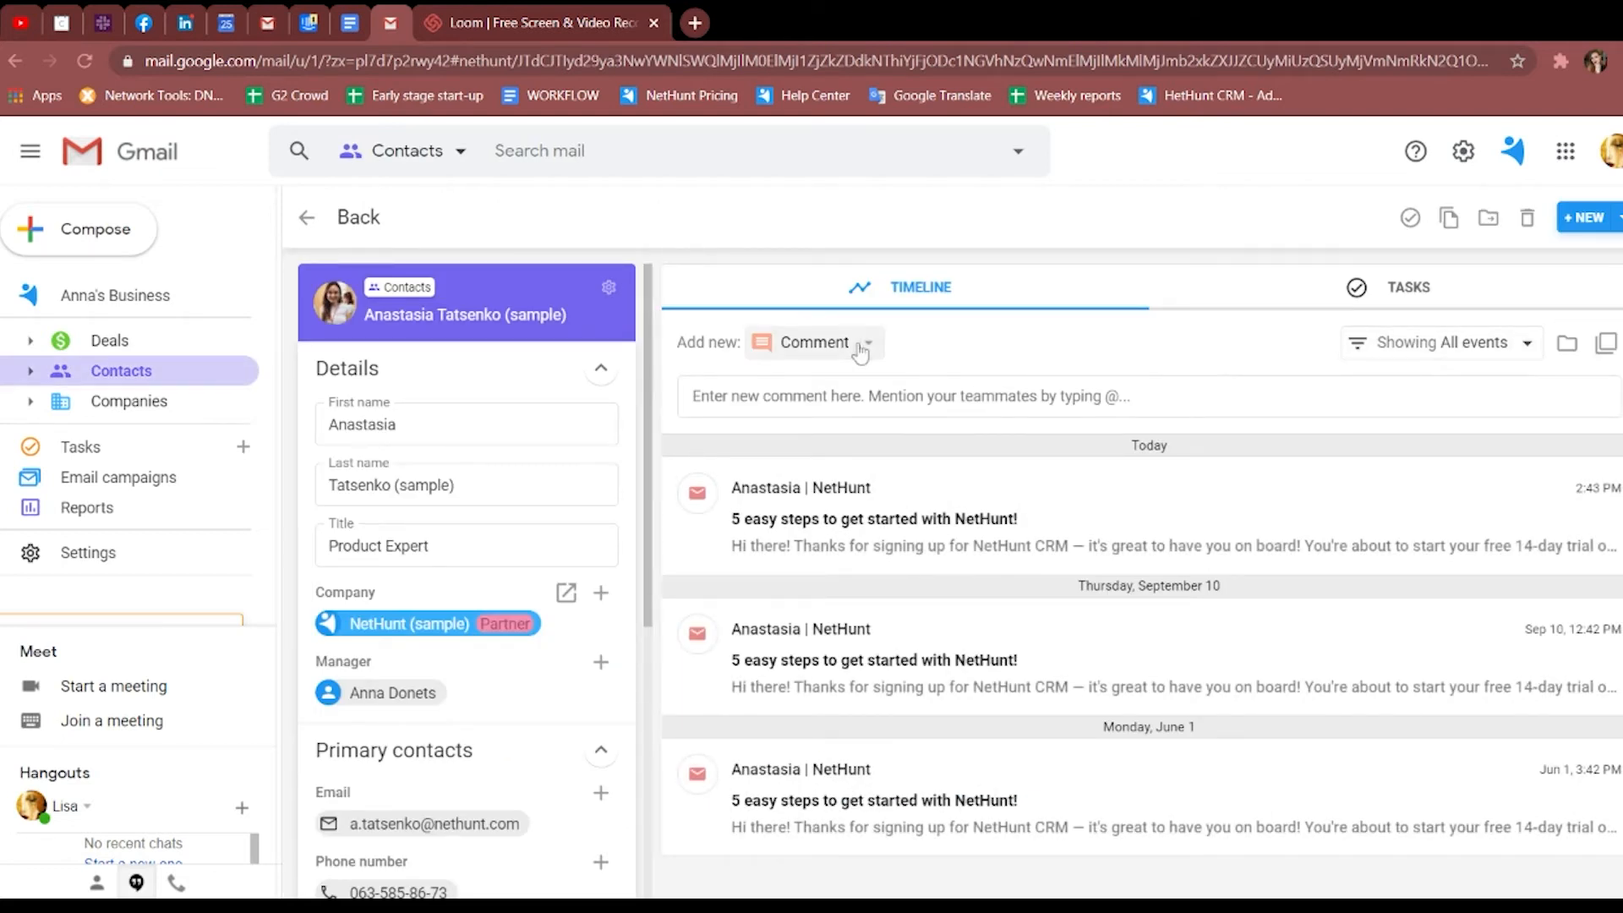
Try the Call log, Calendar event and Files entry types on Anastasia's record, then view Tasks.
left_click(869, 343)
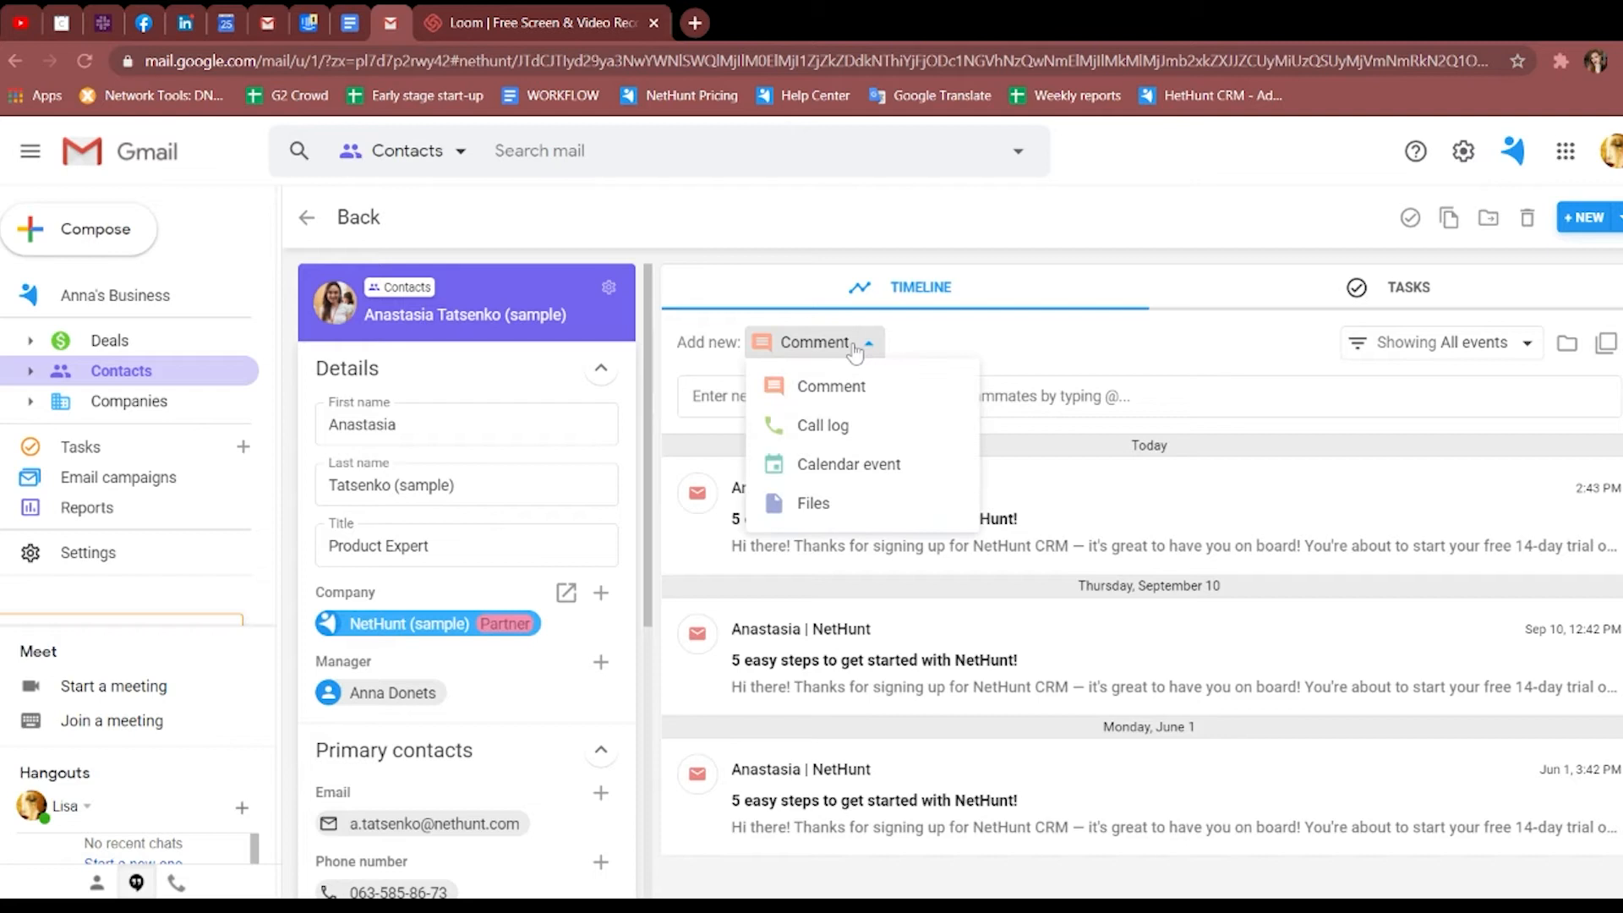
left_click(822, 425)
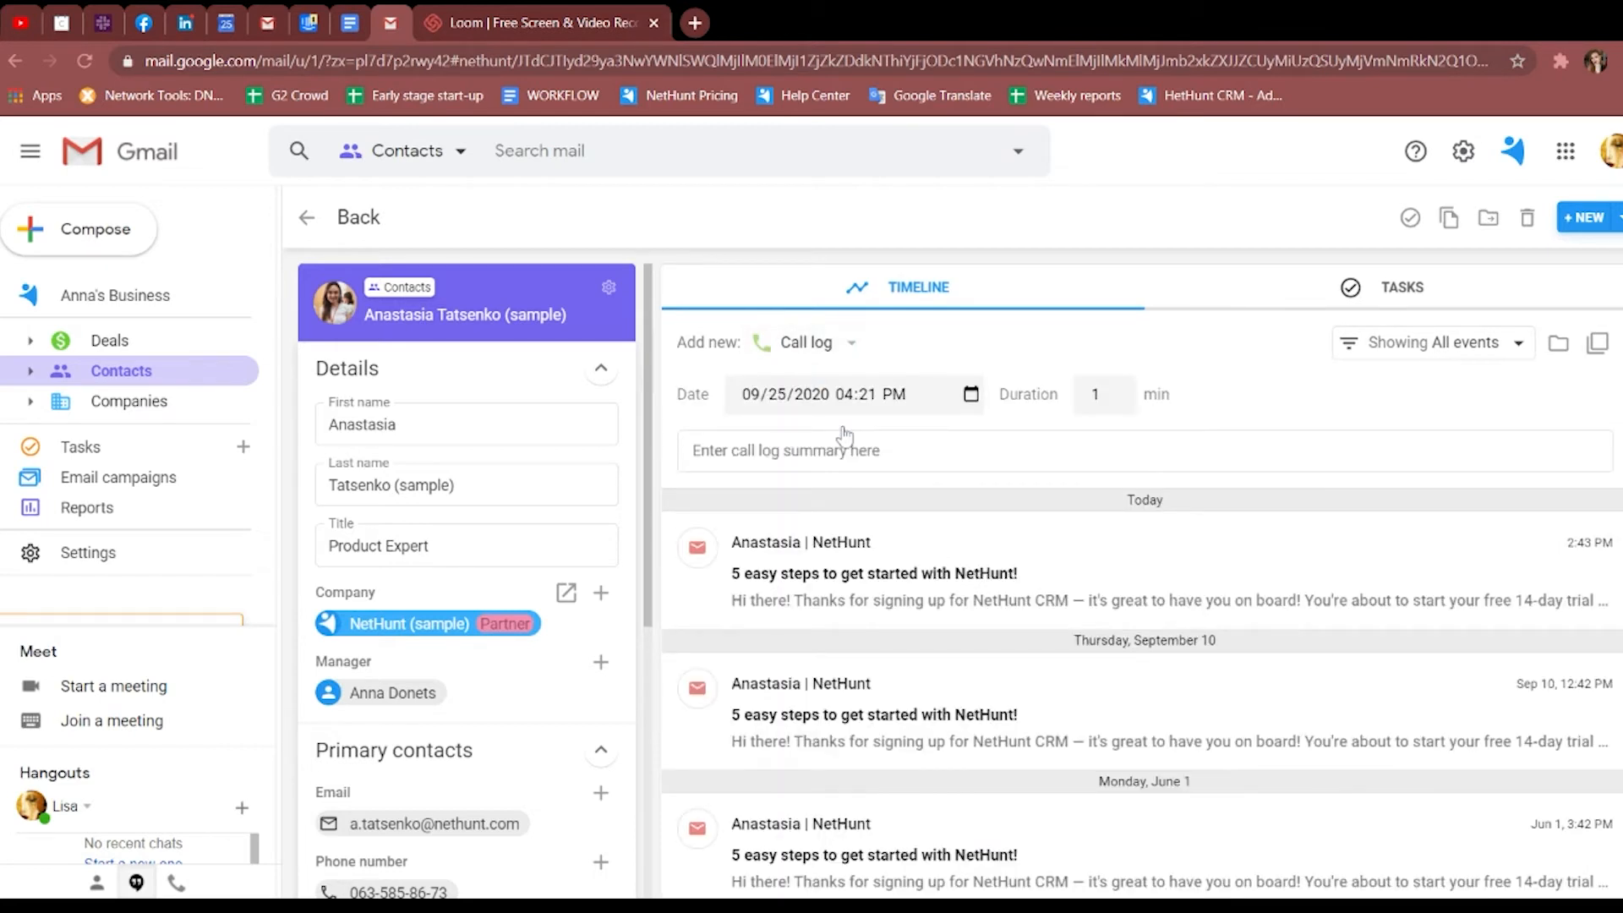
left_click(848, 343)
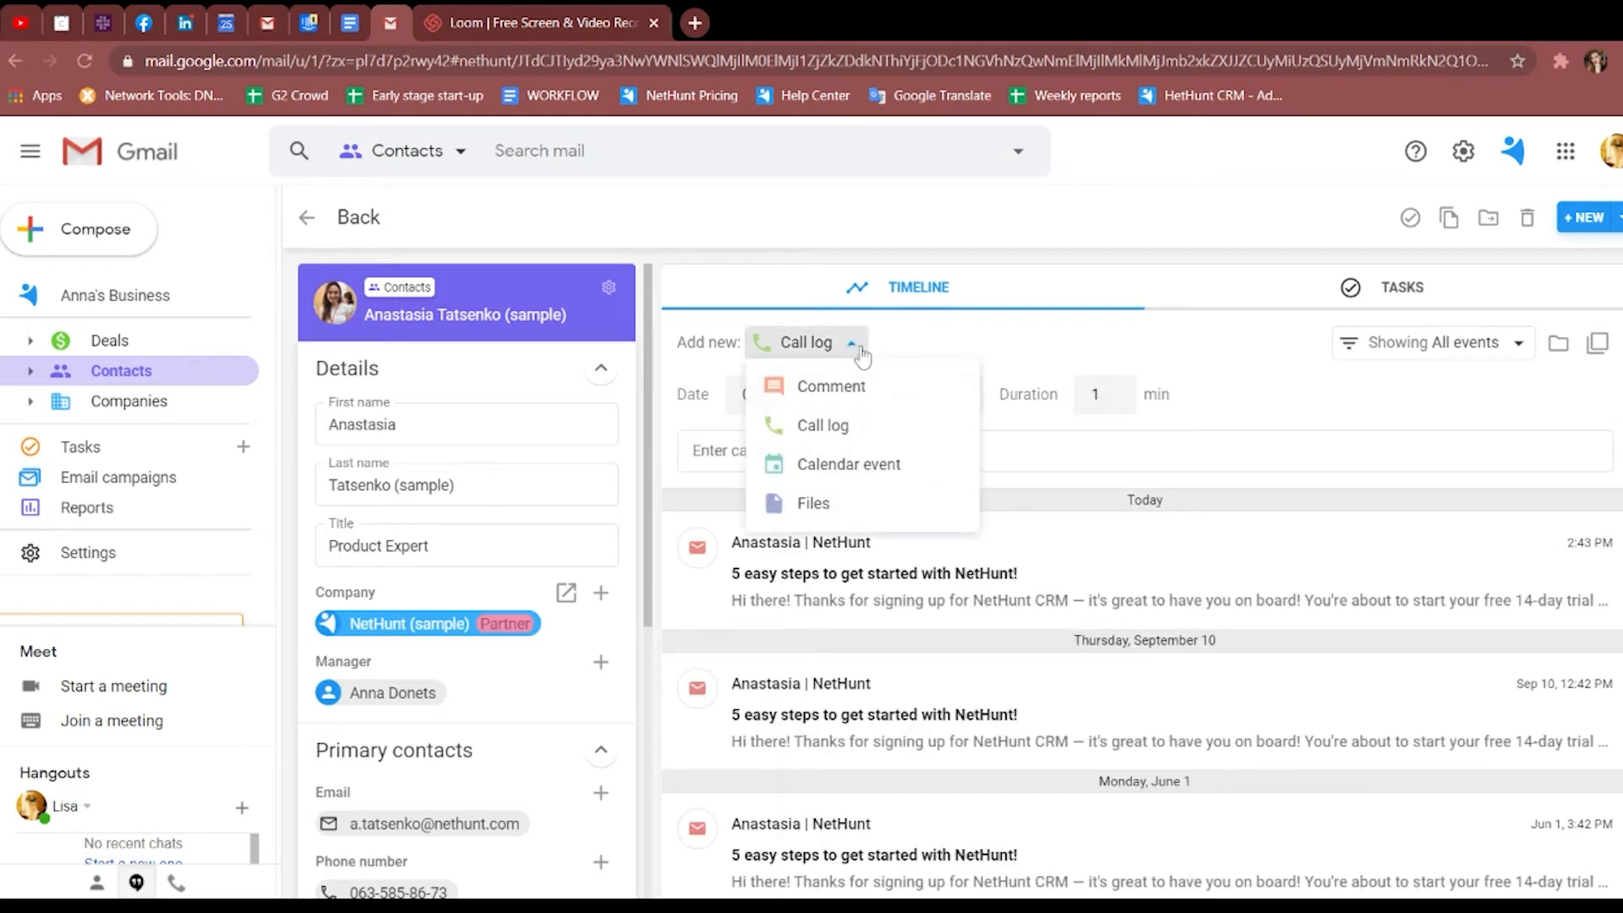
left_click(847, 464)
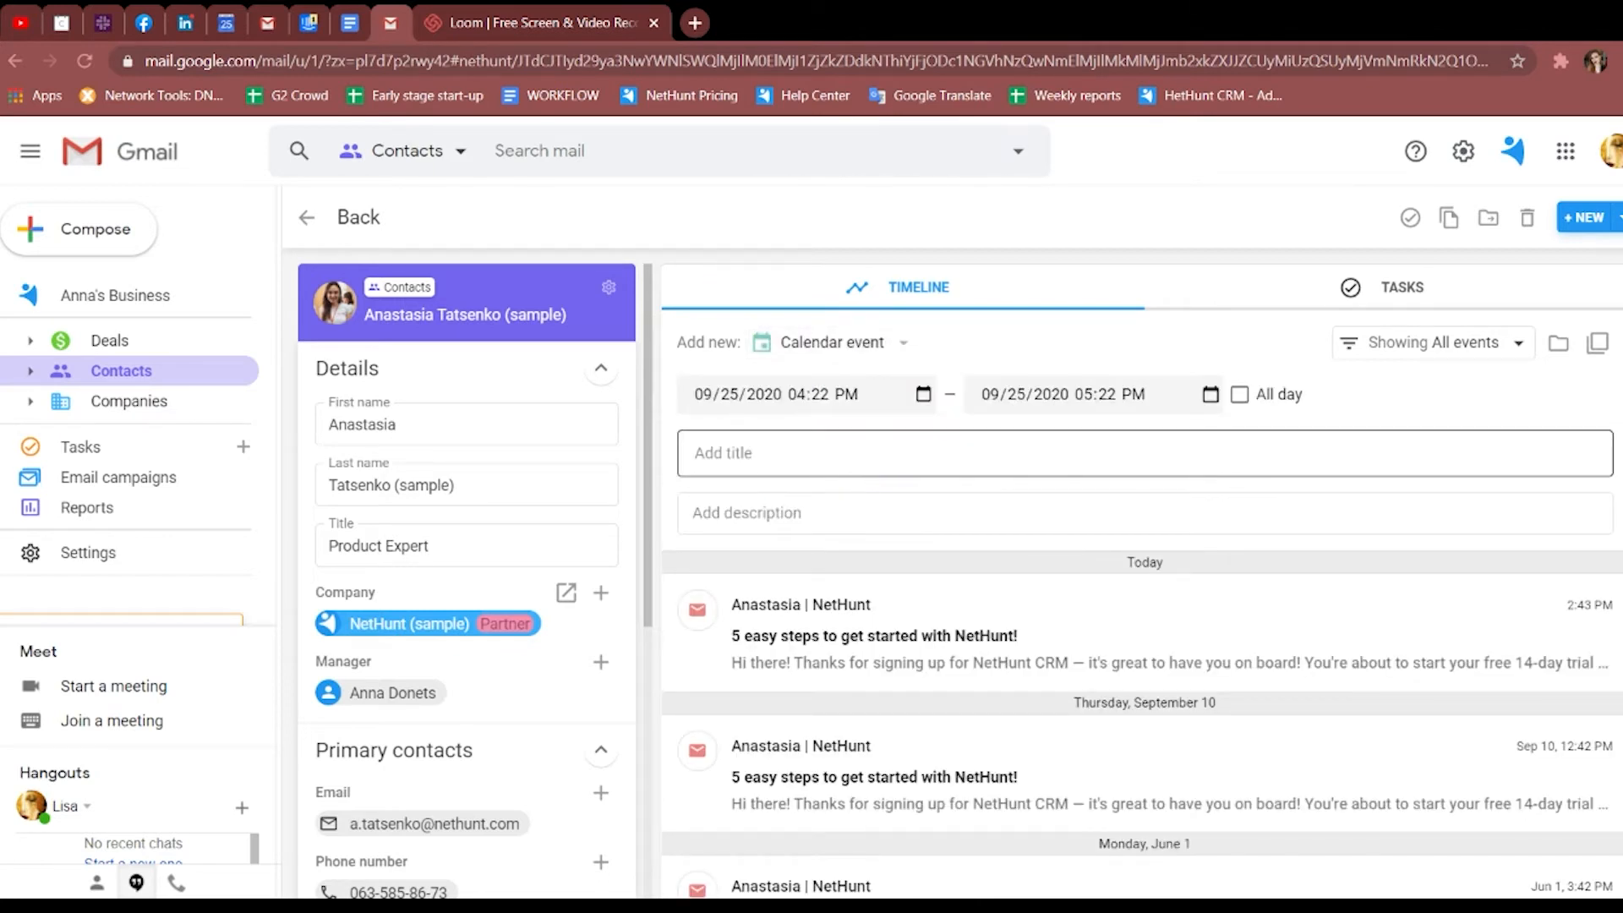
left_click(903, 342)
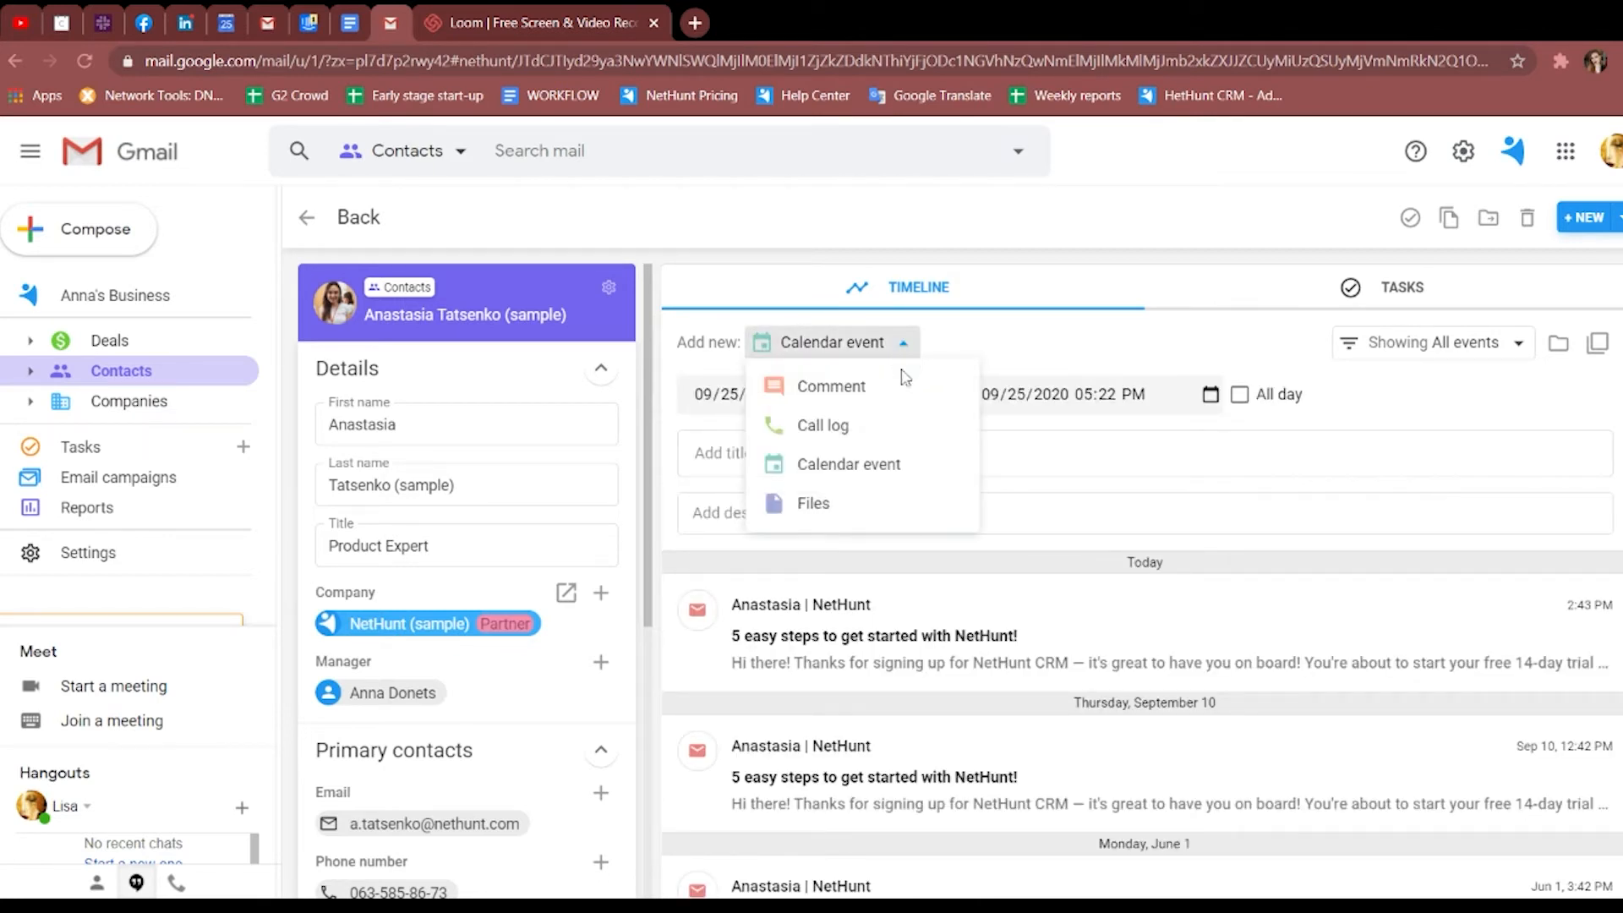
left_click(812, 503)
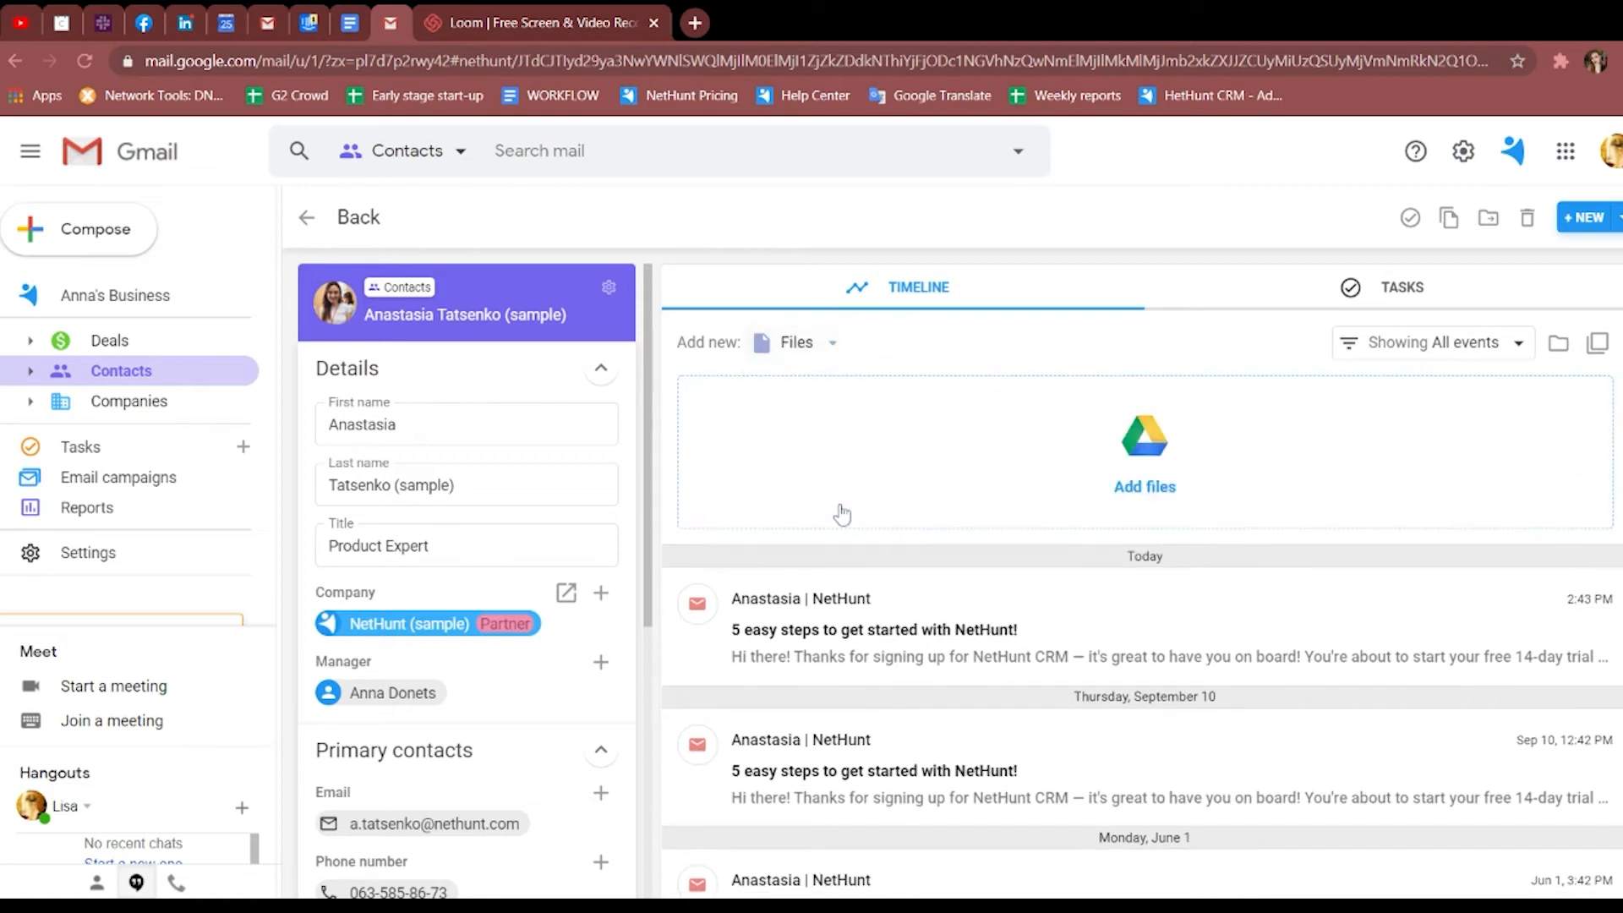
mouse_move(1163, 407)
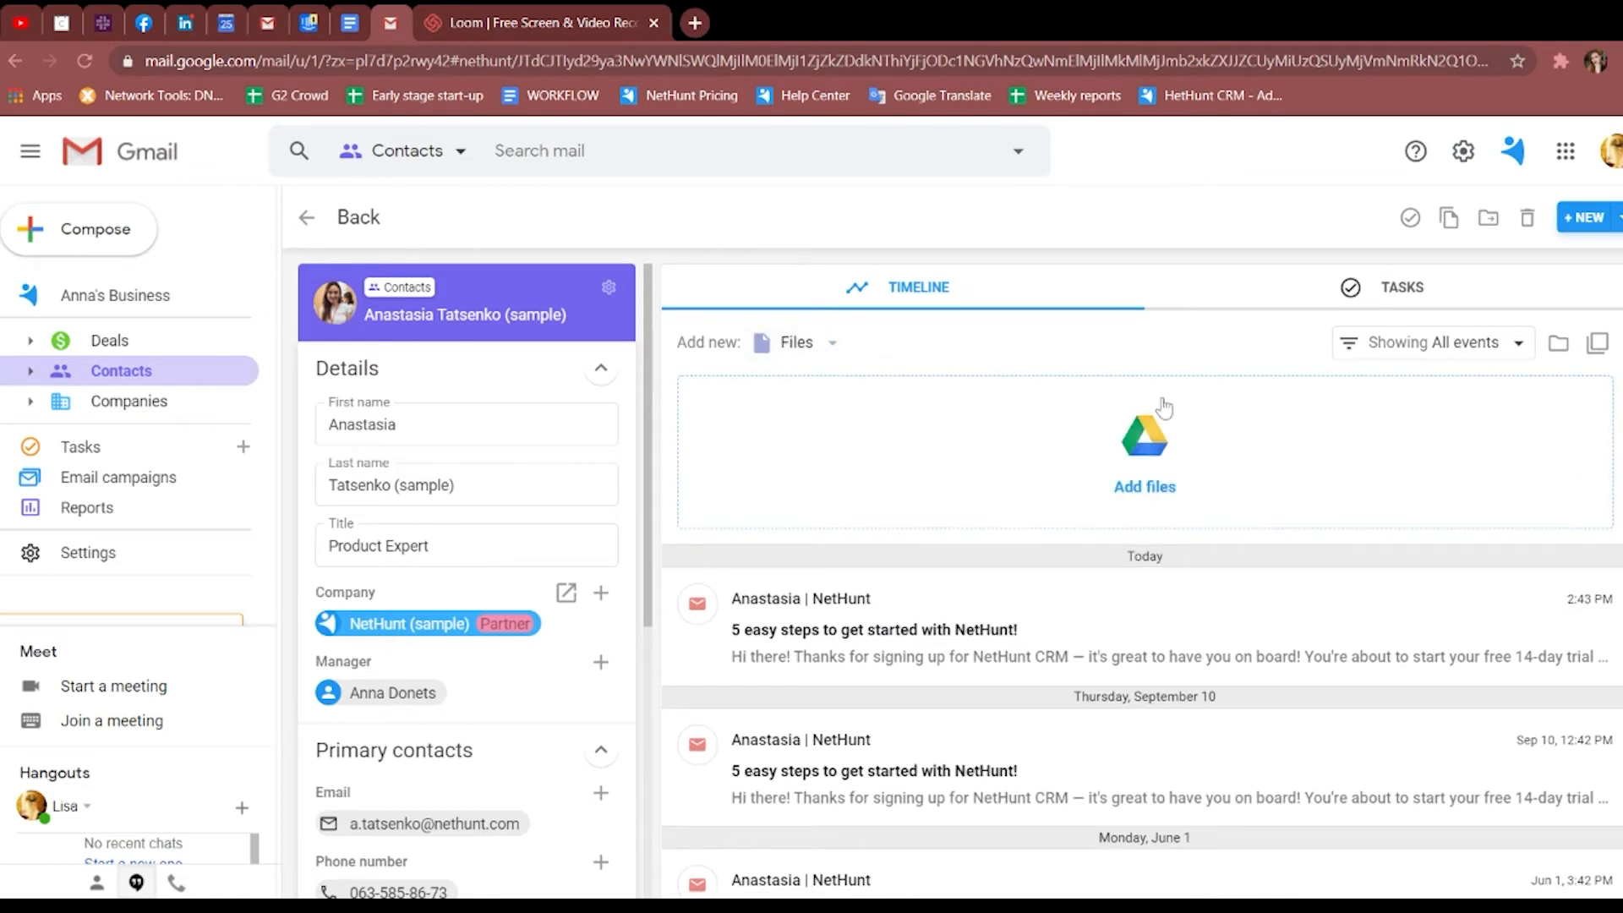
left_click(1431, 342)
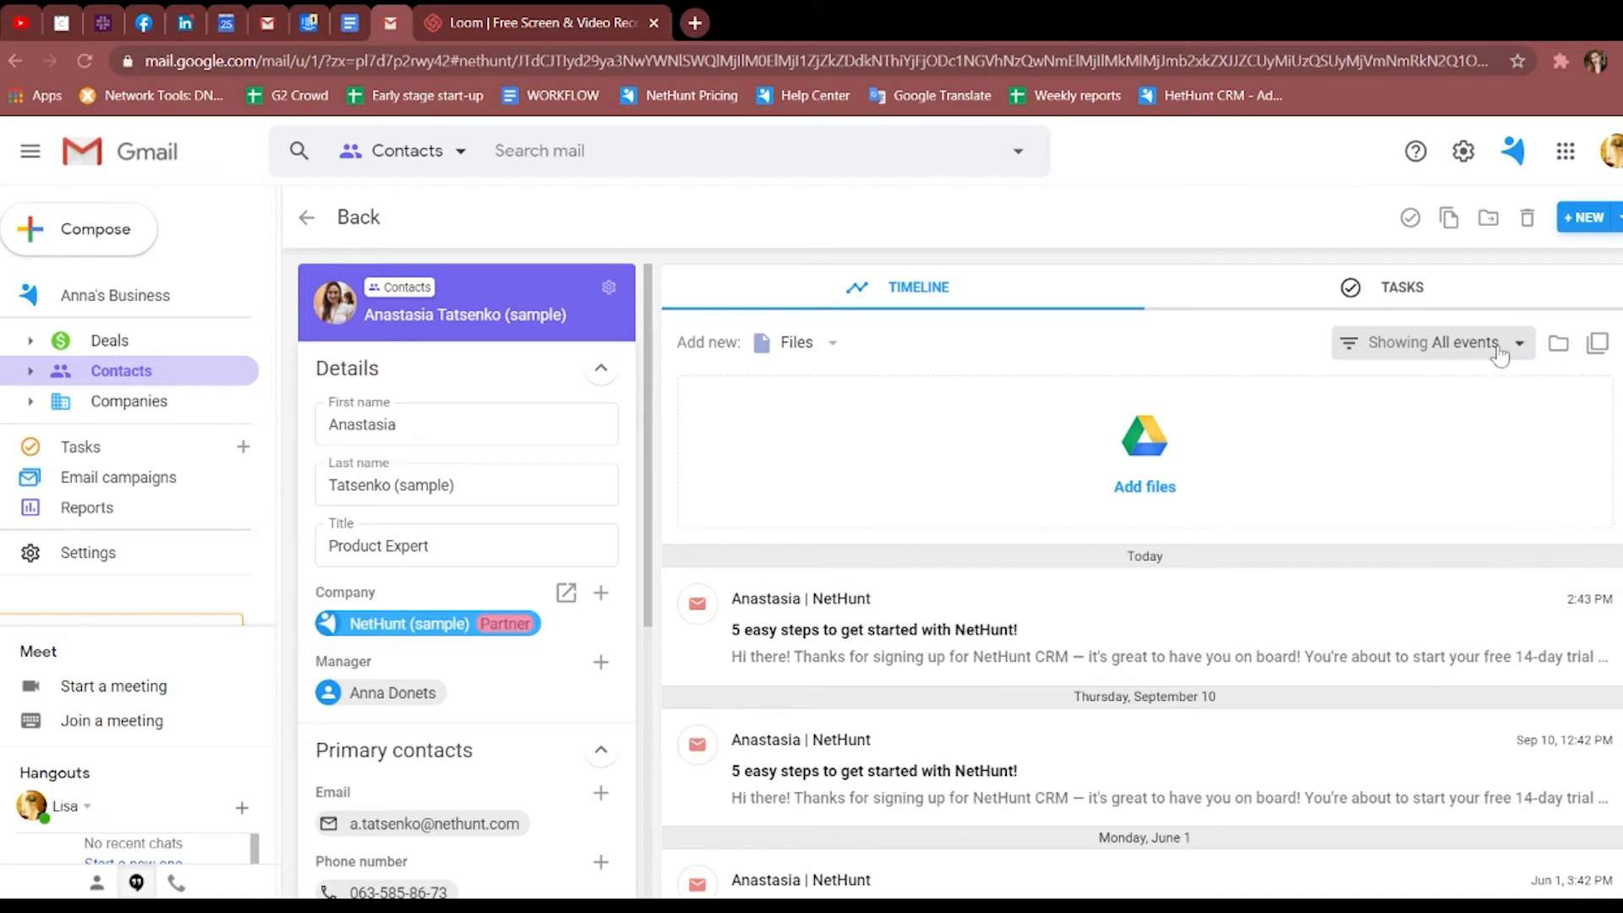
left_click(1403, 287)
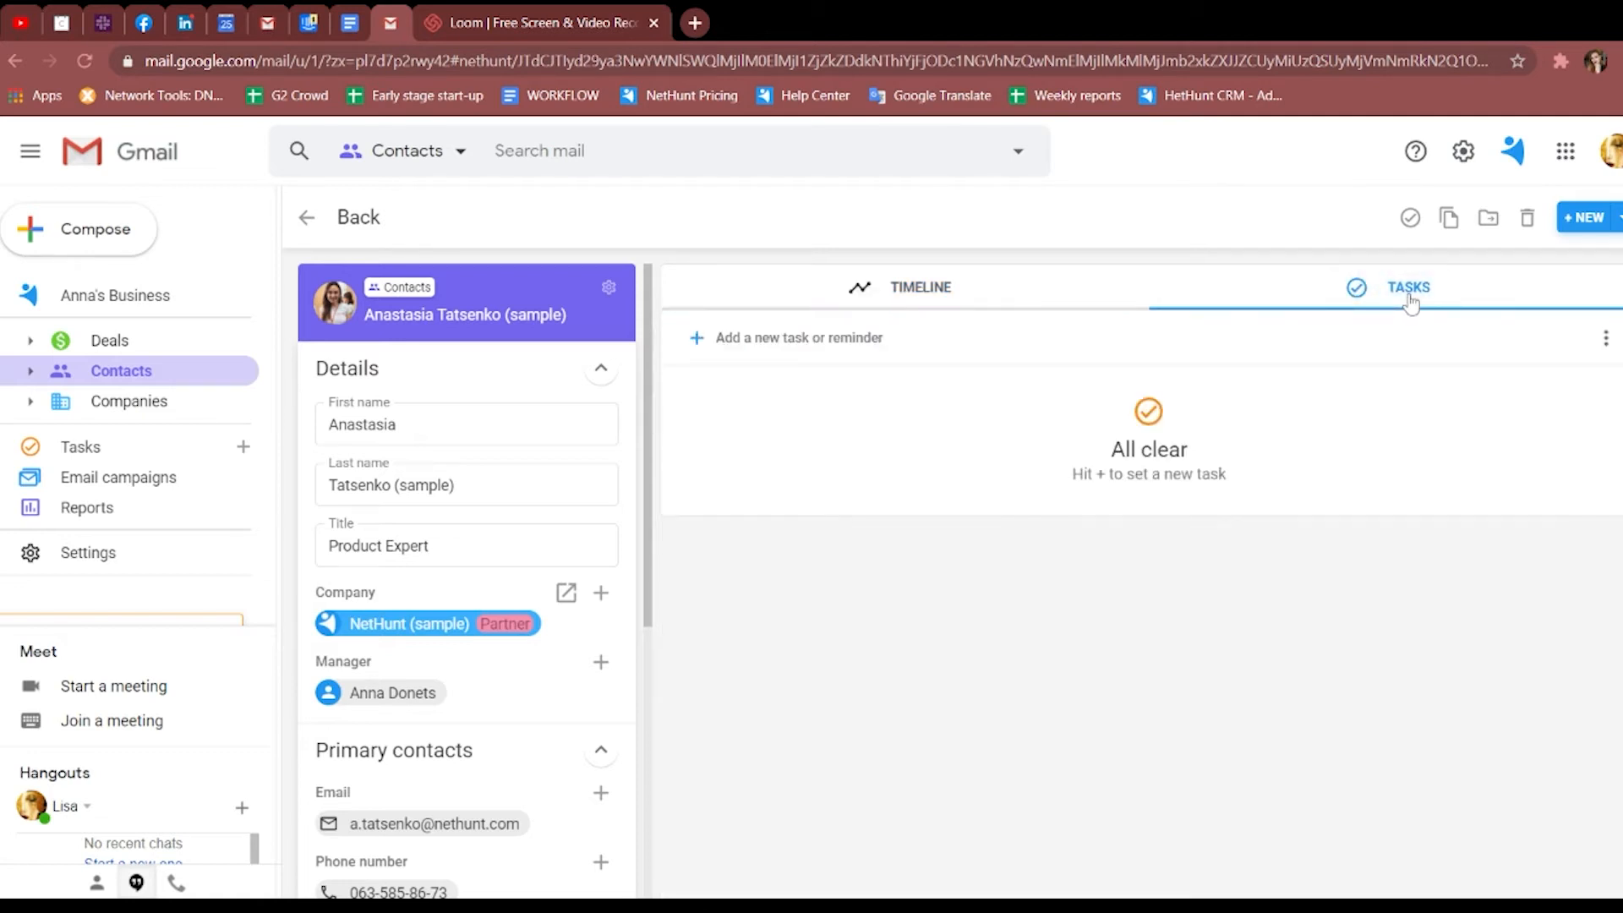
mouse_move(1406, 401)
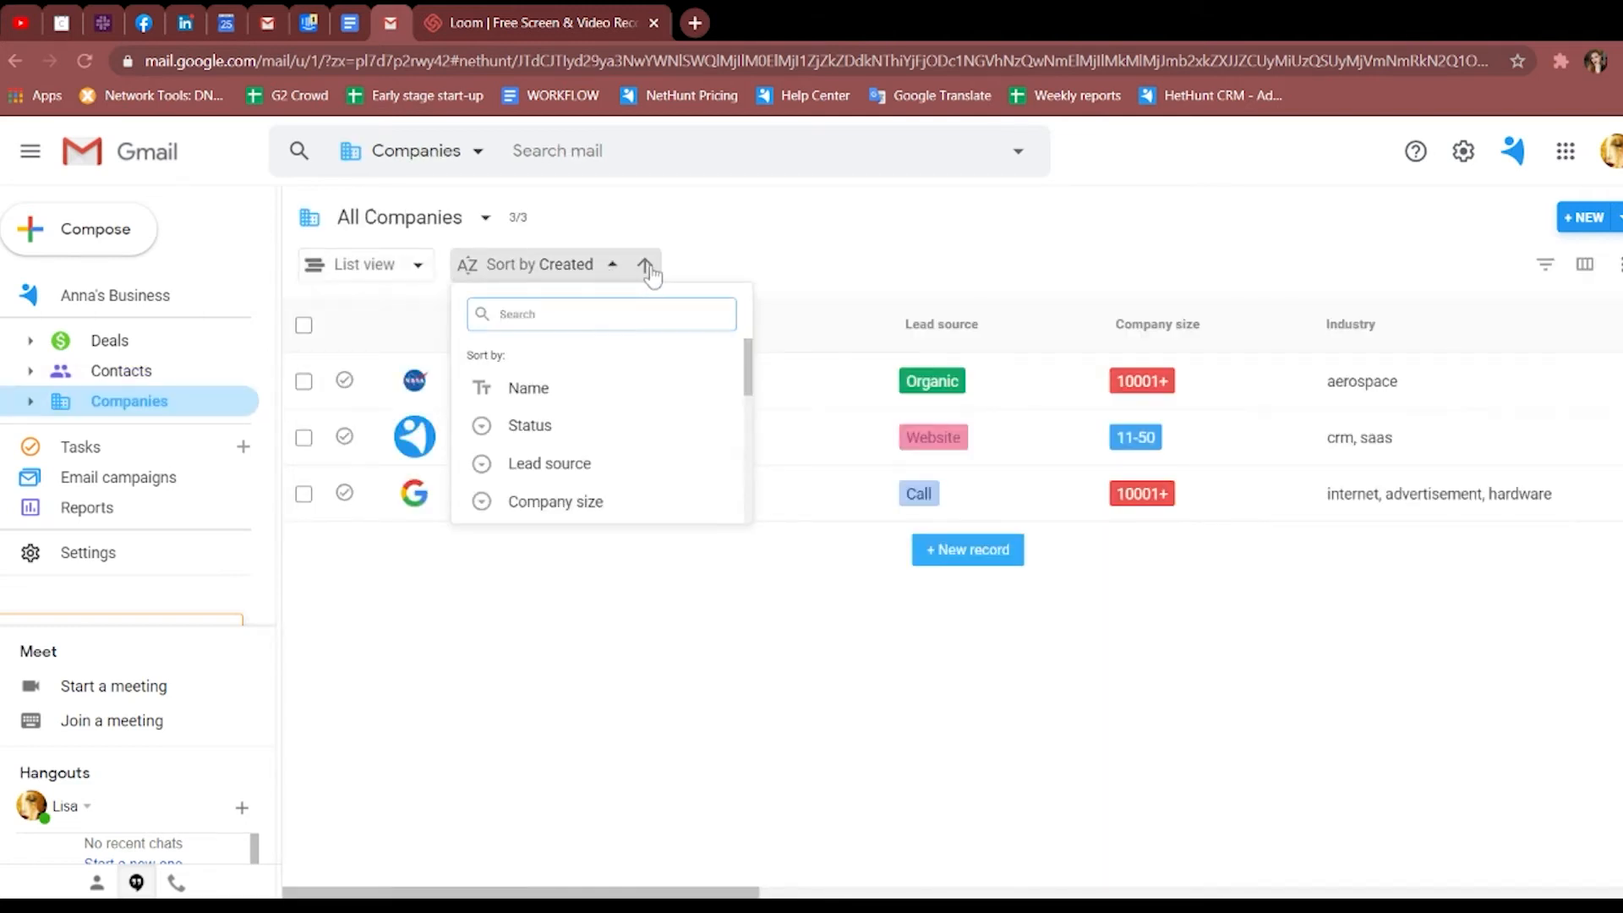
Reverse the company sort, filter to Status is Lead, and select Google and NetHunt samples.
left_click(1585, 264)
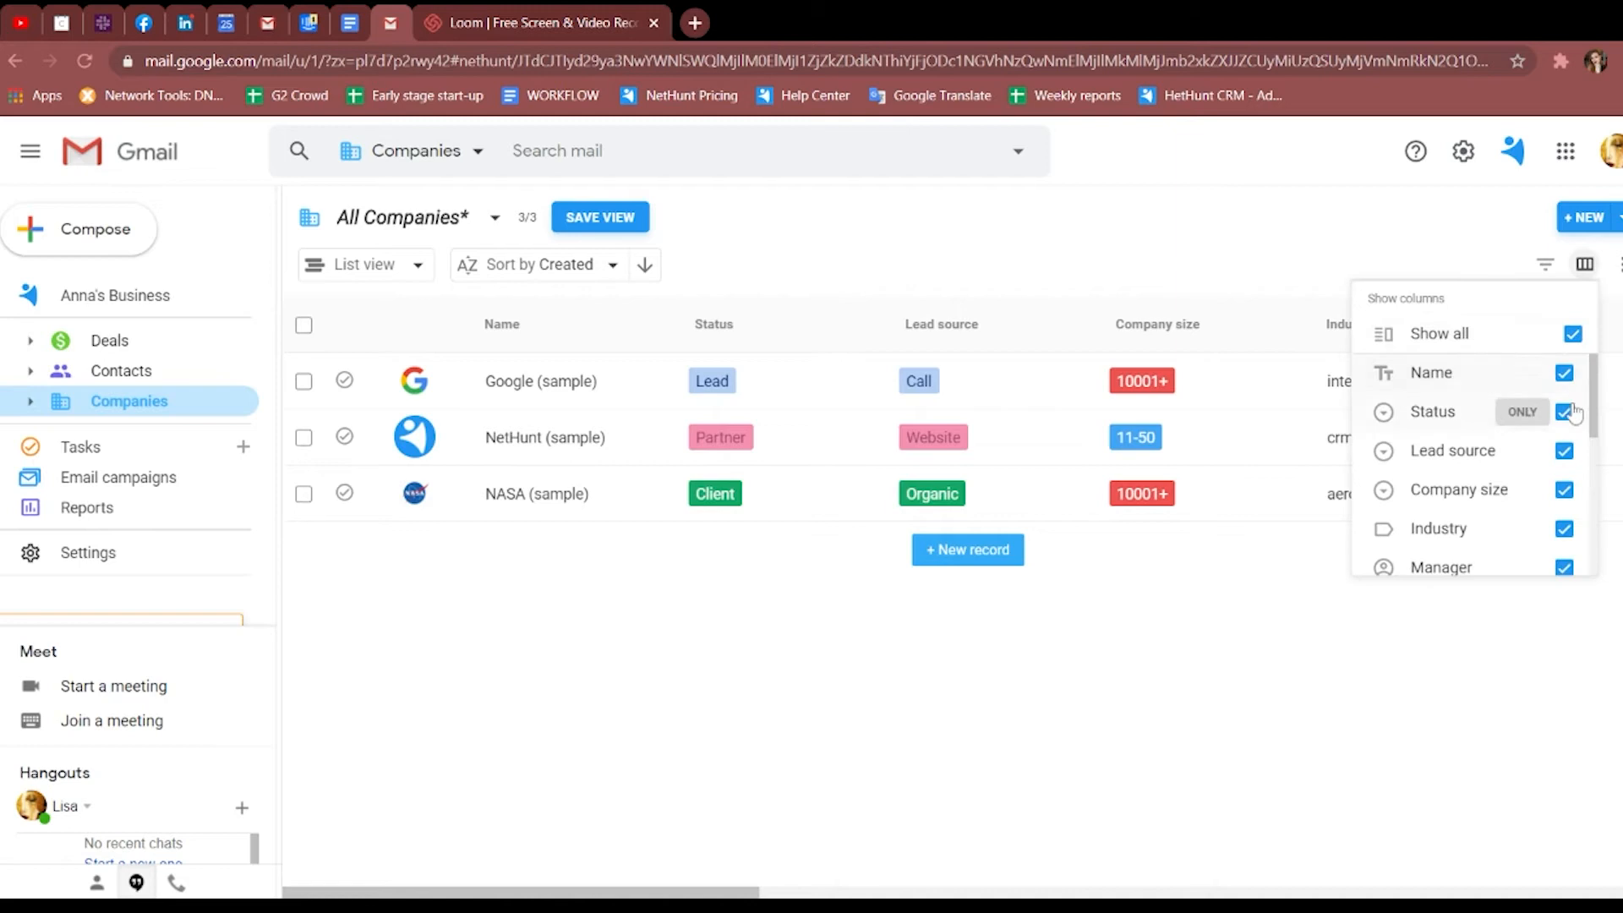
left_click(1546, 263)
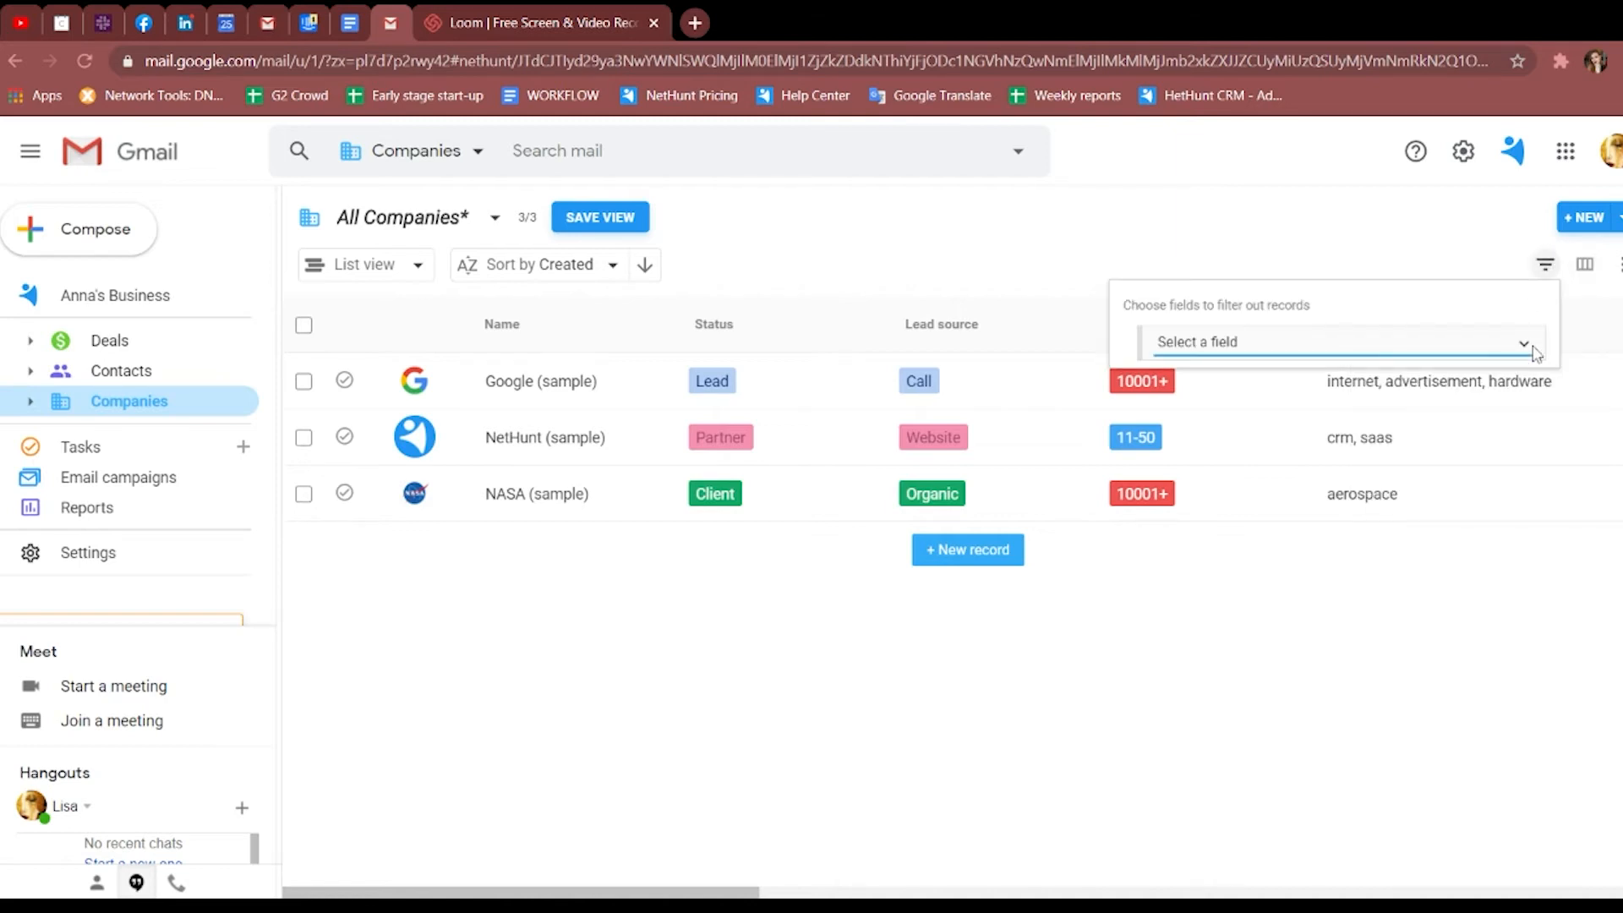
left_click(1341, 342)
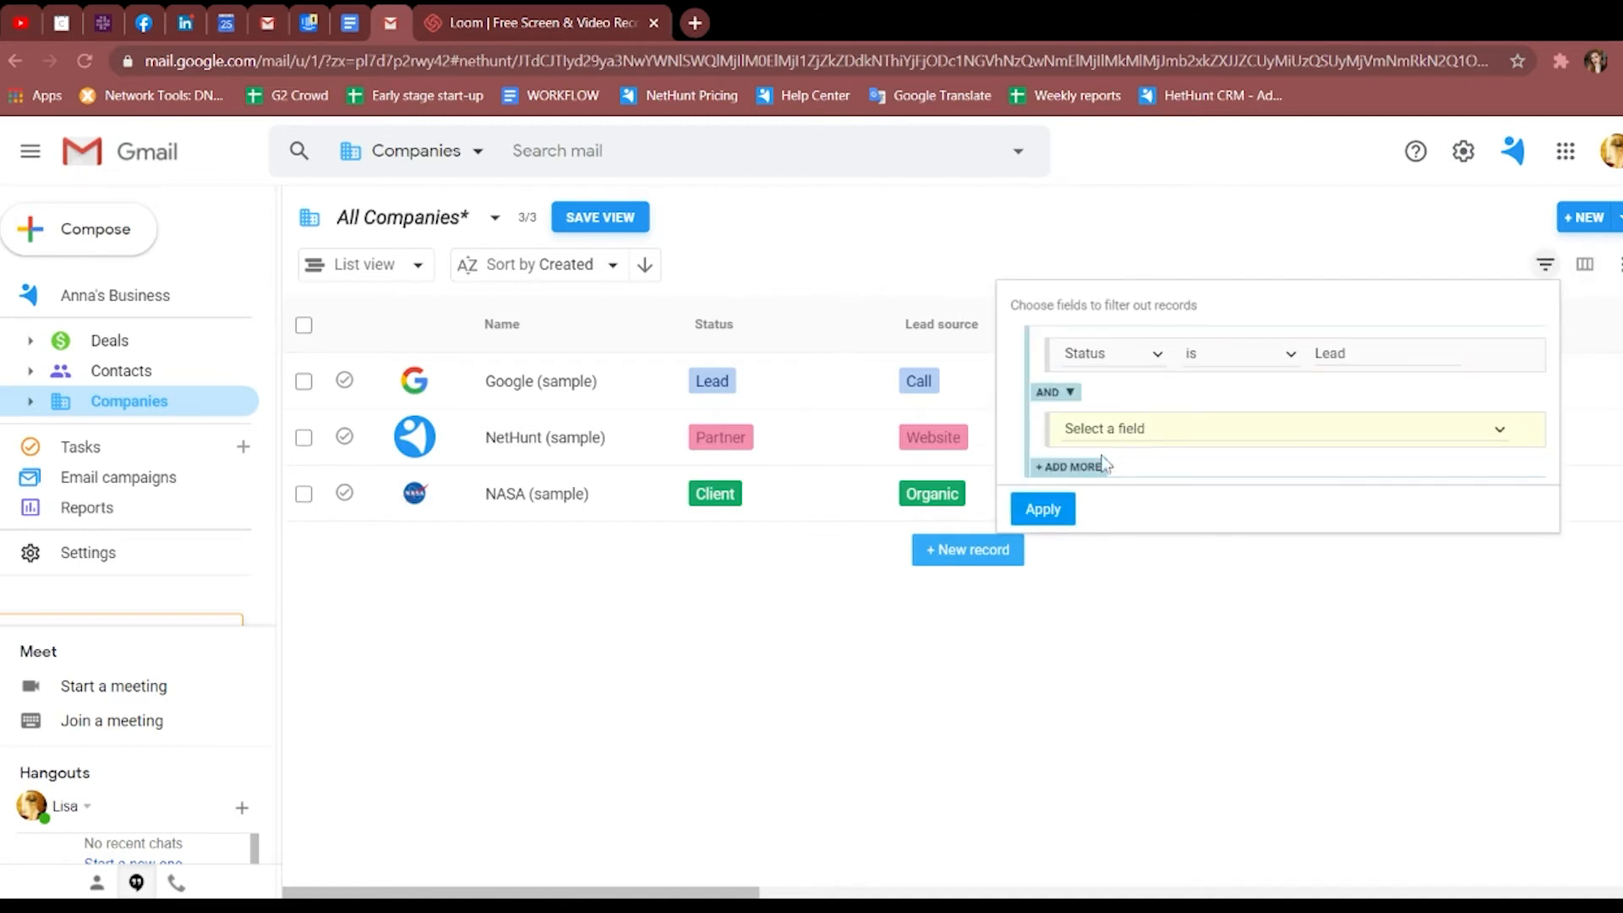
left_click(303, 381)
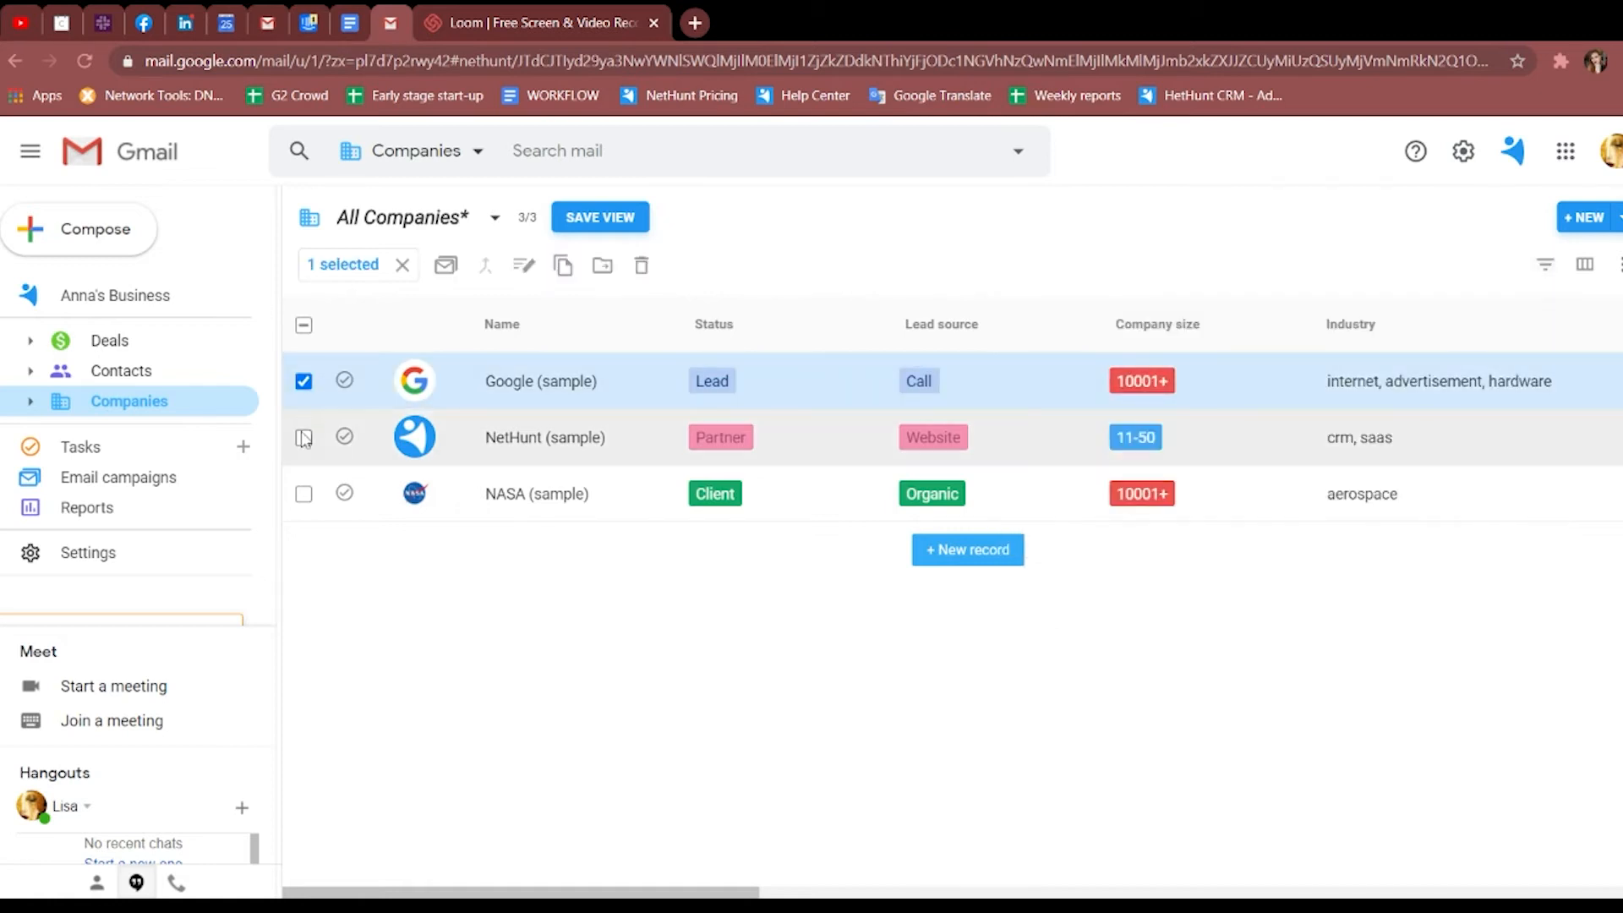
left_click(303, 437)
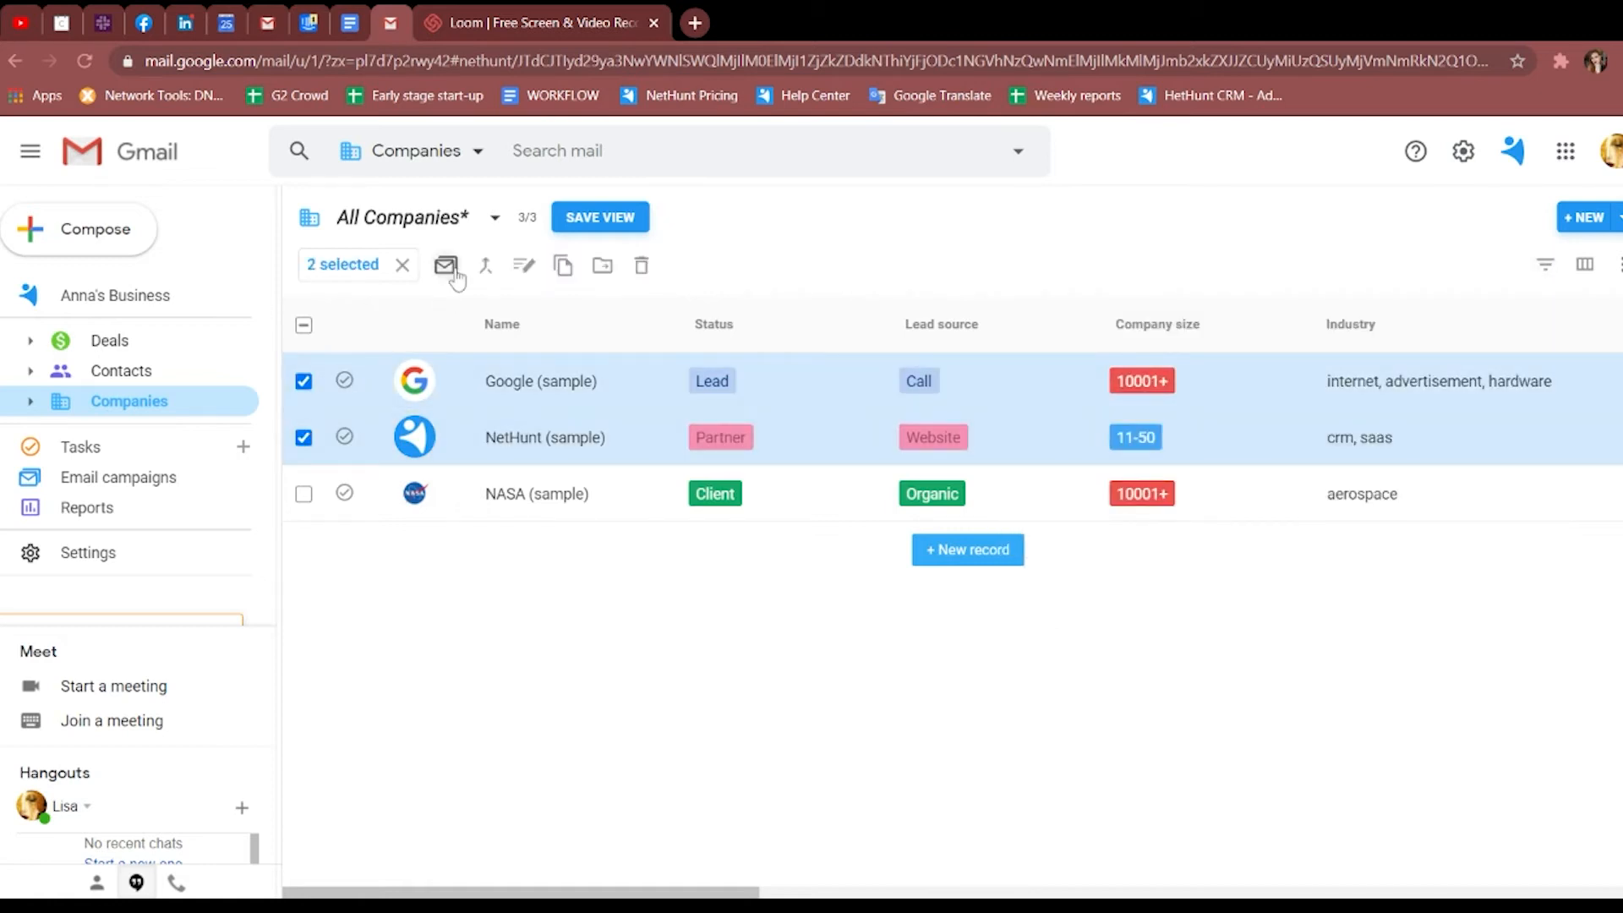
mouse_move(487, 264)
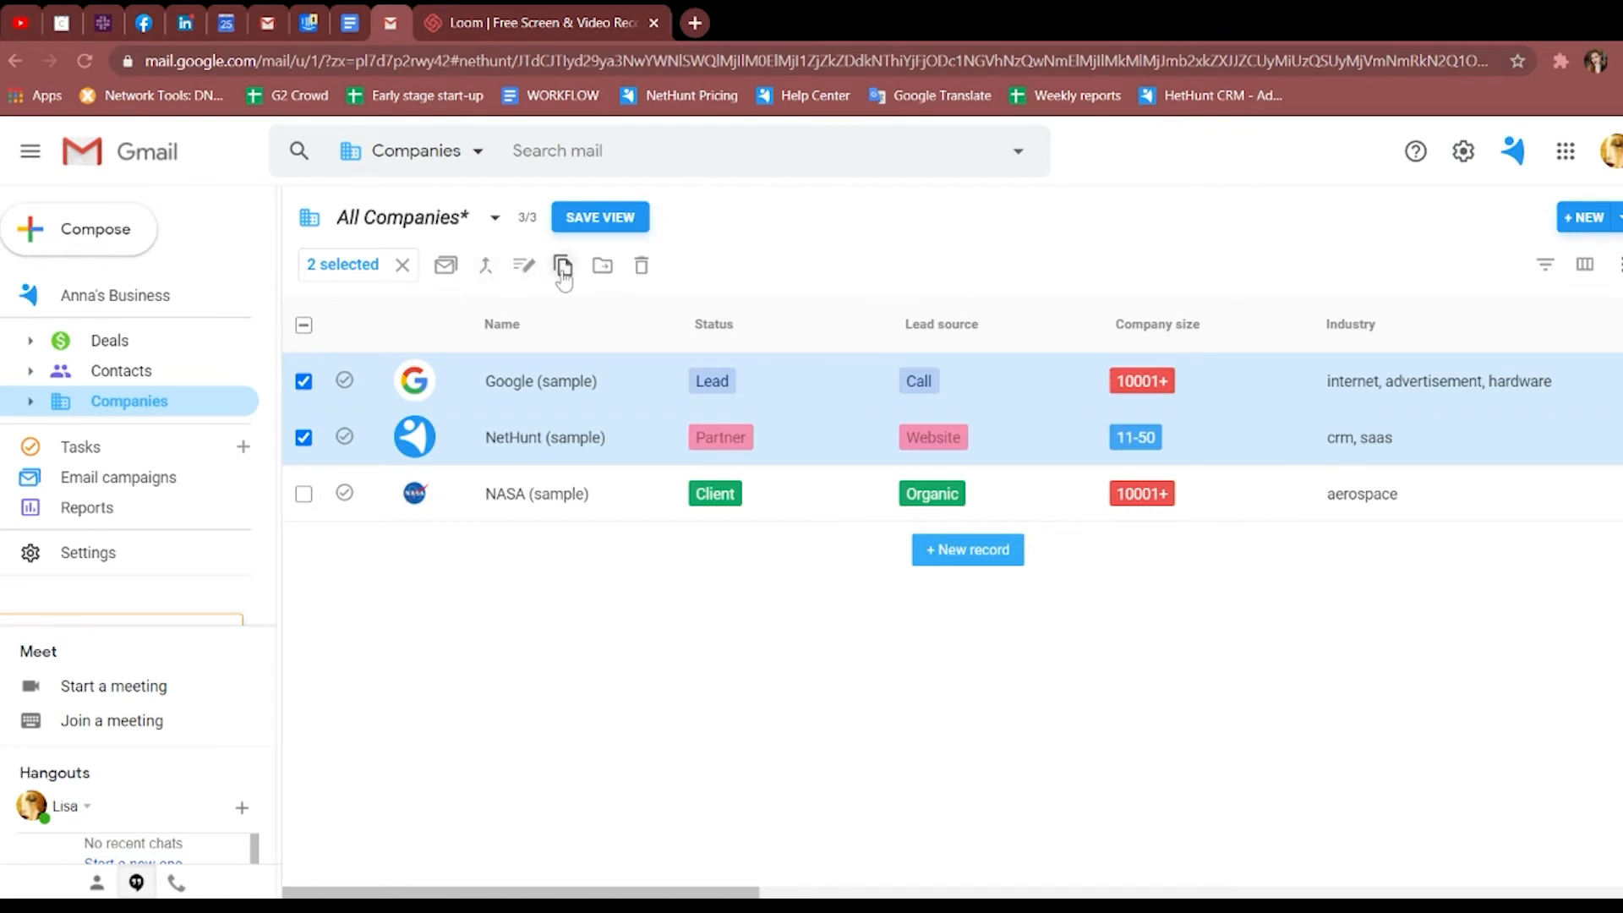
mouse_move(602, 265)
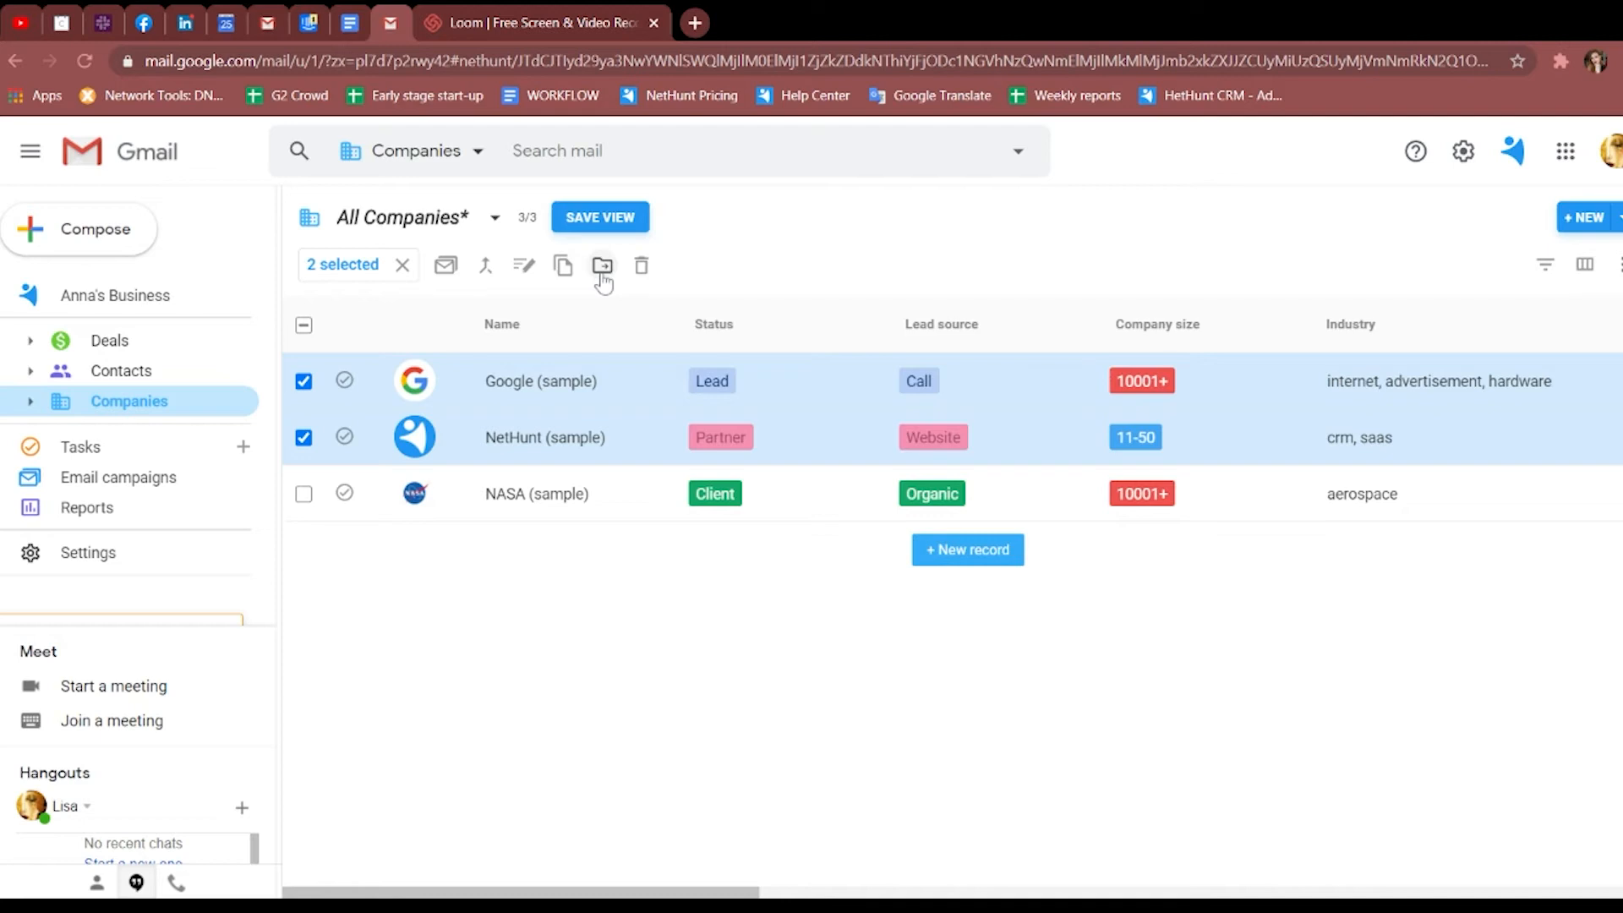
Save a High-priority task 'New task' described 'something here :)', linked to NetHunt (sample).
left_click(243, 446)
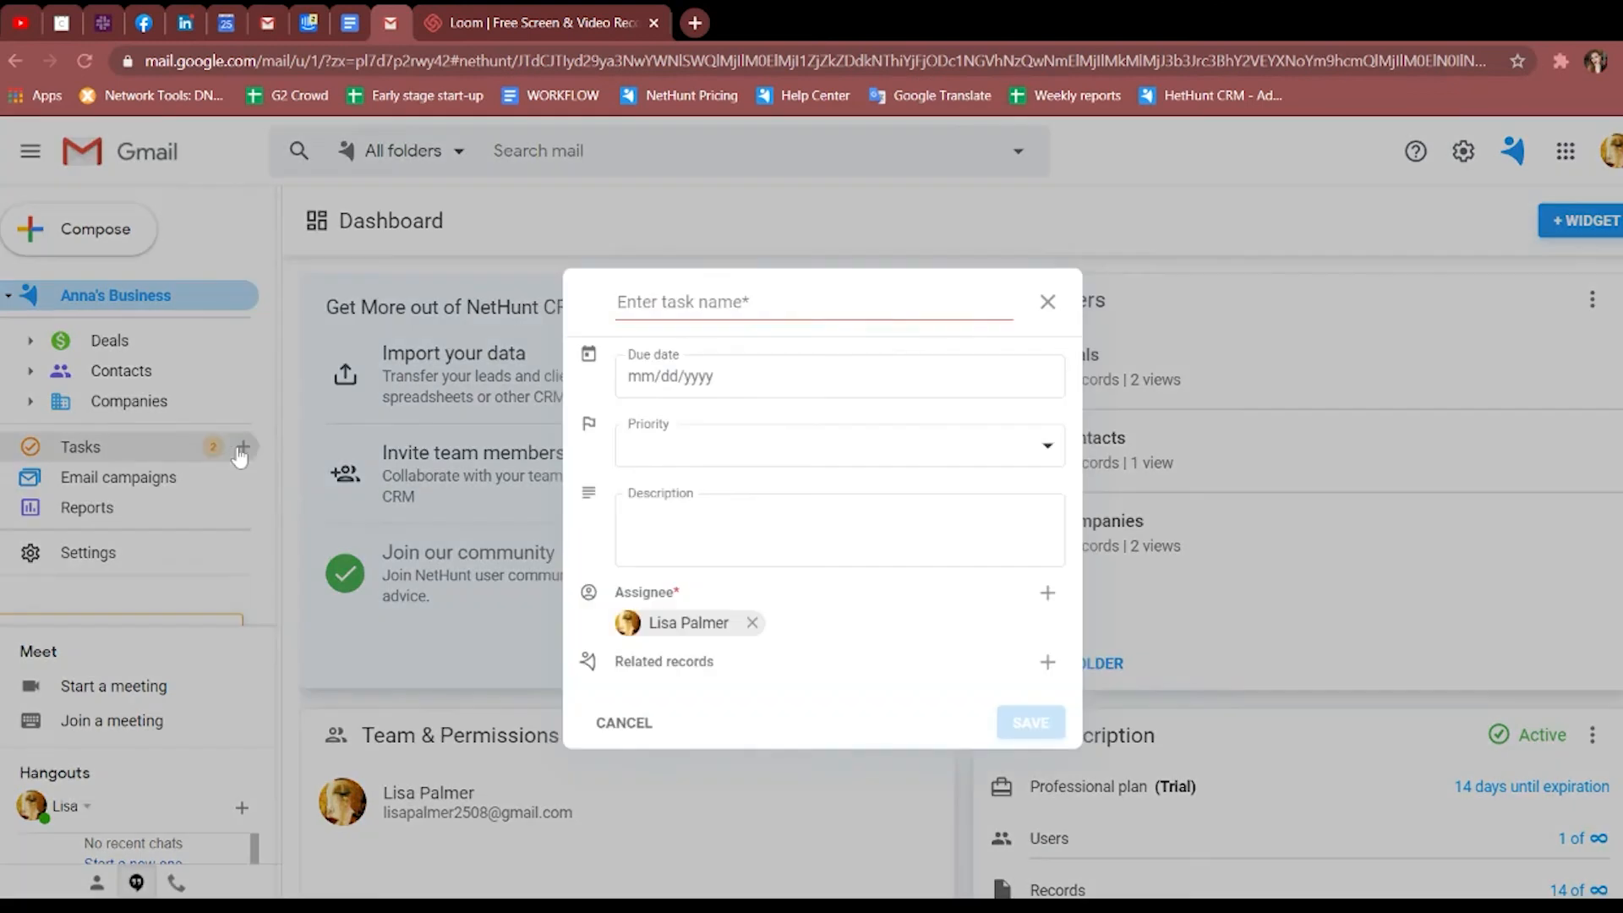
type("N")
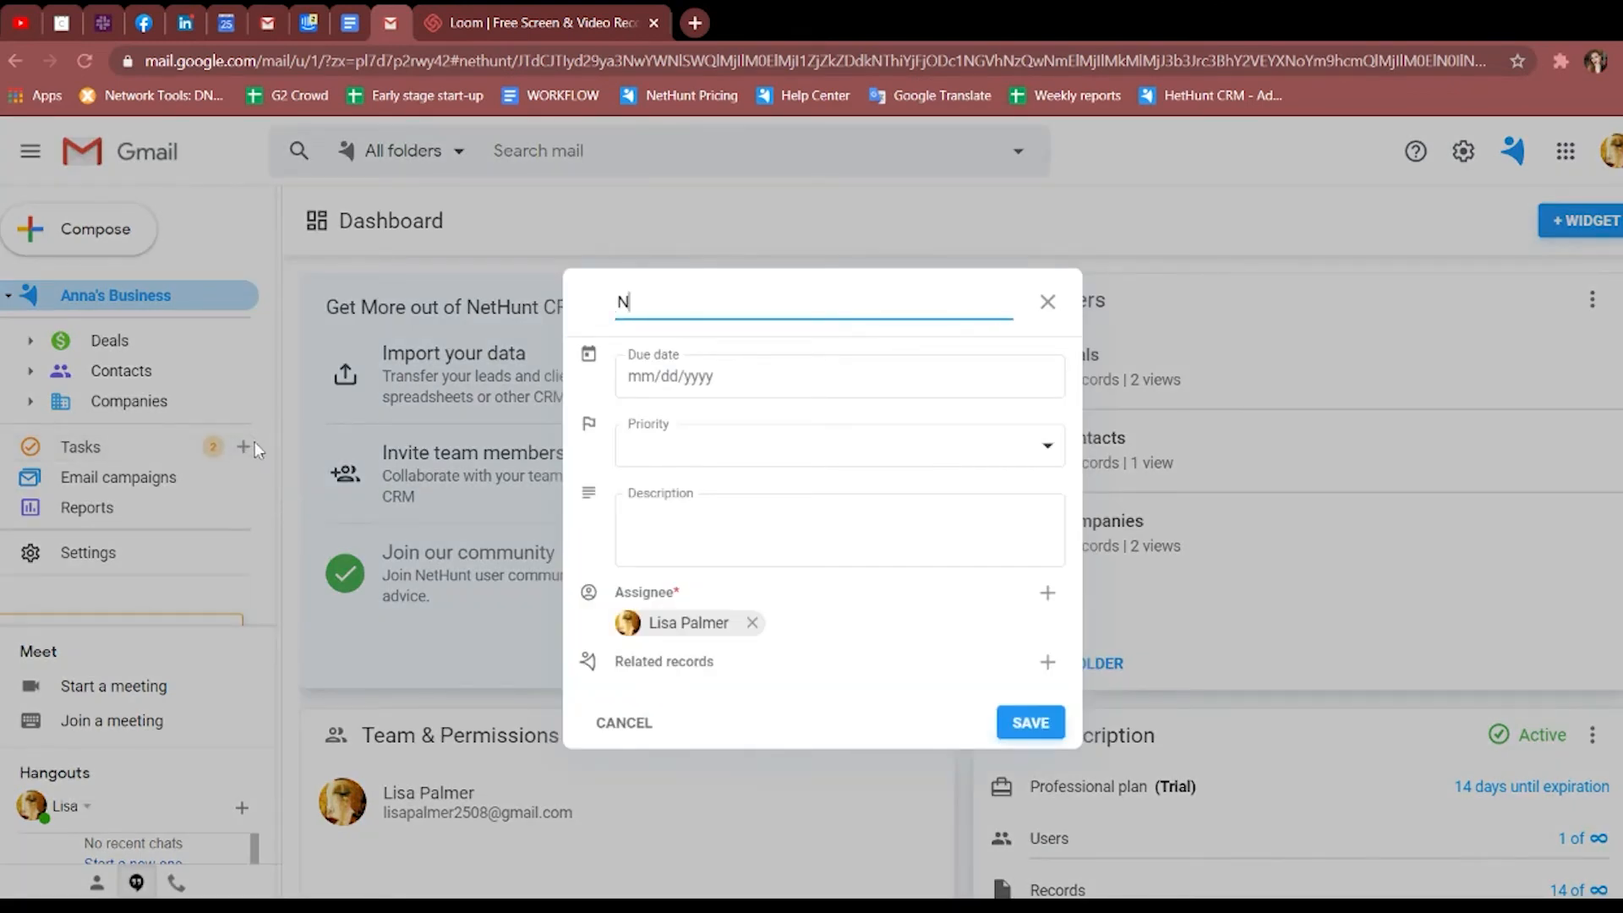
type("ew task")
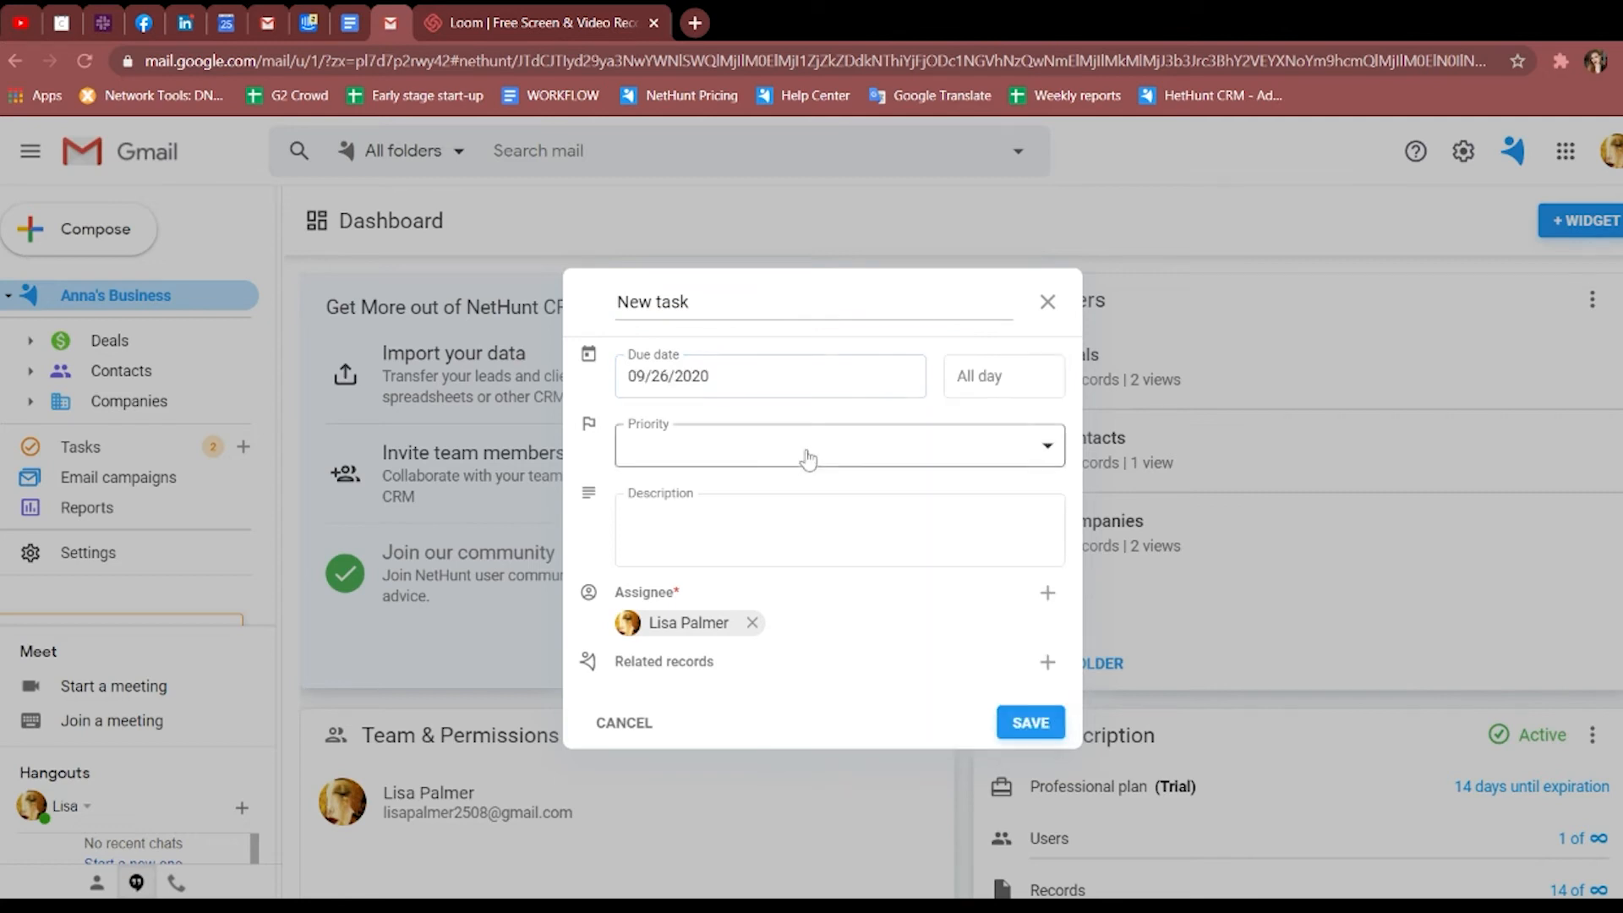
left_click(839, 445)
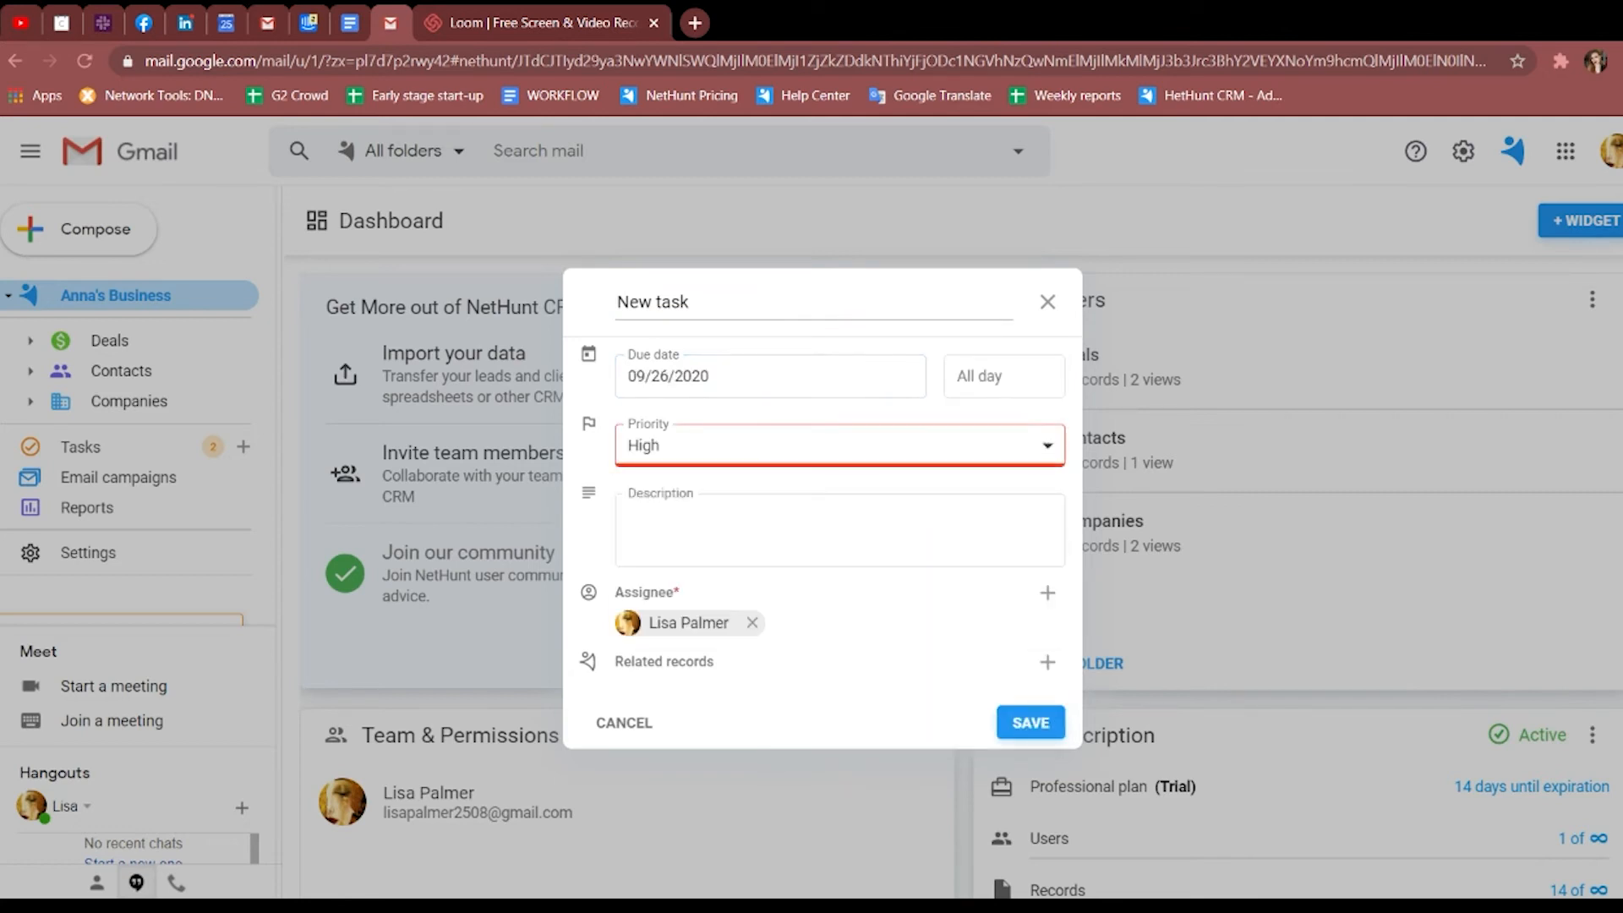
type("something")
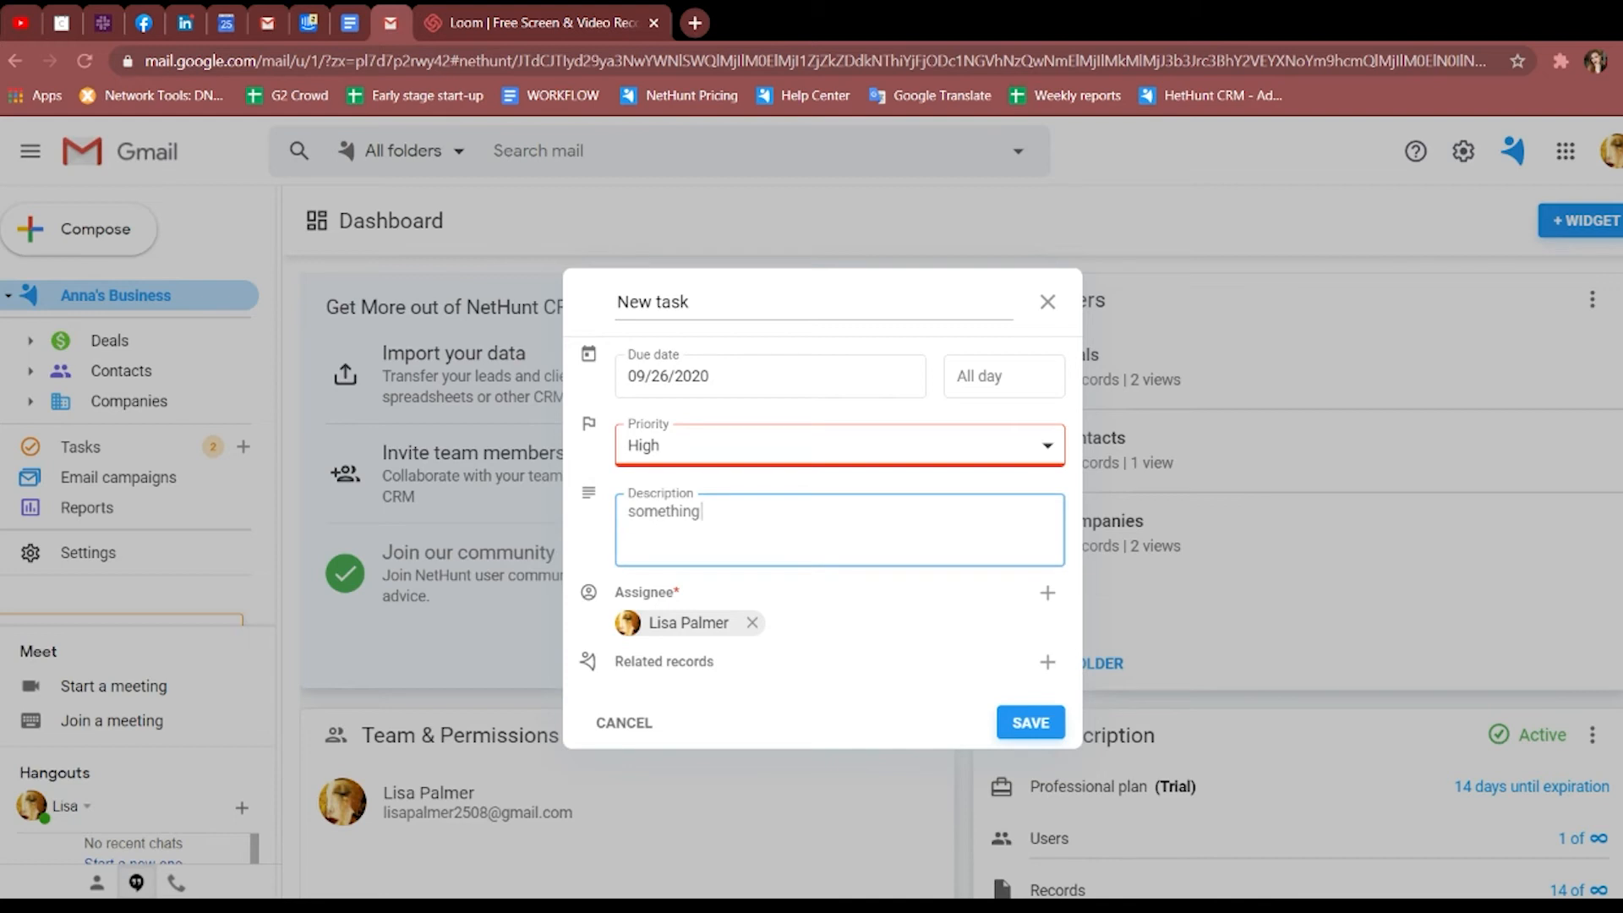
type("here :)")
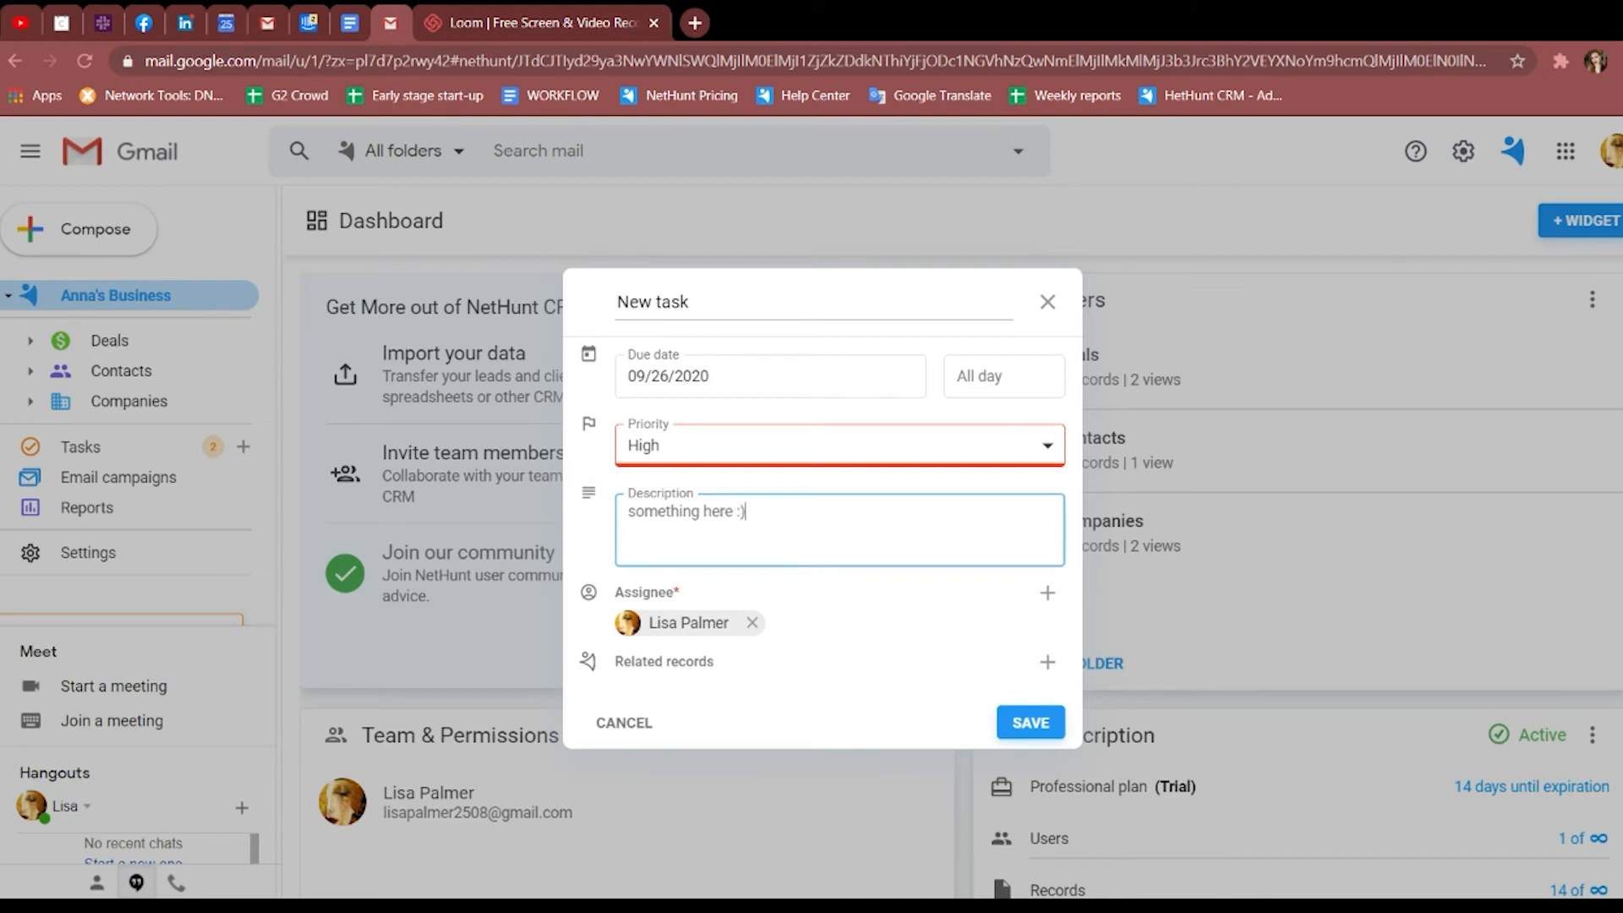
left_click(1047, 661)
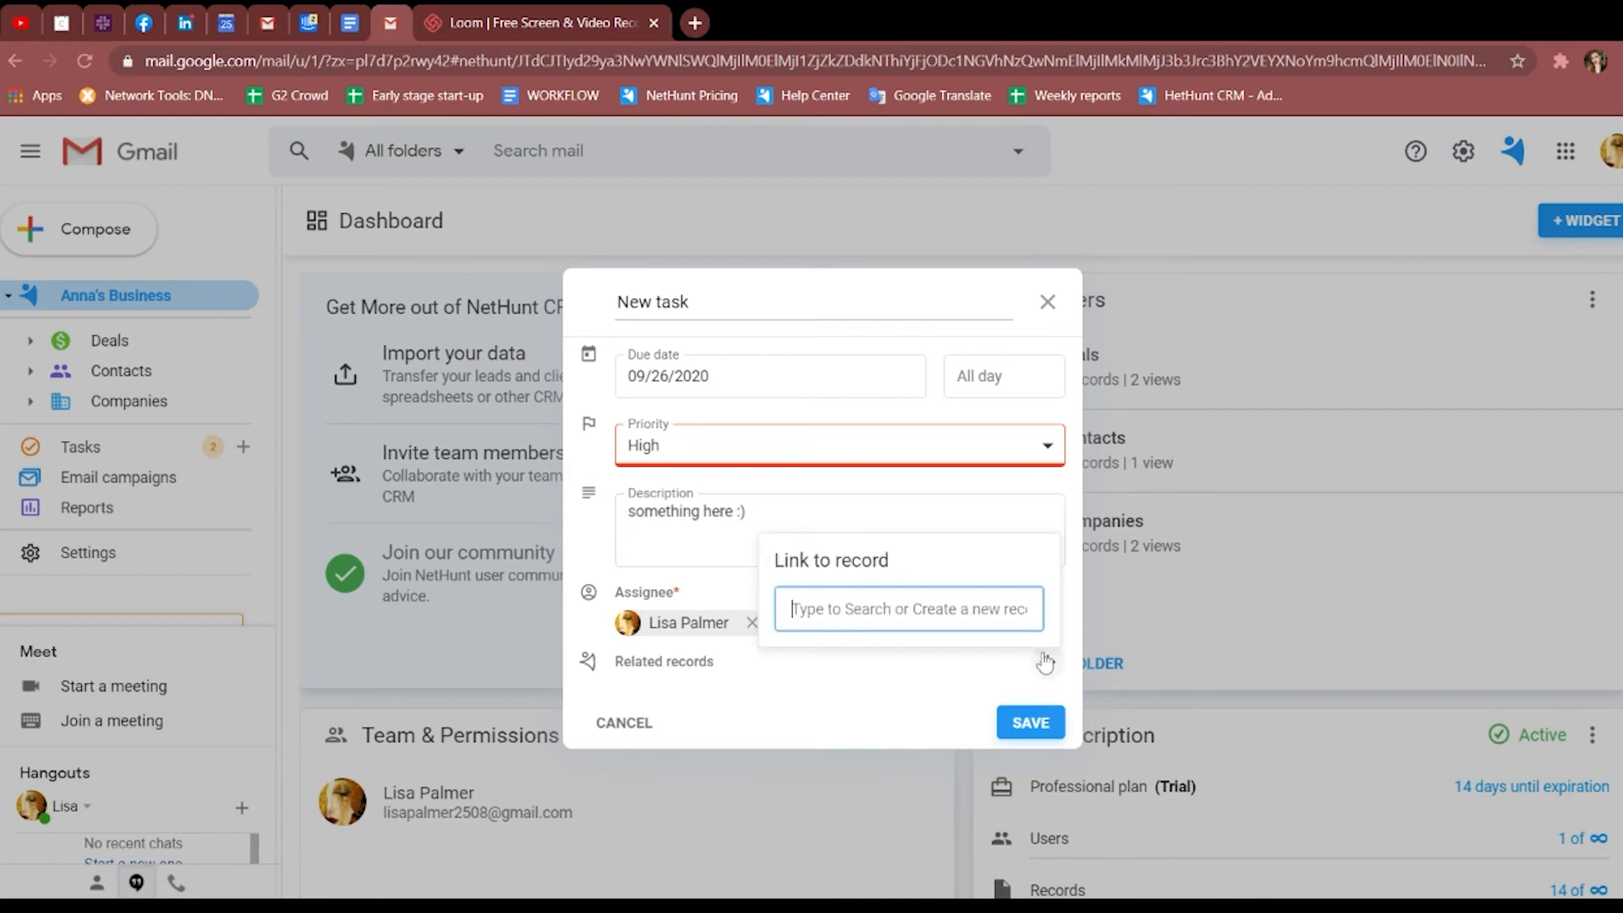
type("net")
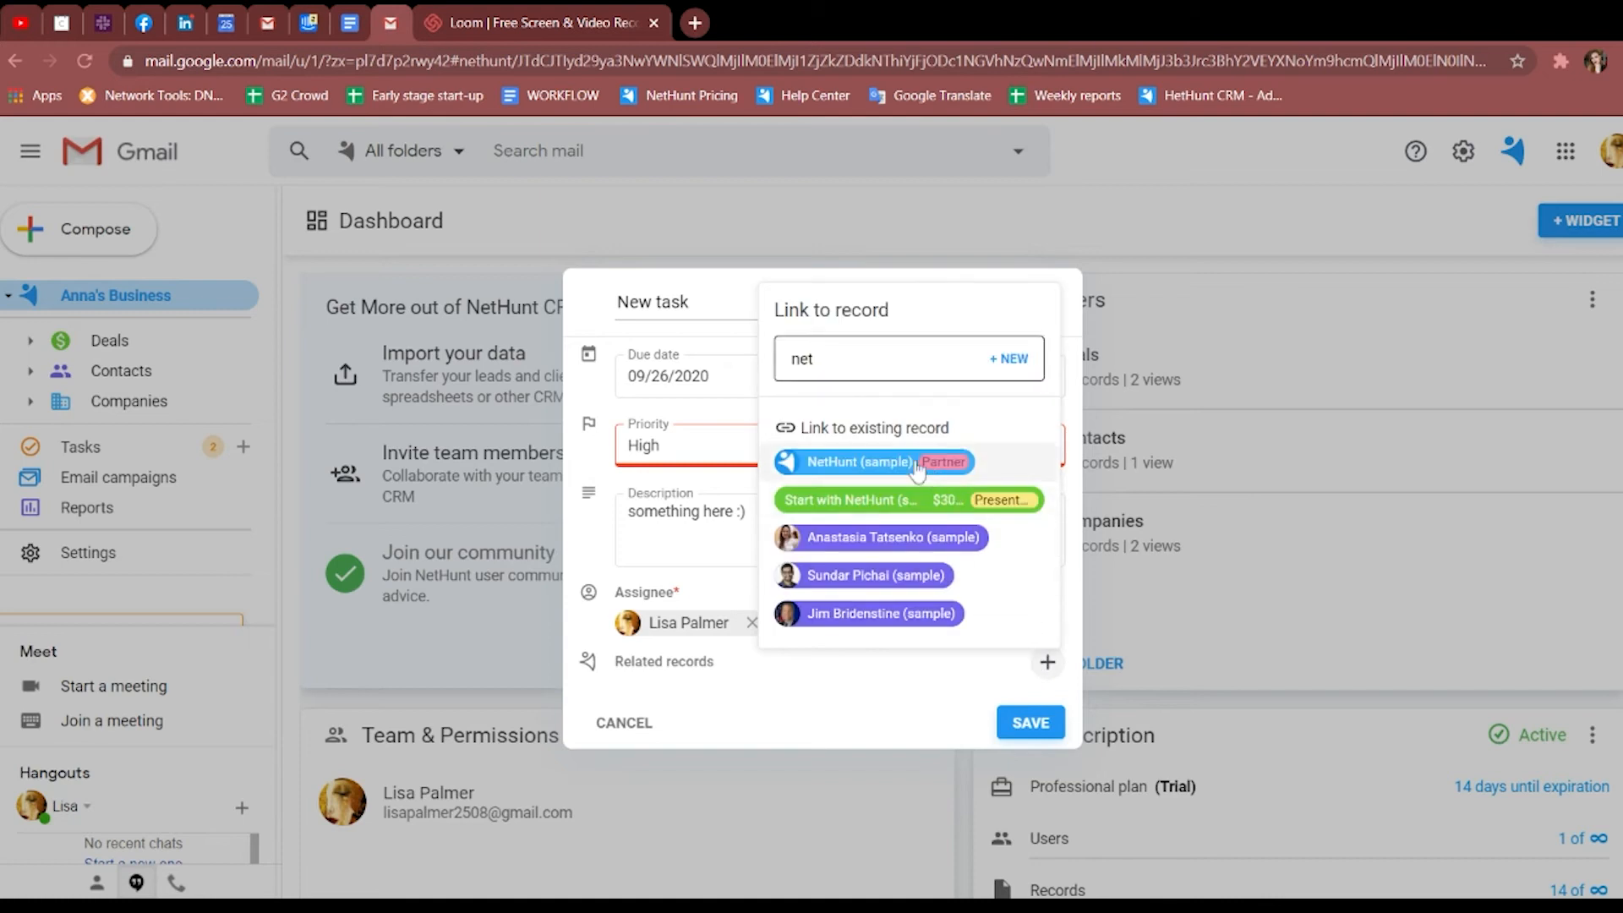
left_click(1028, 721)
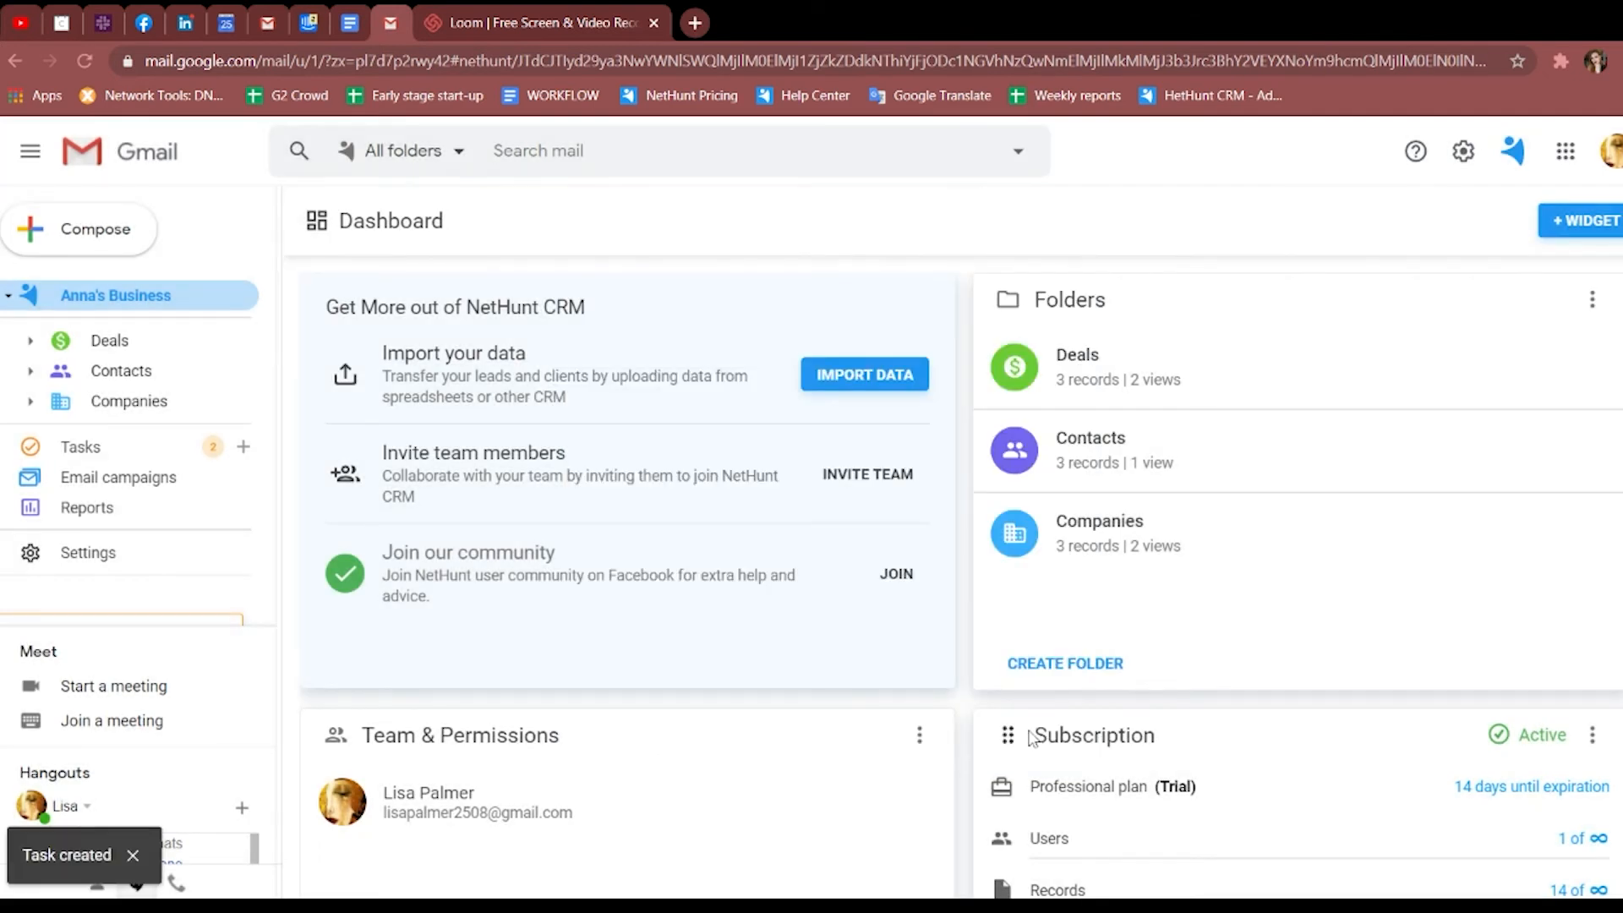
left_click(79, 446)
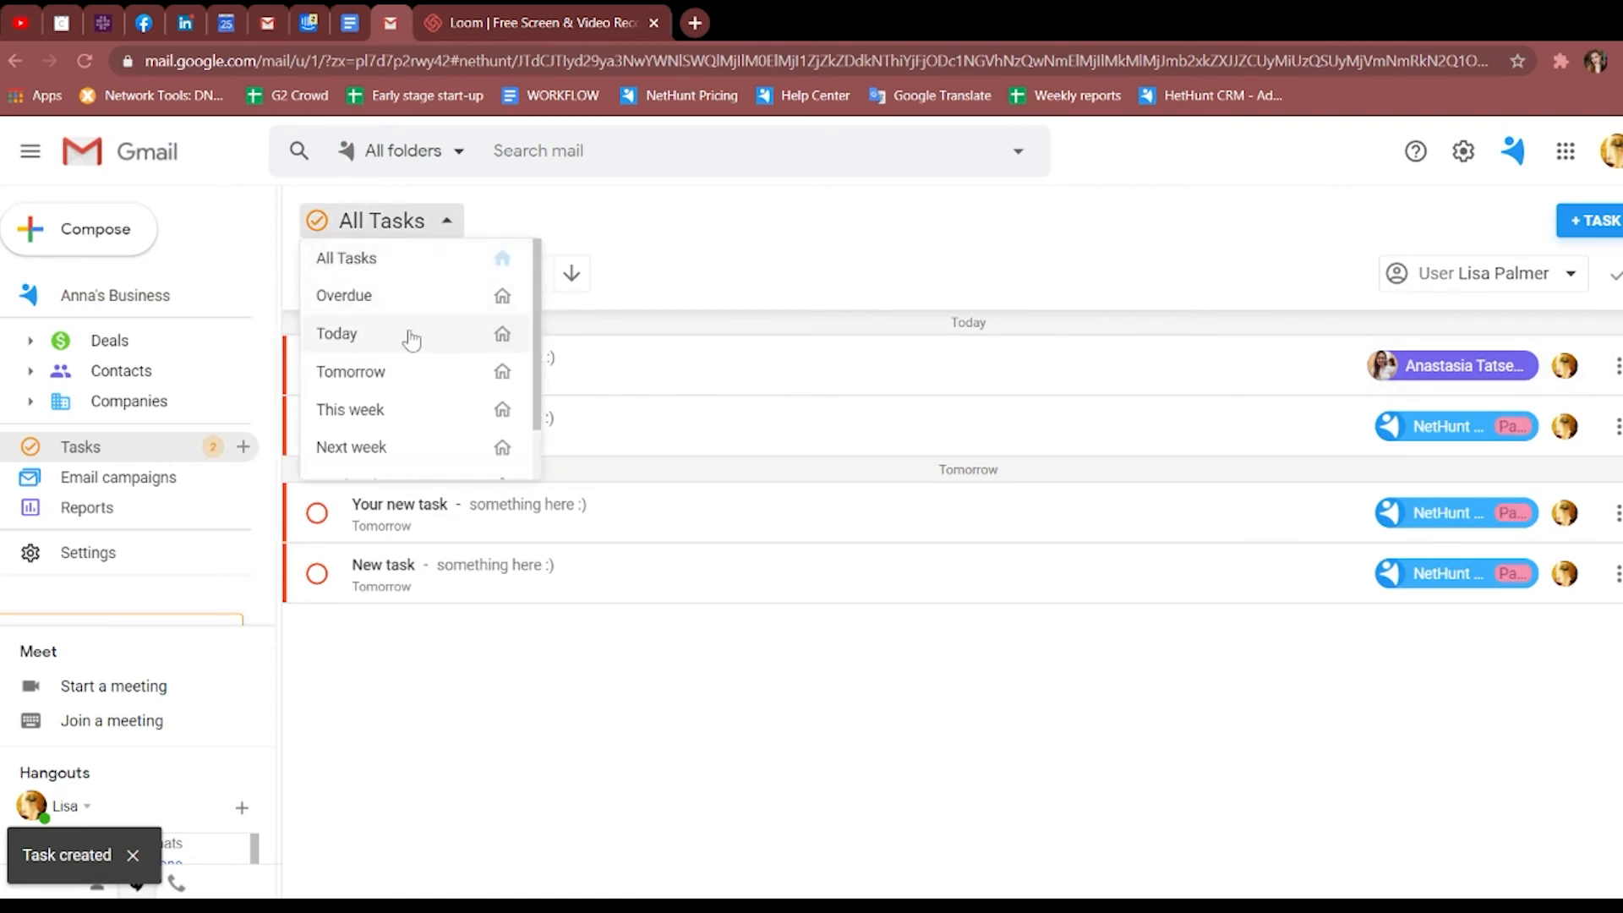
Open the All Tasks dropdown to filter the task list by due date.
left_click(336, 332)
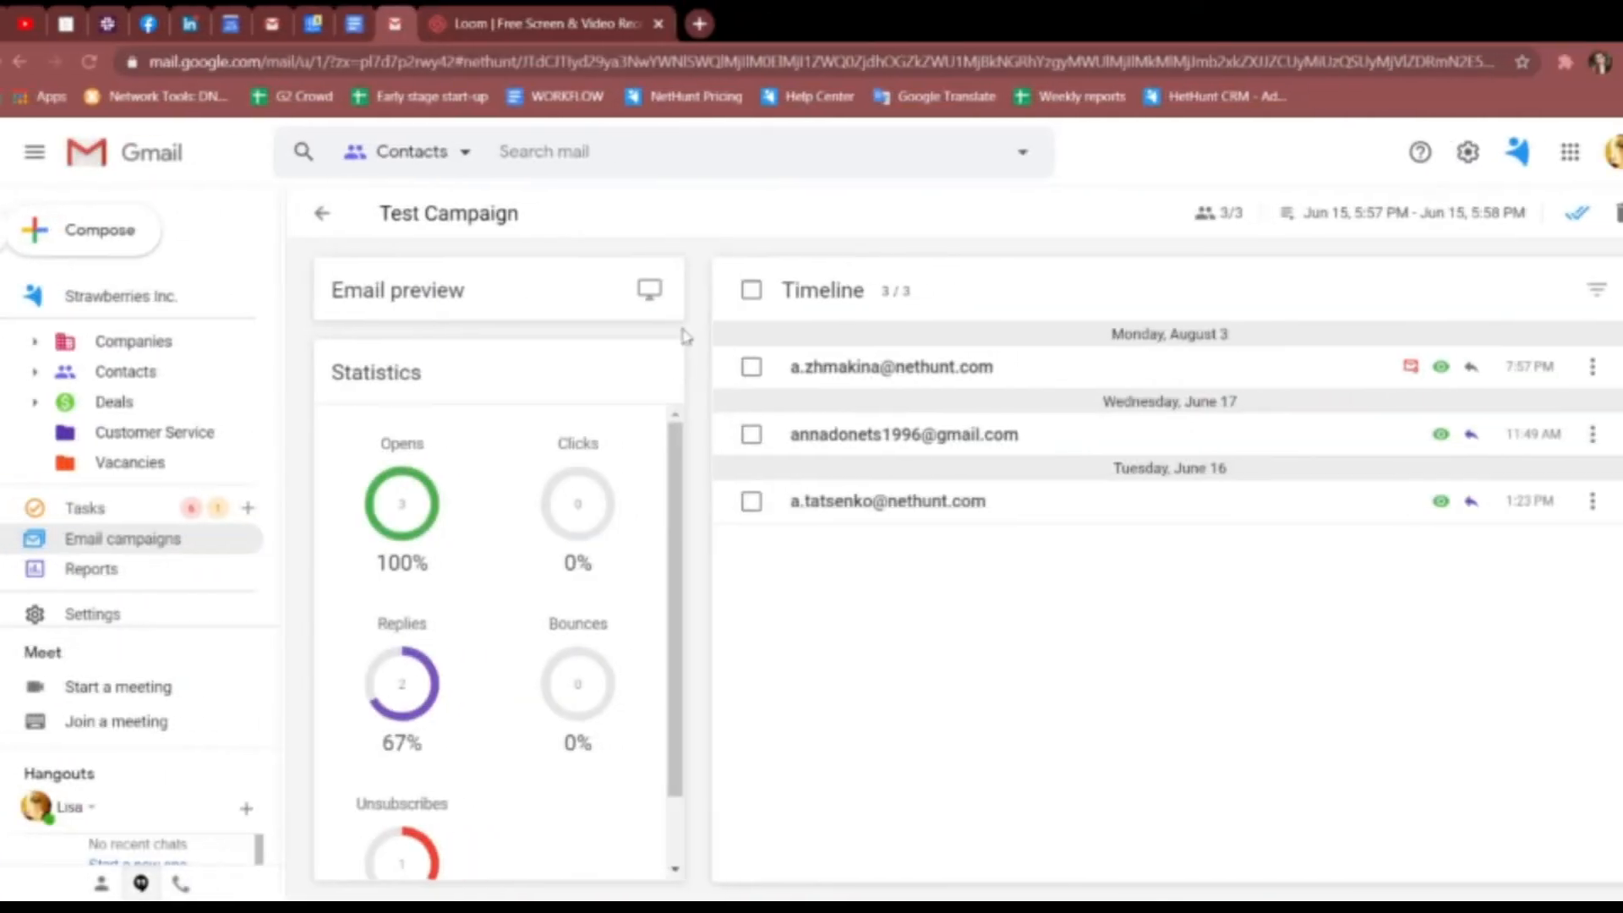
Scroll the campaign statistics, show the timeline filters, then go to Reports.
scroll("down", 3)
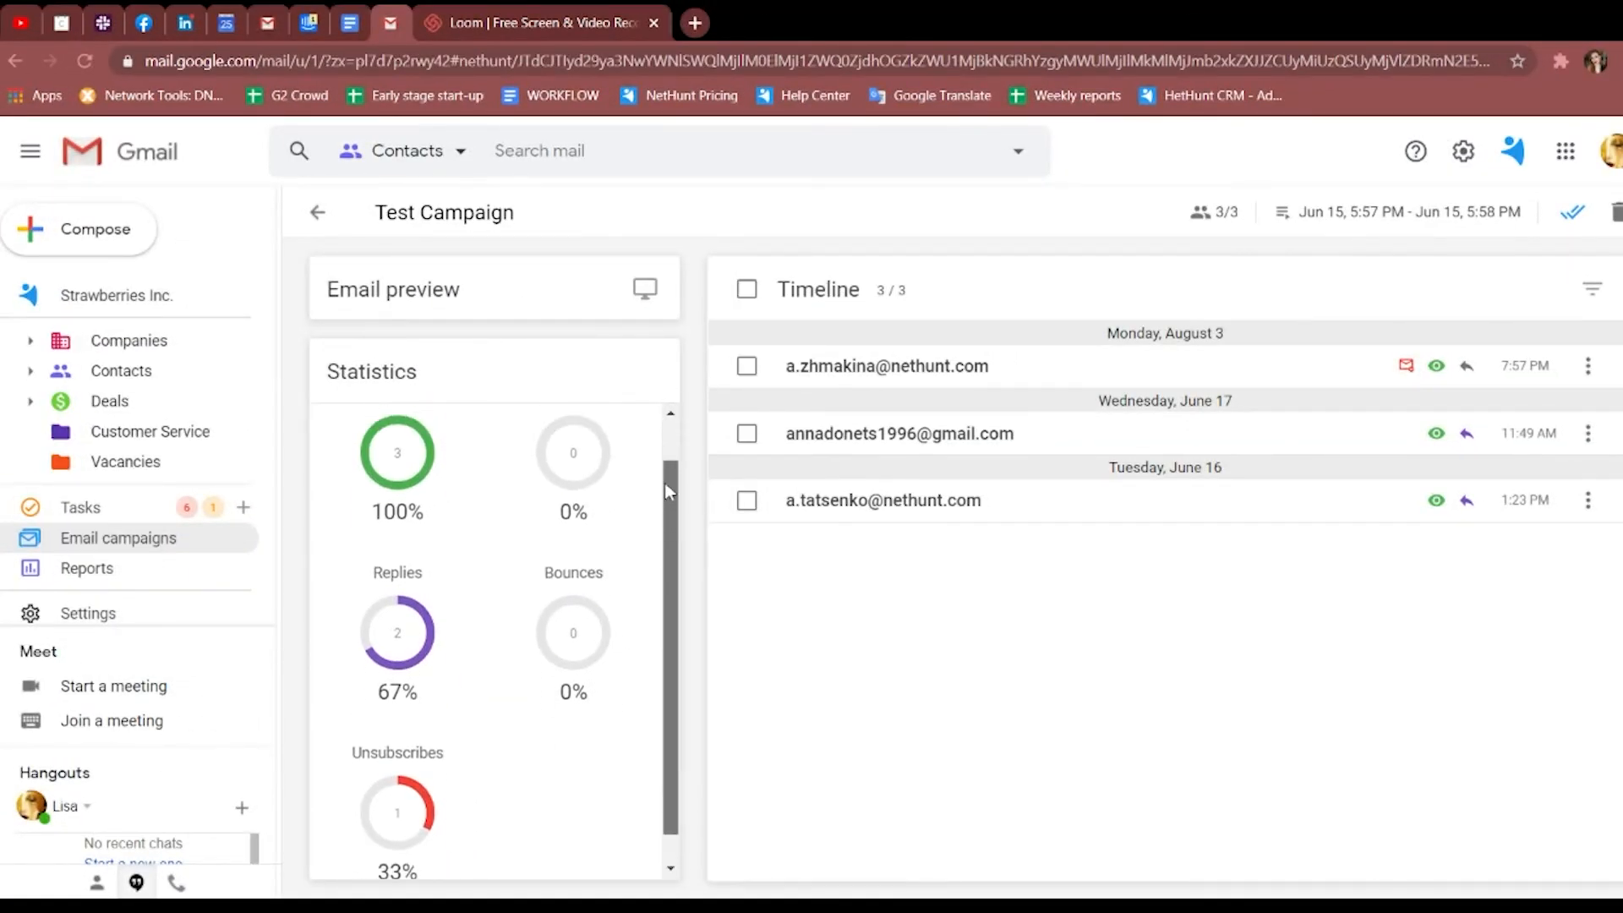
left_click(1592, 290)
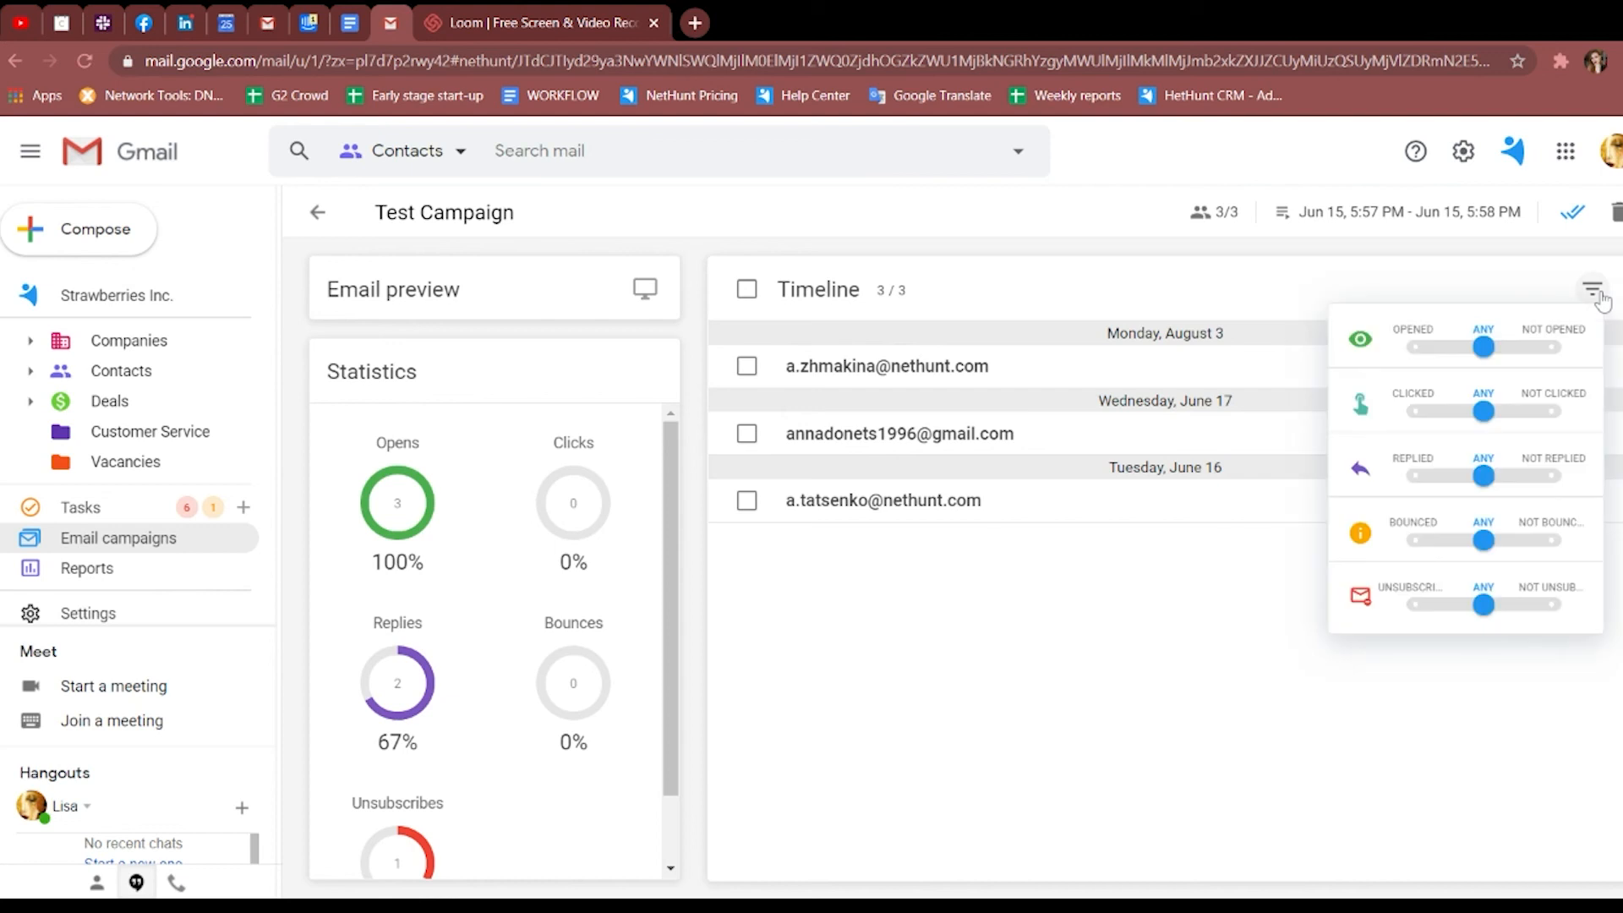
mouse_move(1565, 358)
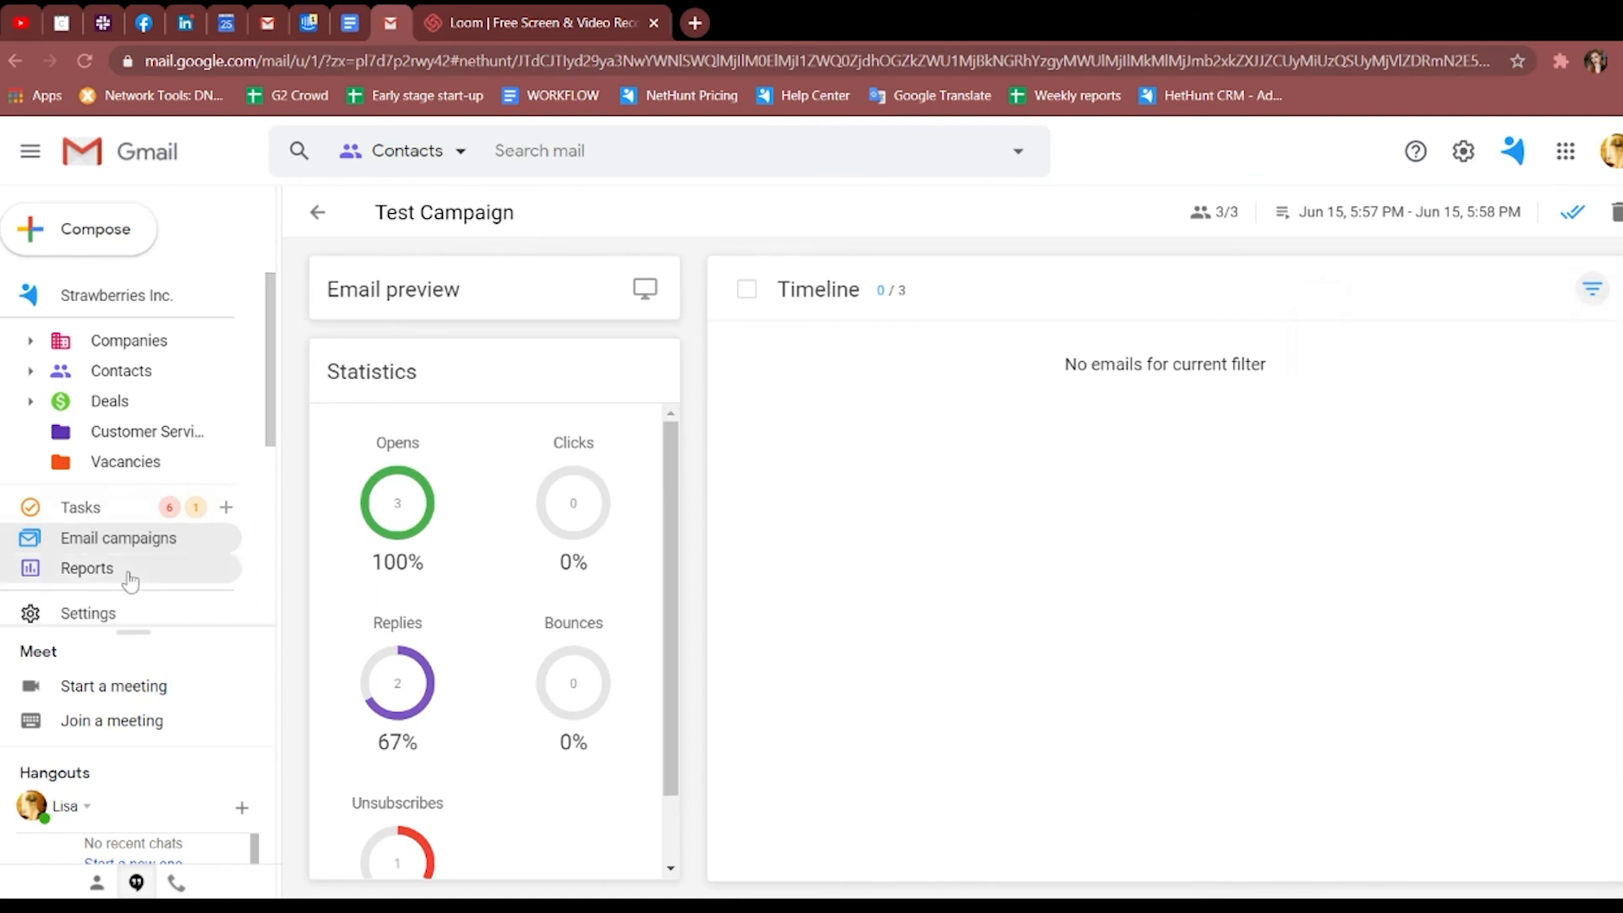
left_click(87, 567)
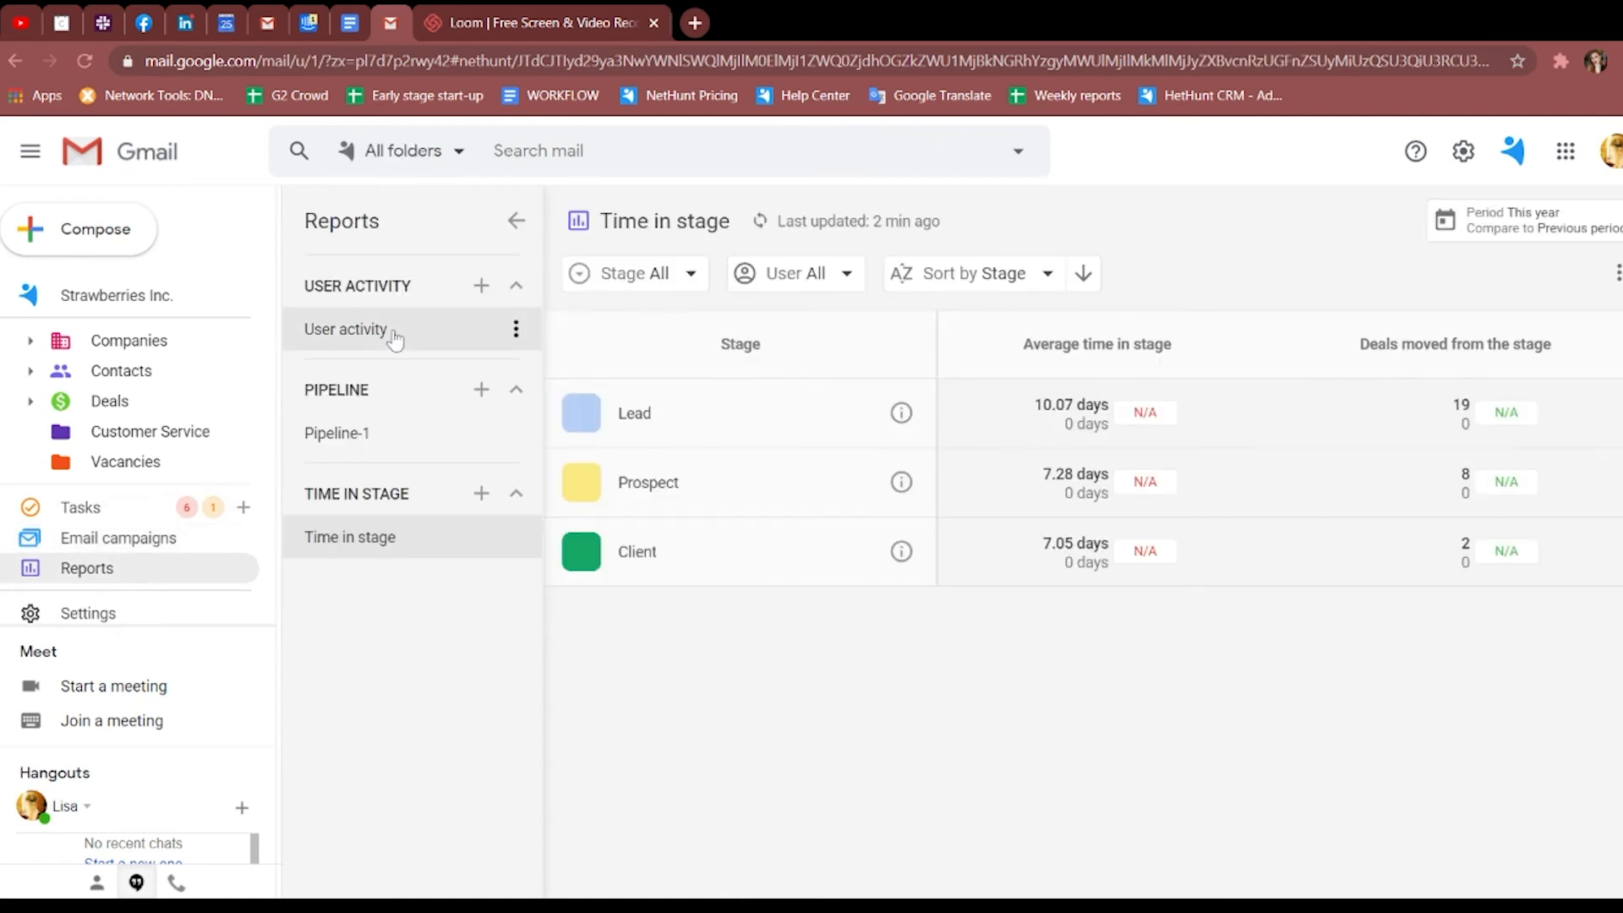
left_click(347, 329)
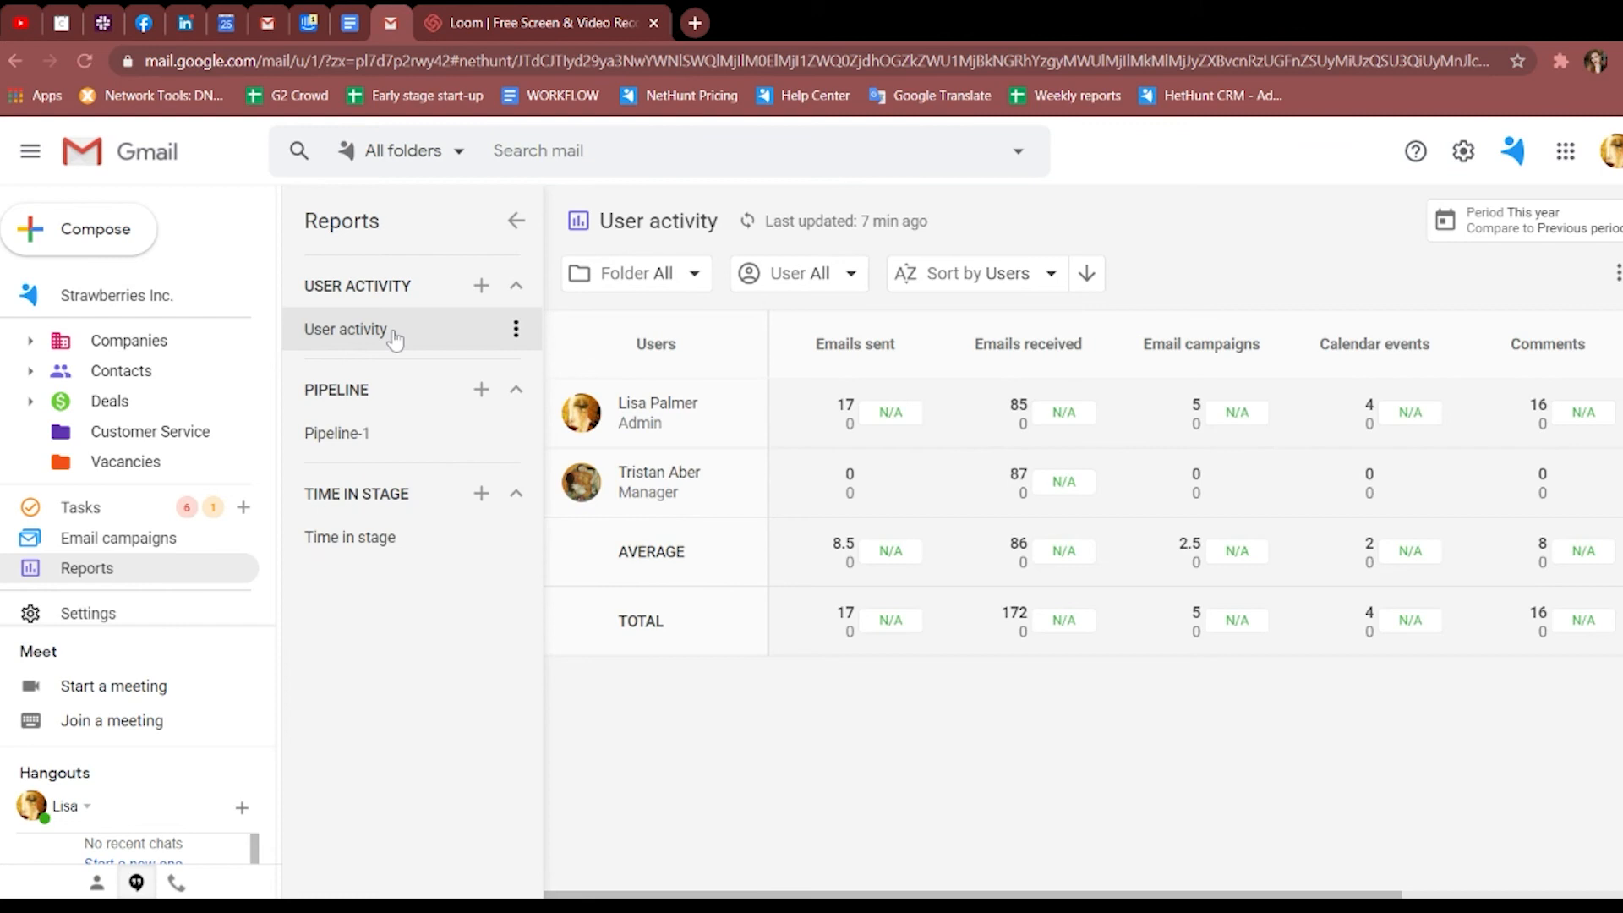
mouse_move(378, 433)
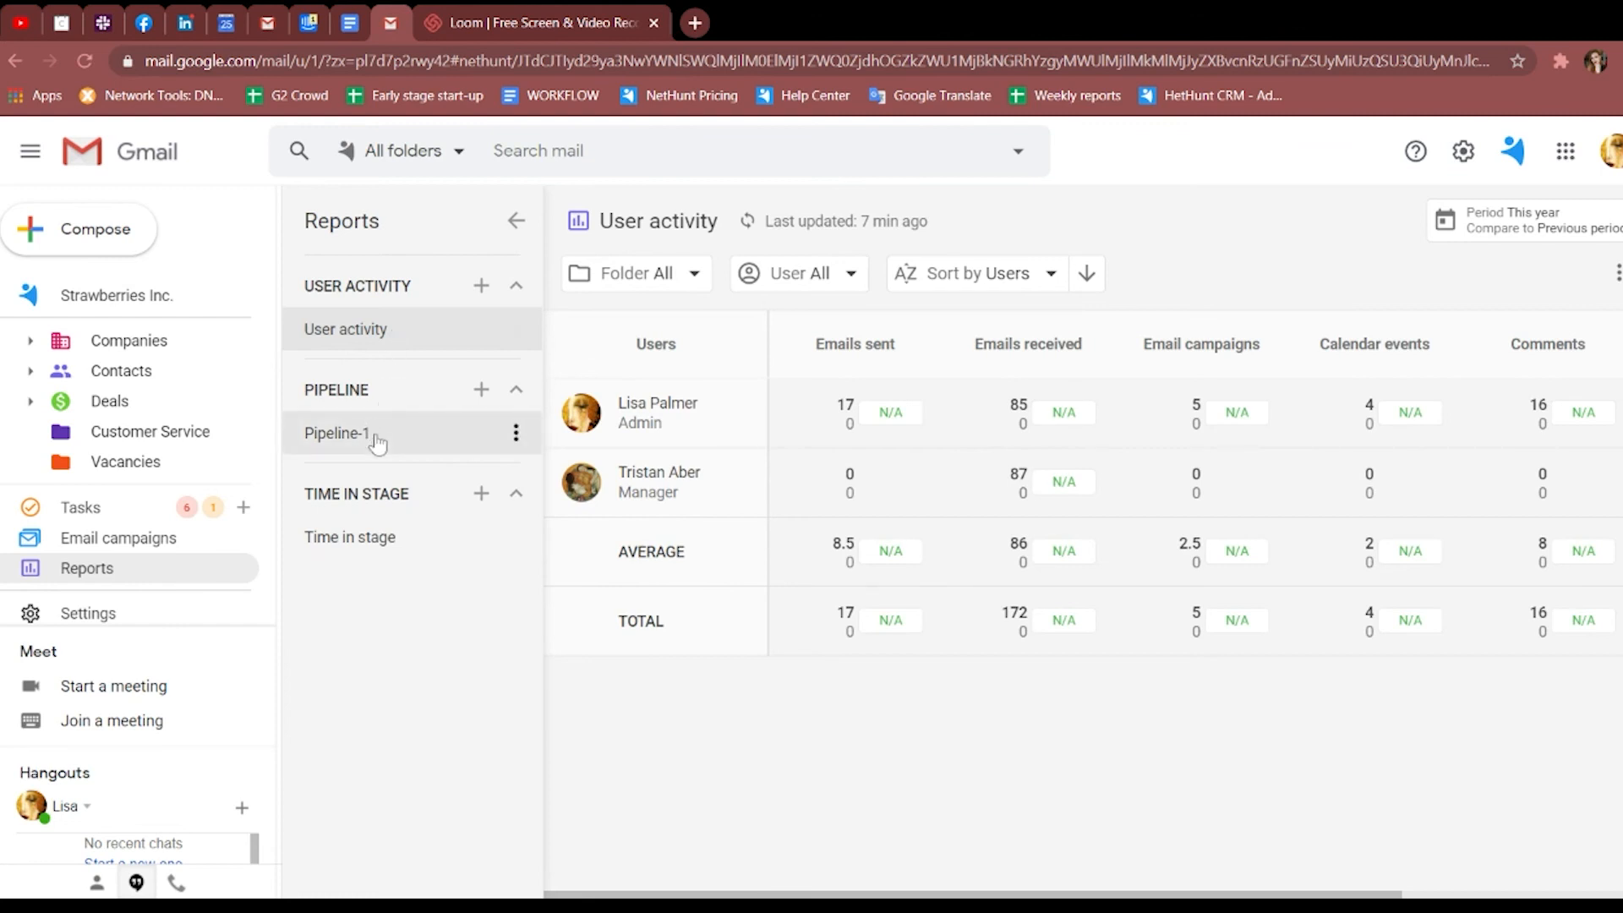
left_click(336, 433)
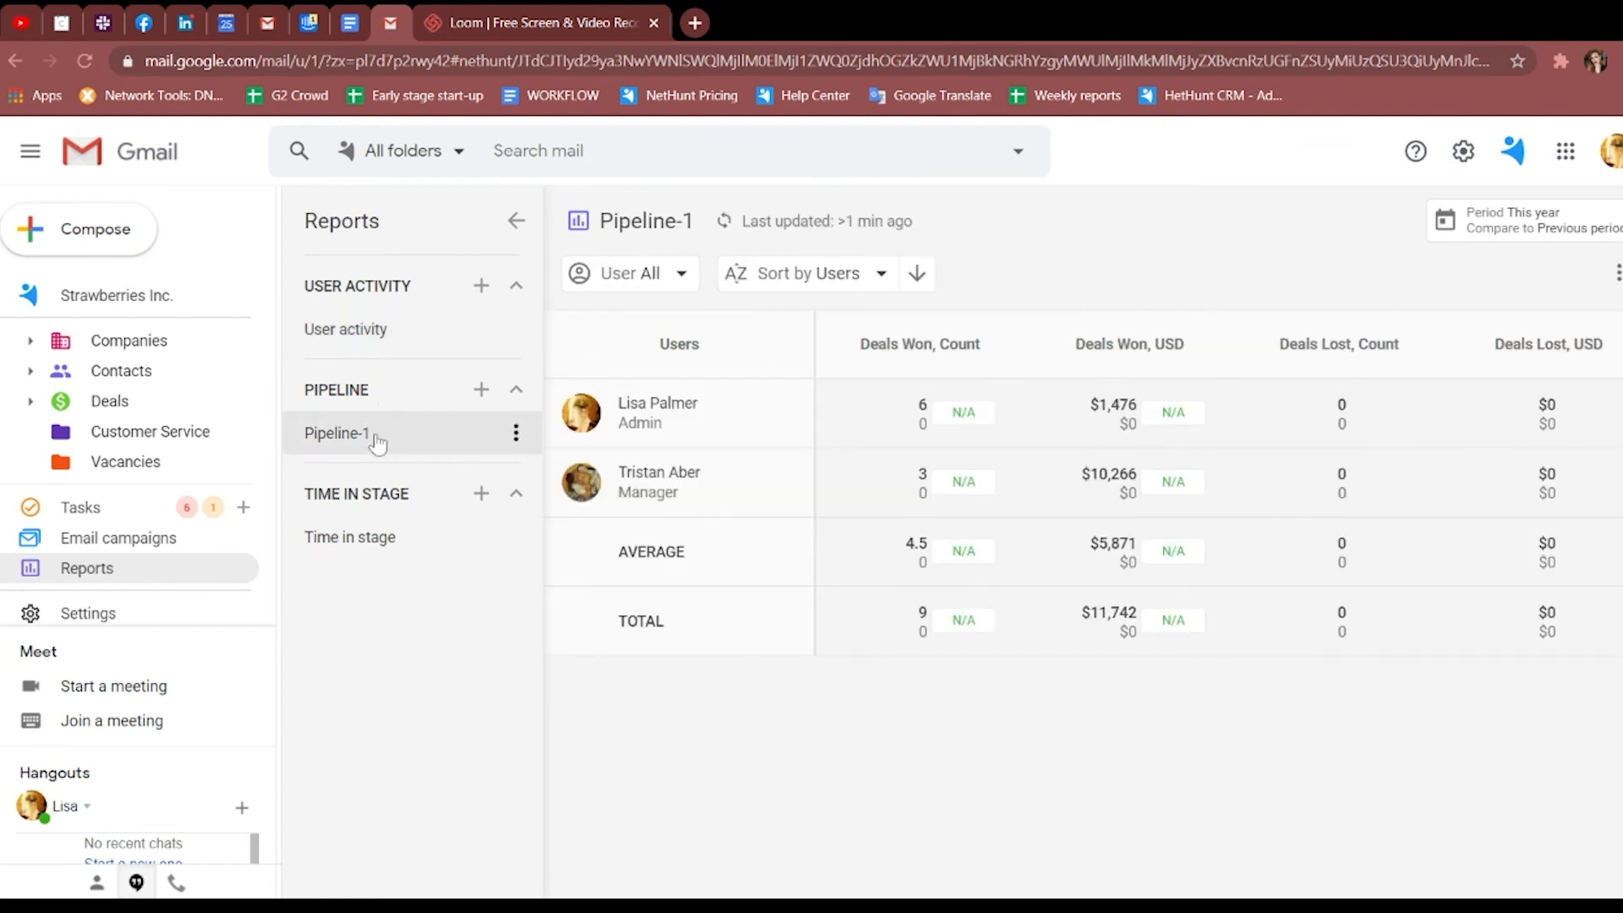
mouse_move(350, 536)
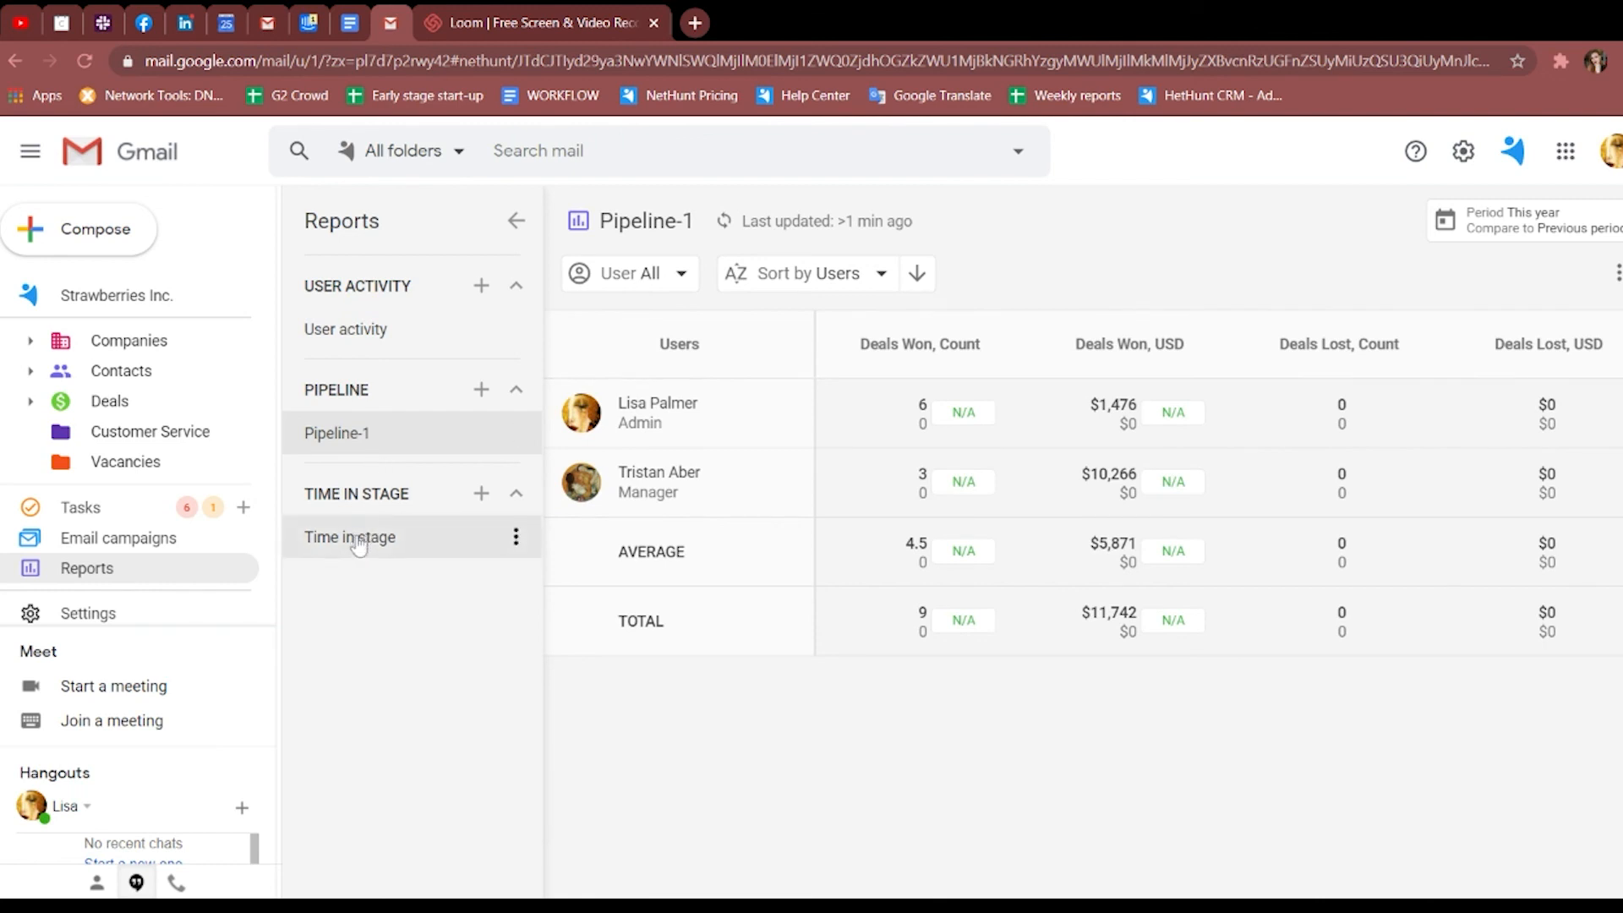
left_click(350, 536)
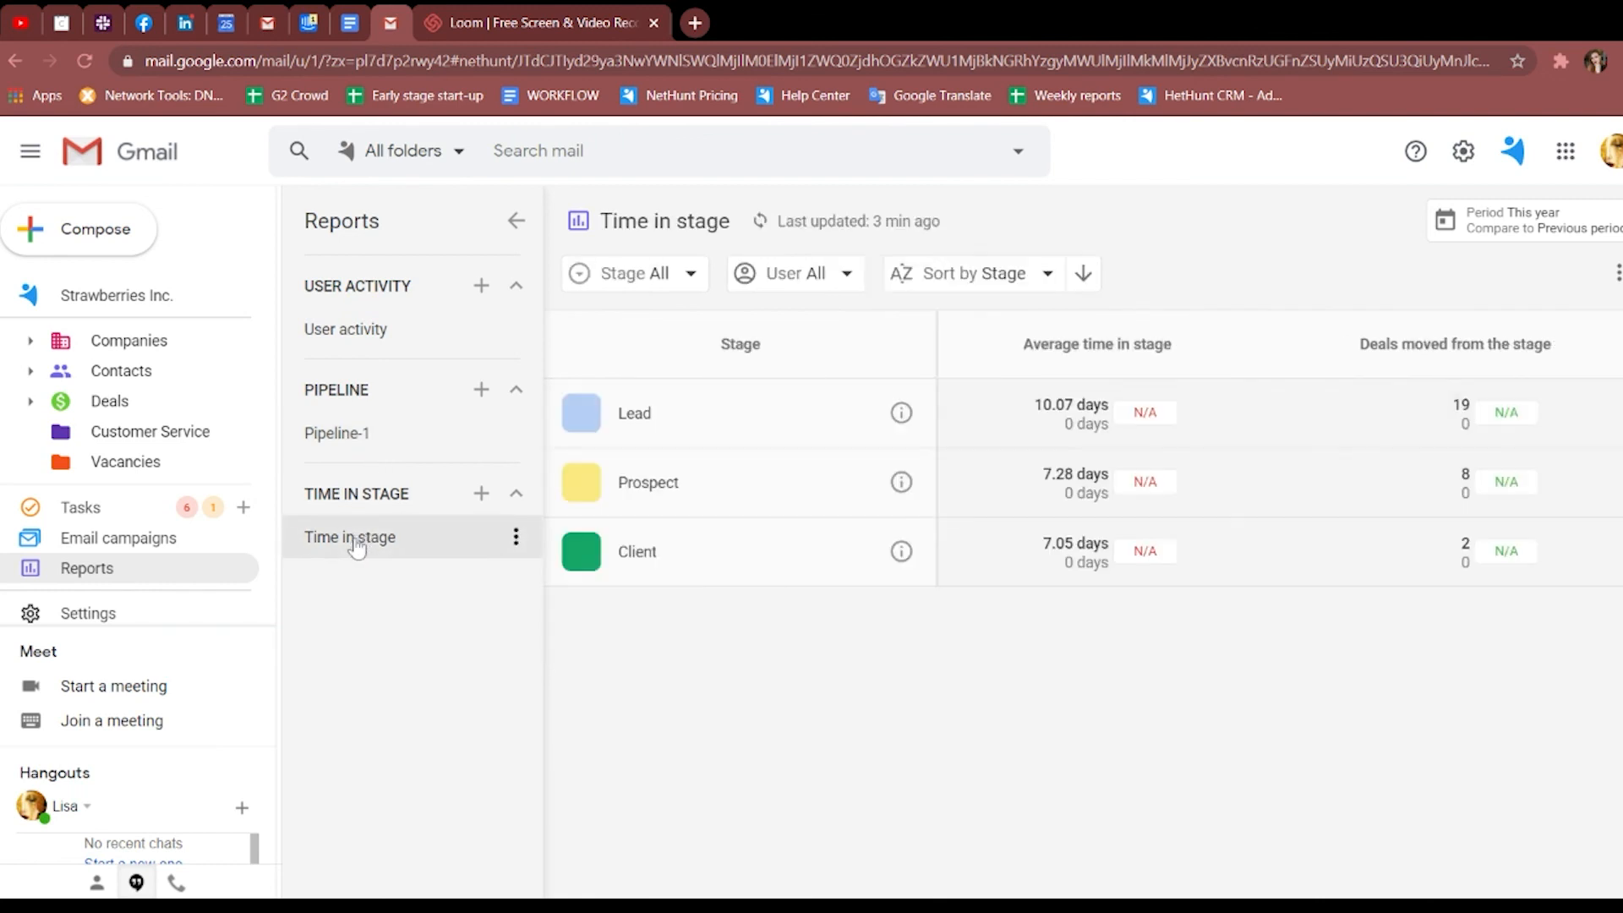